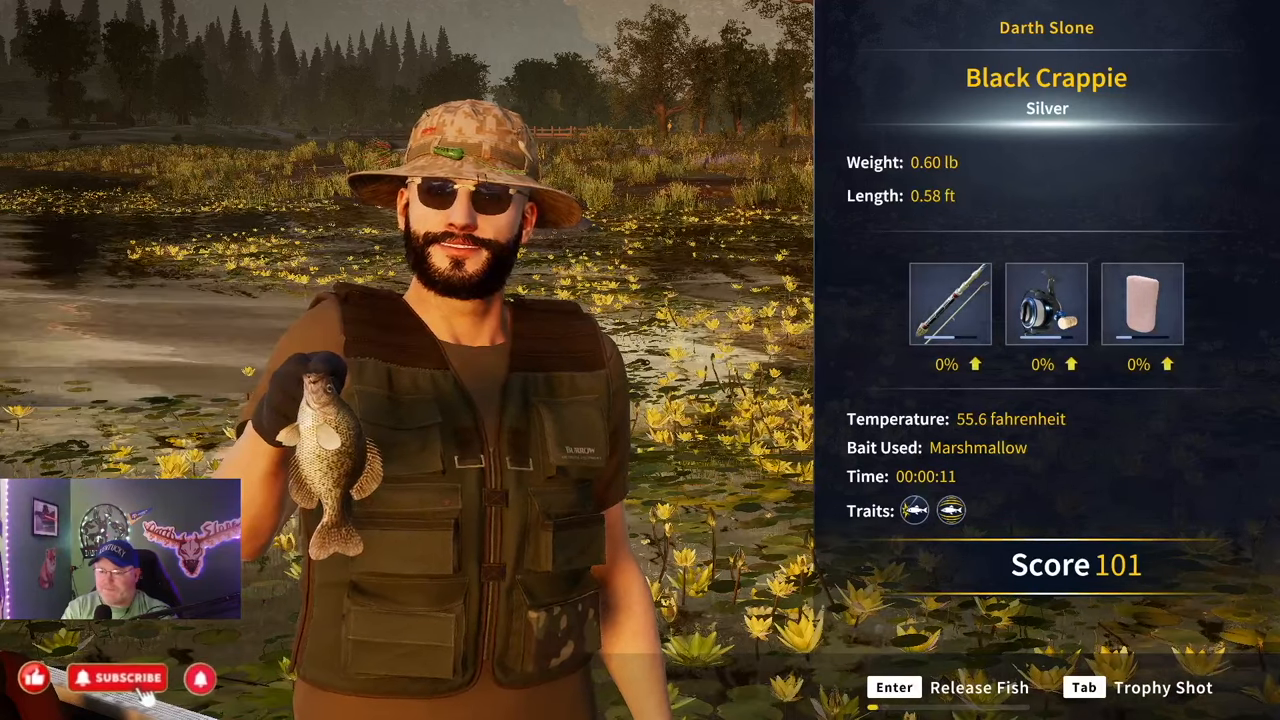
- Release the Black Crappie catch and bring up the Trello card 'Developer Update: January 5th, 2023'
key(enter)
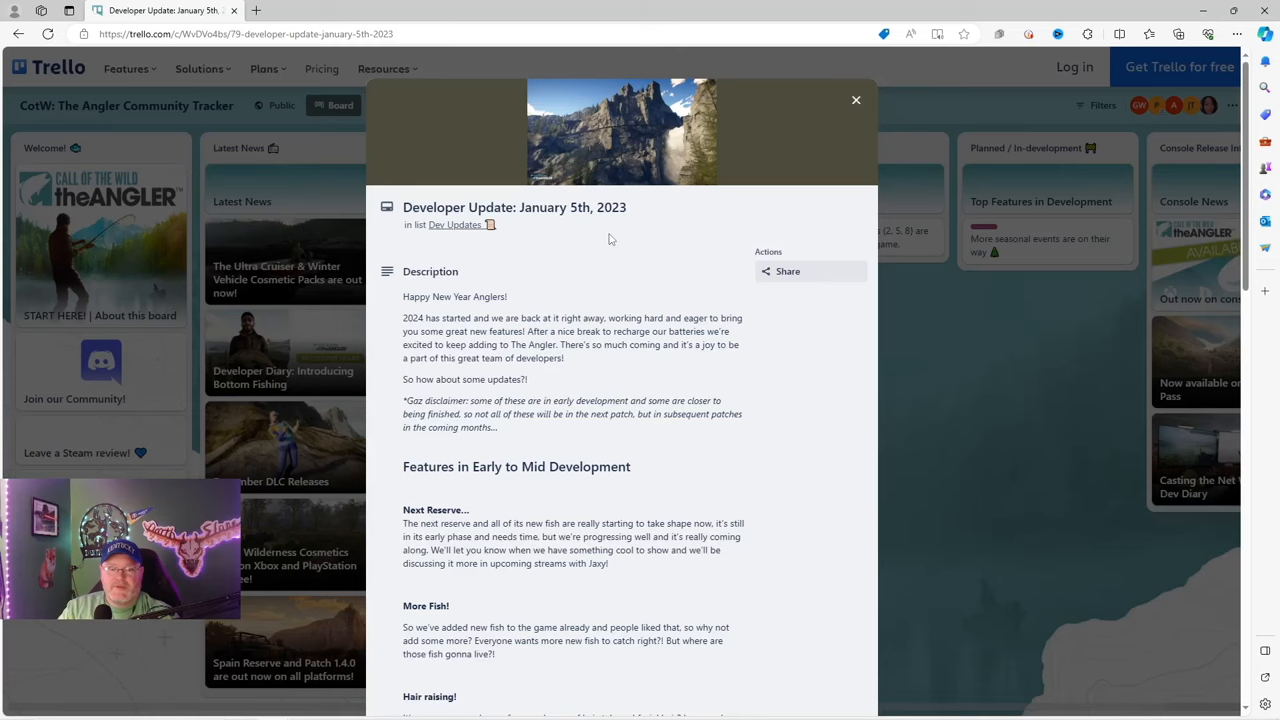
mouse_move(636, 288)
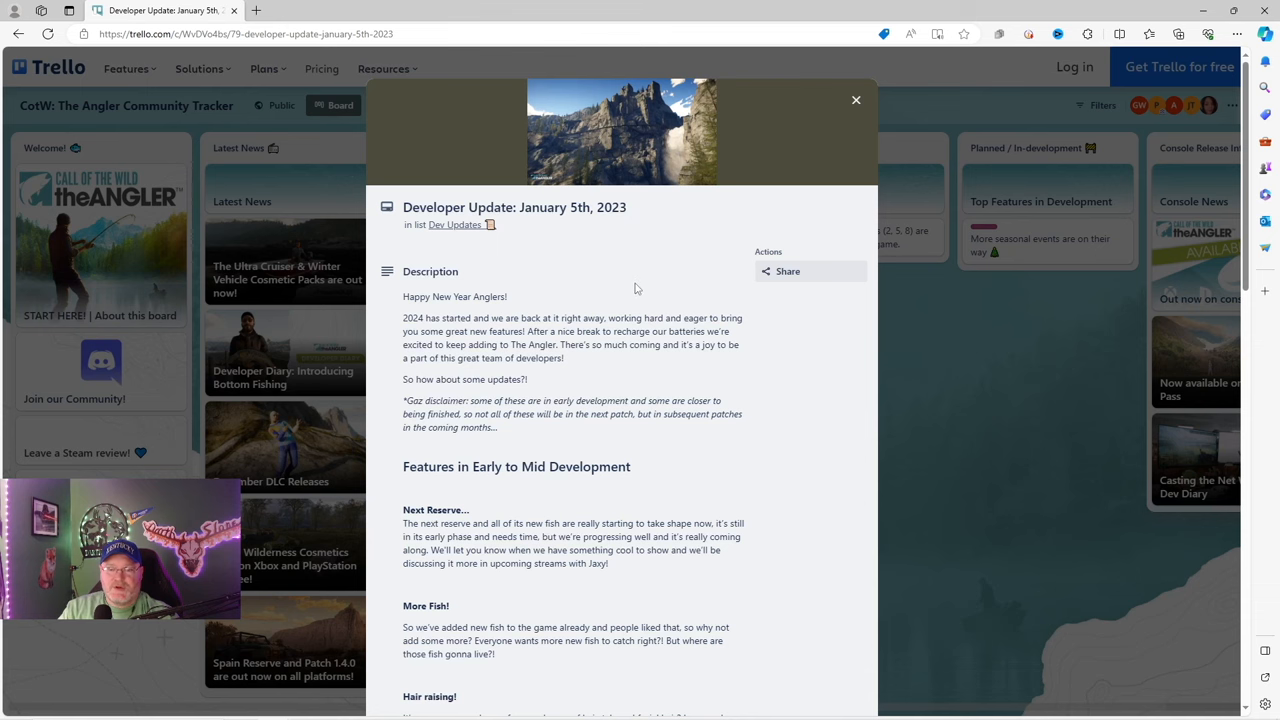
scroll(down, 3)
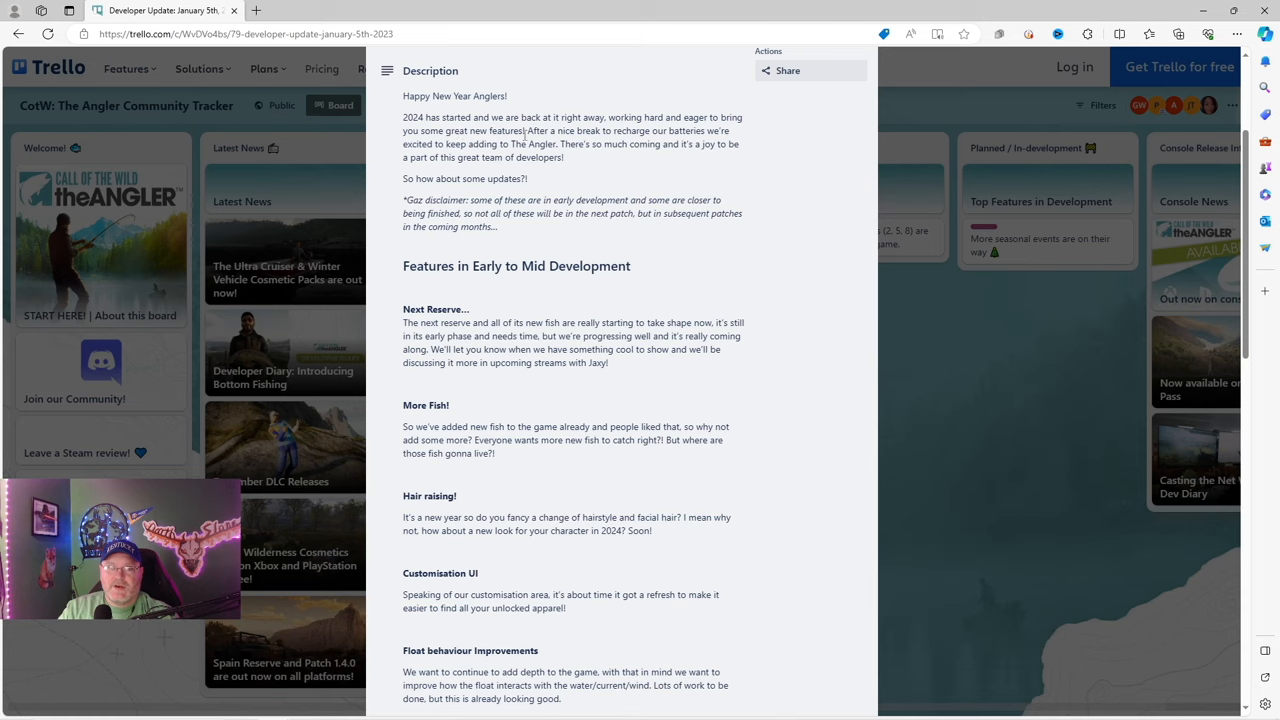
mouse_move(752, 154)
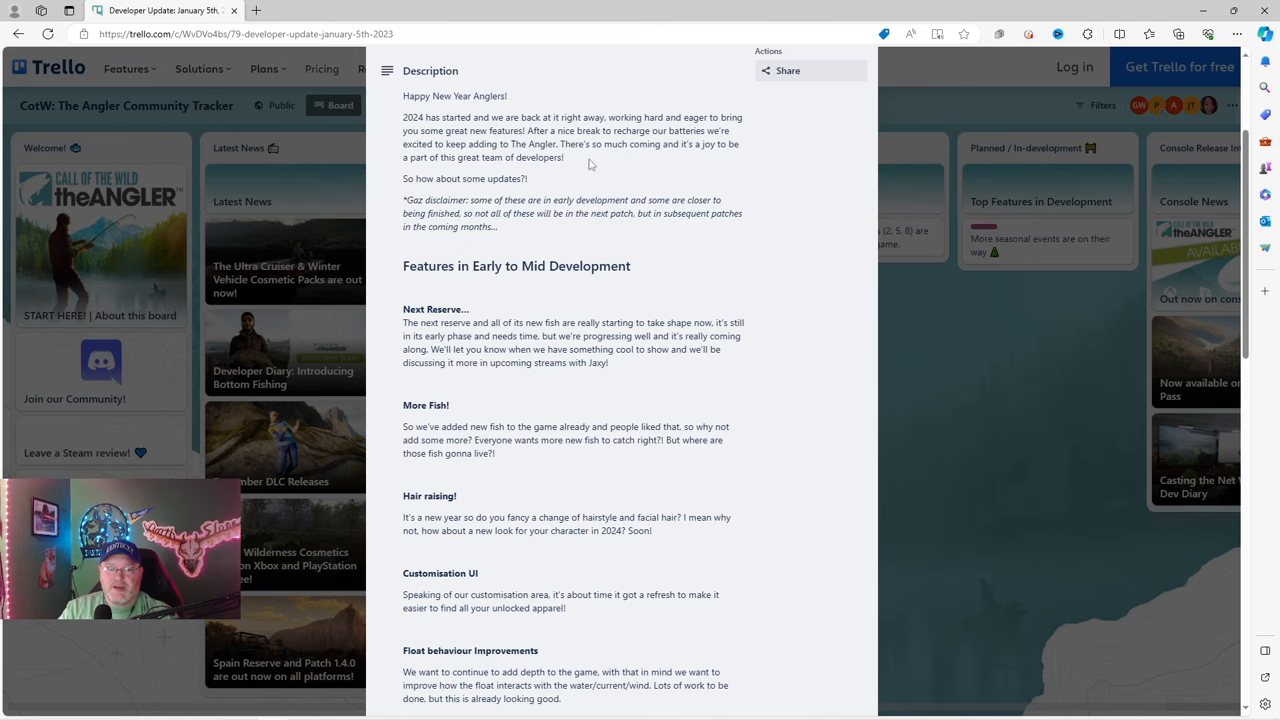
mouse_move(652, 158)
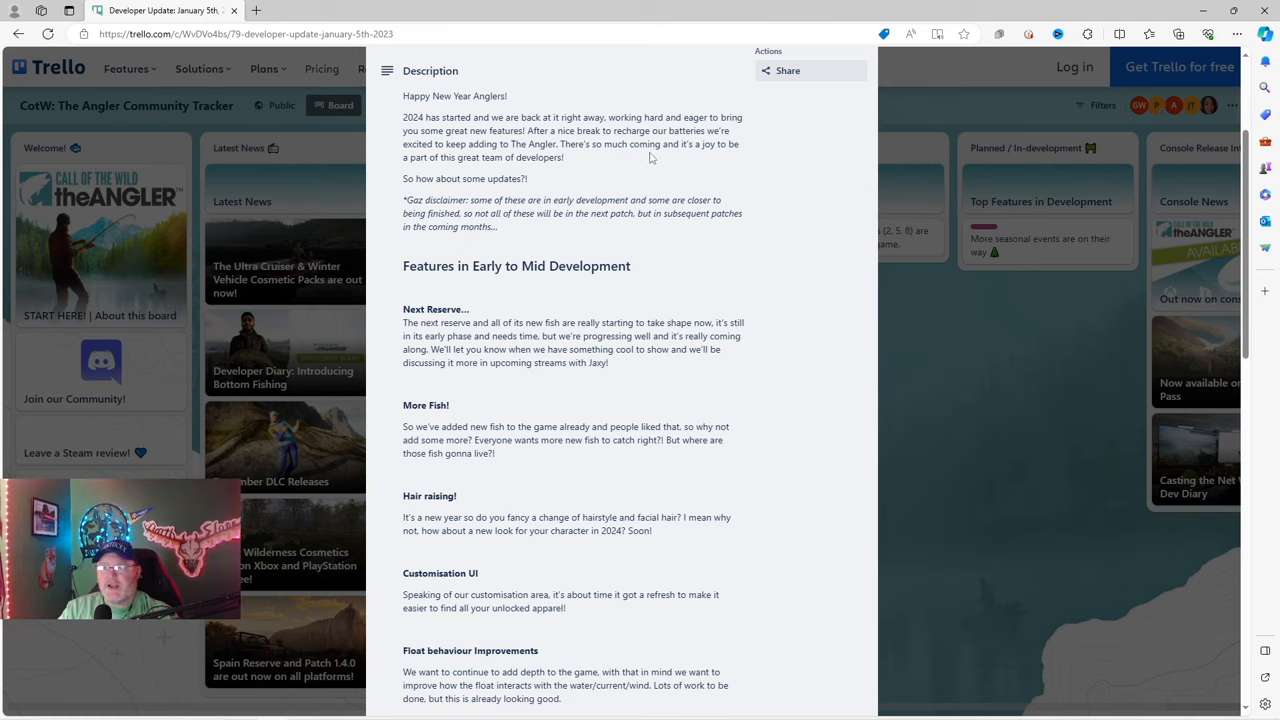
mouse_move(572, 164)
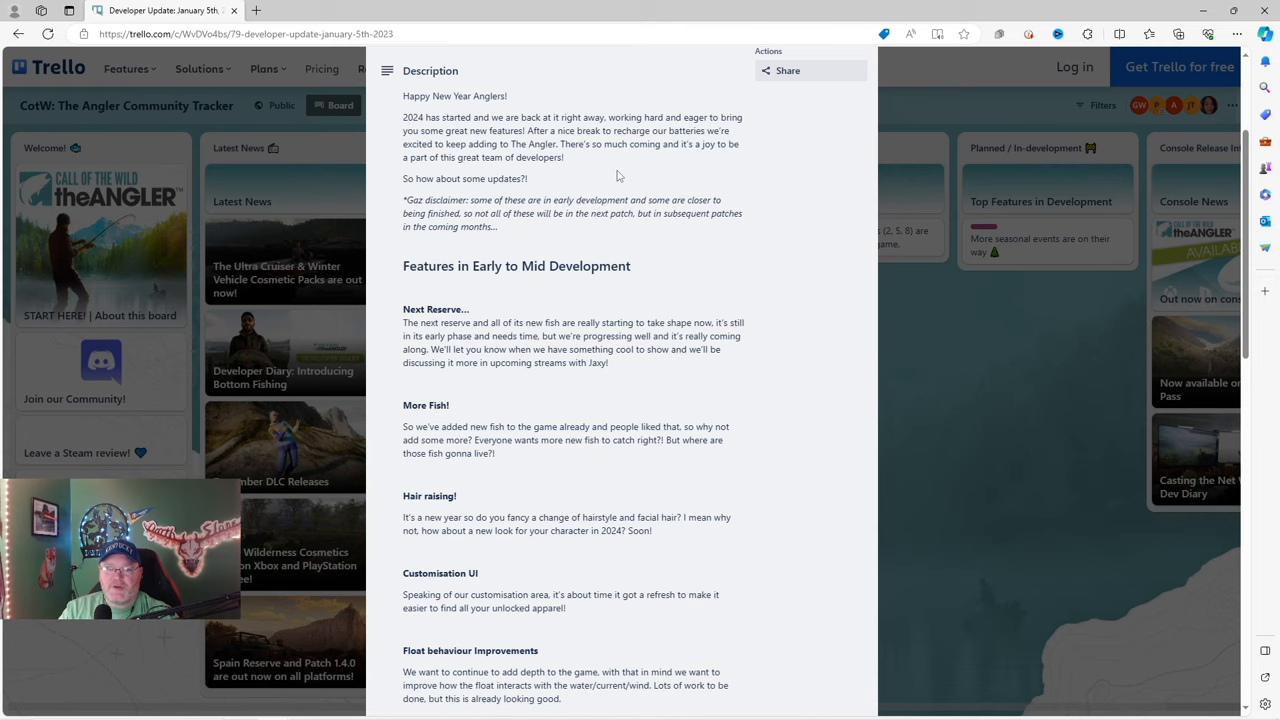
mouse_move(532, 198)
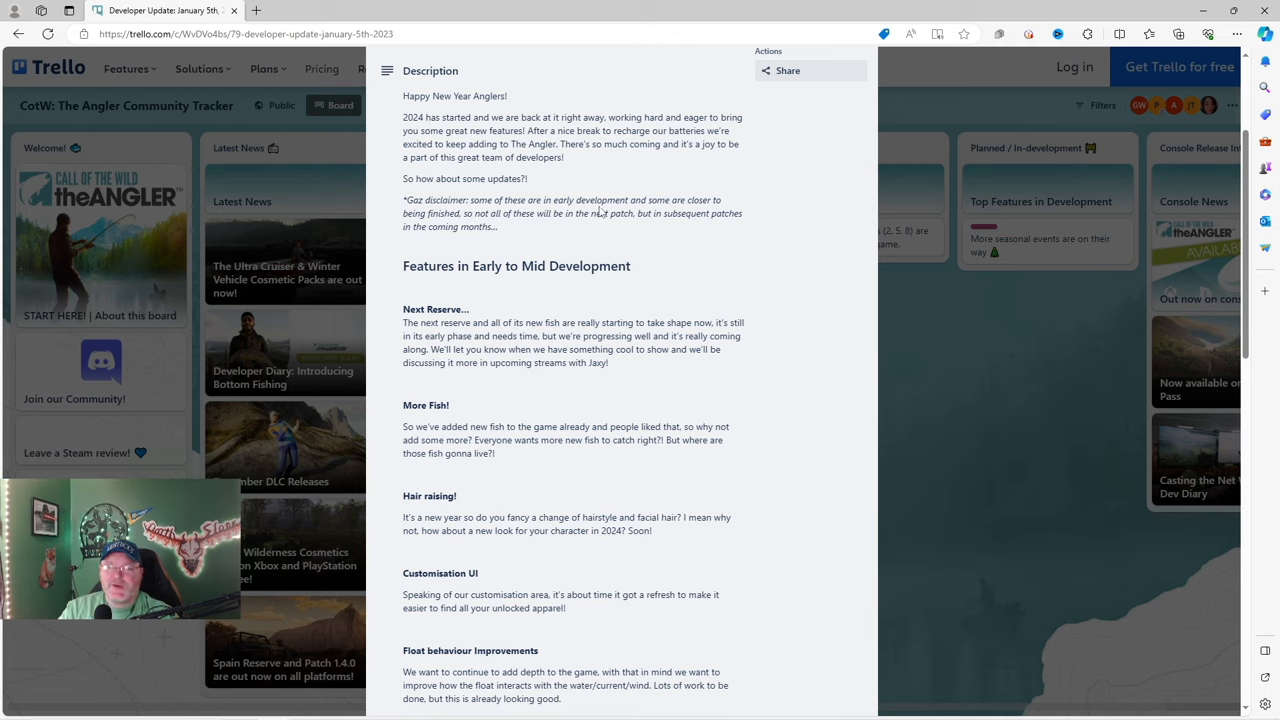
mouse_move(538, 236)
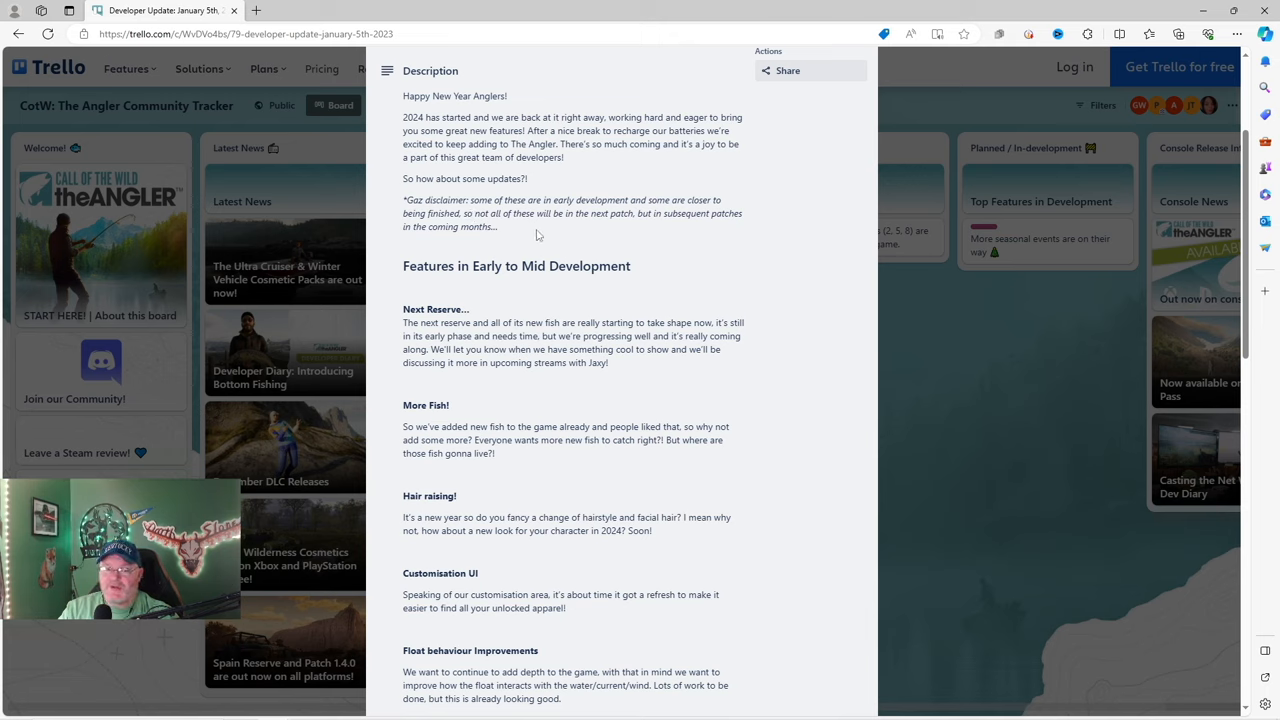
mouse_move(512, 236)
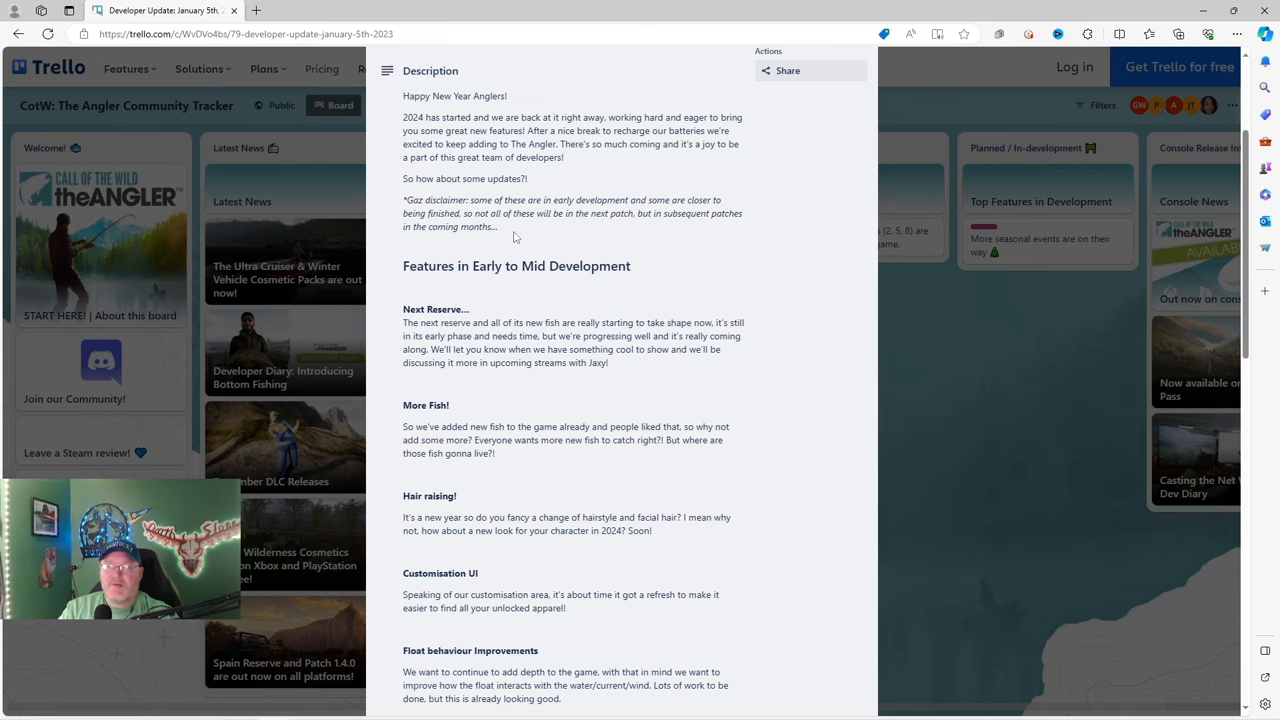
mouse_move(534, 236)
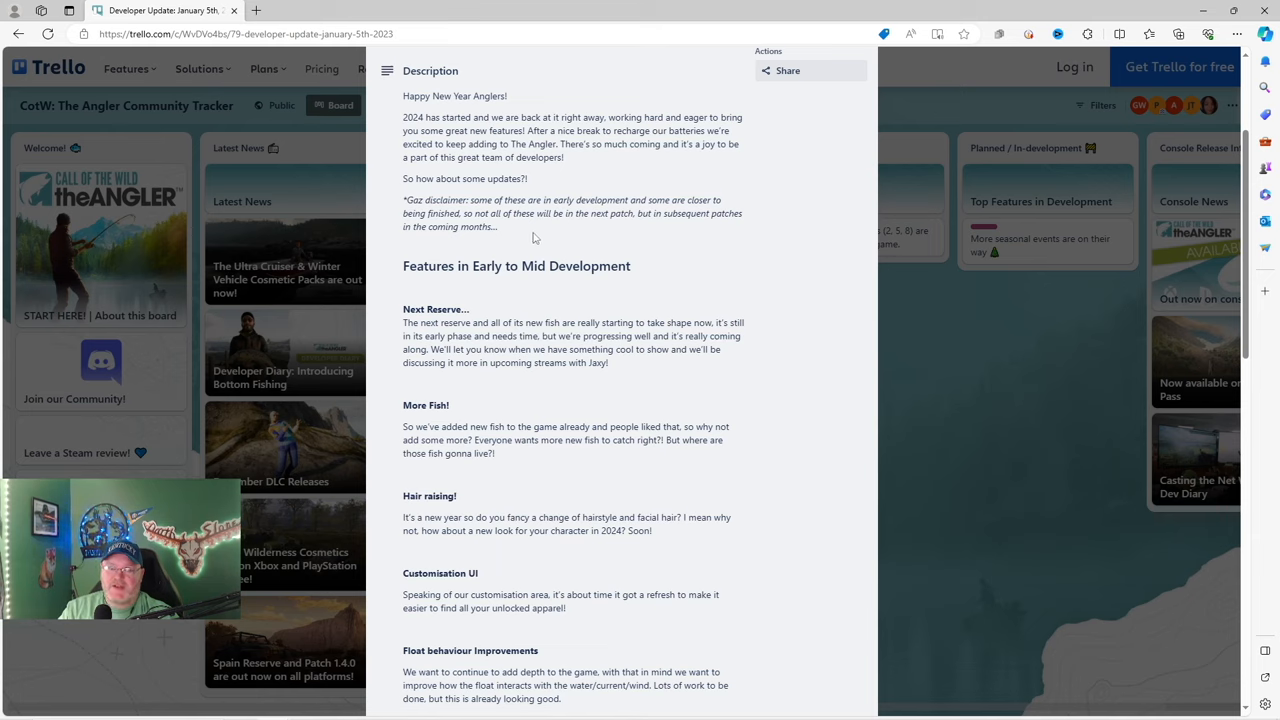
mouse_move(488, 308)
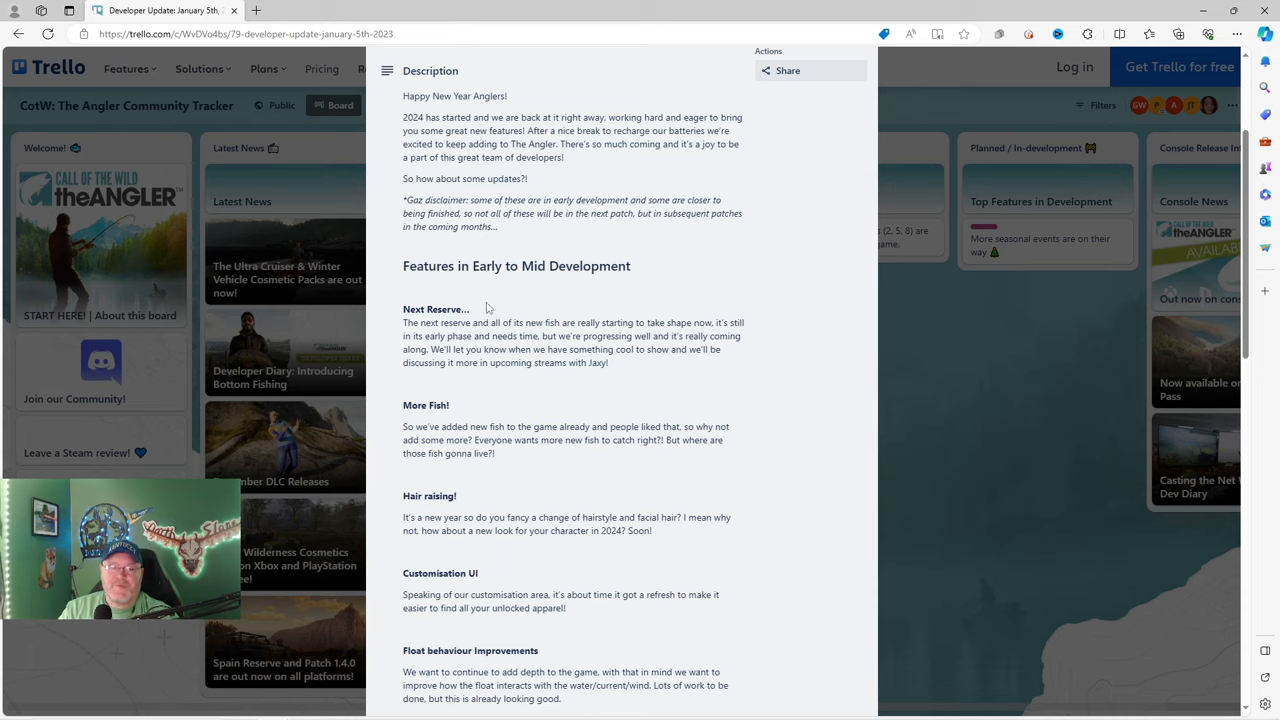
mouse_move(568, 296)
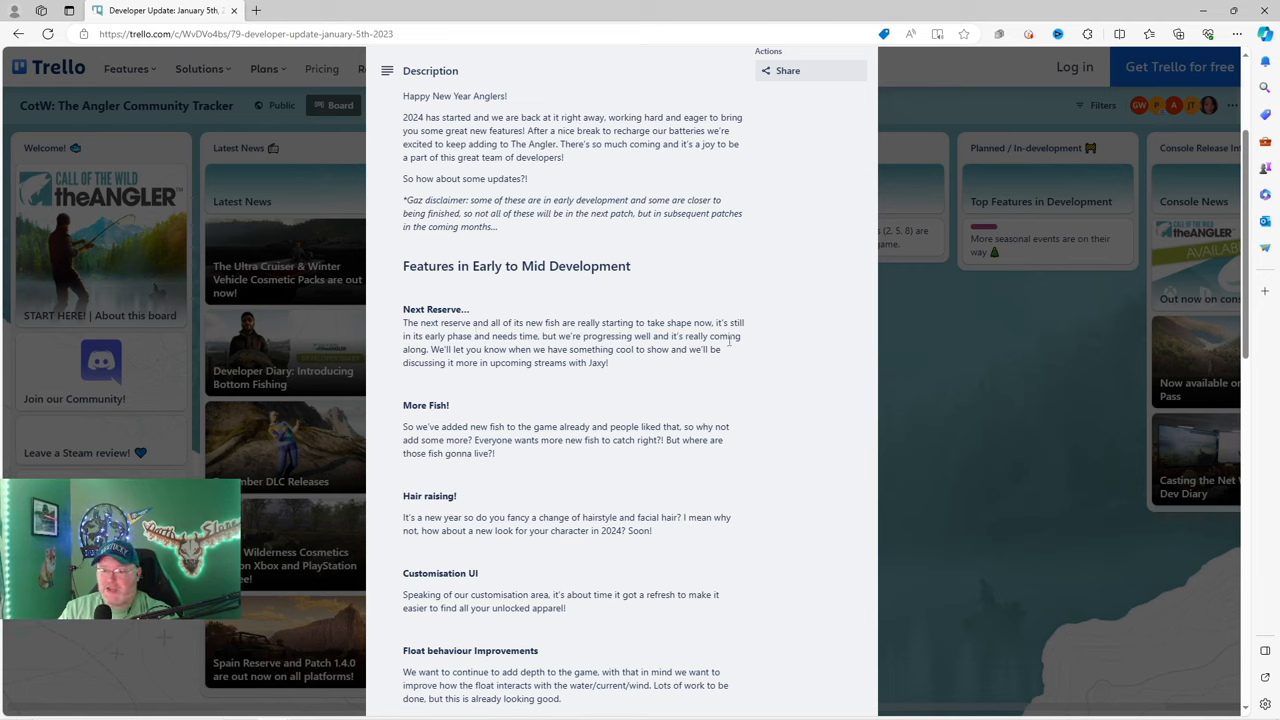
mouse_move(758, 366)
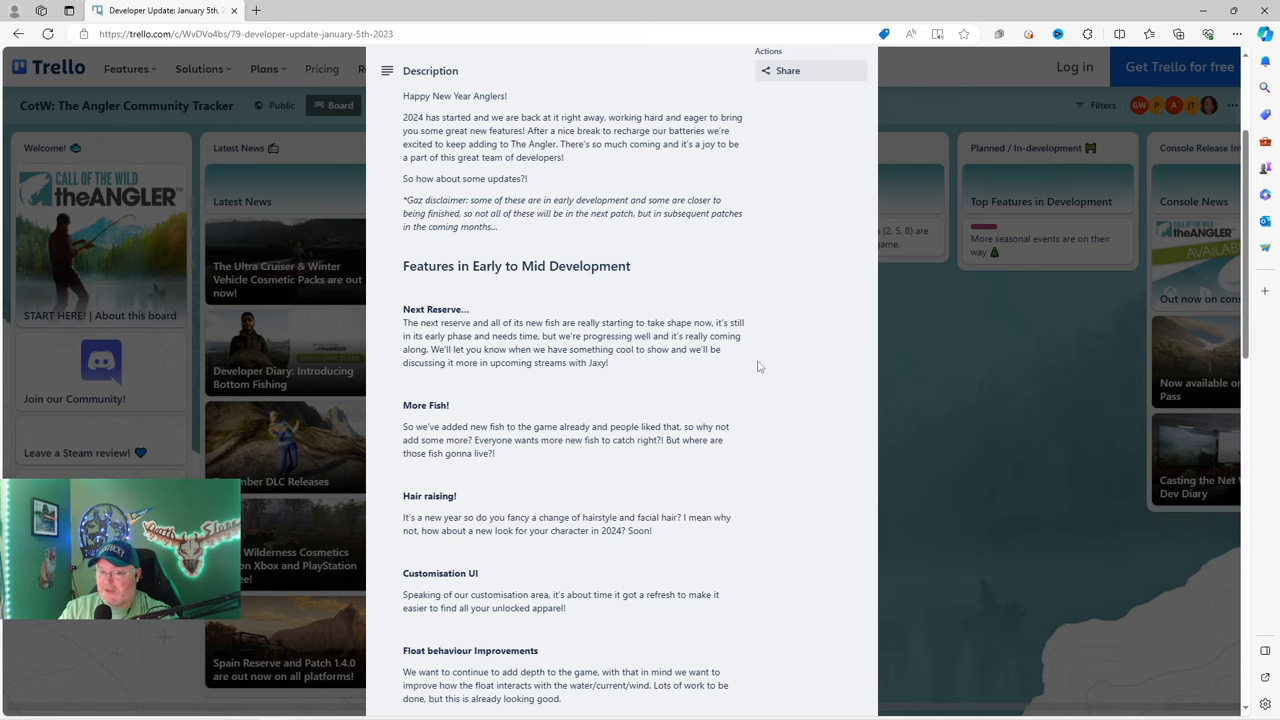
mouse_move(624, 388)
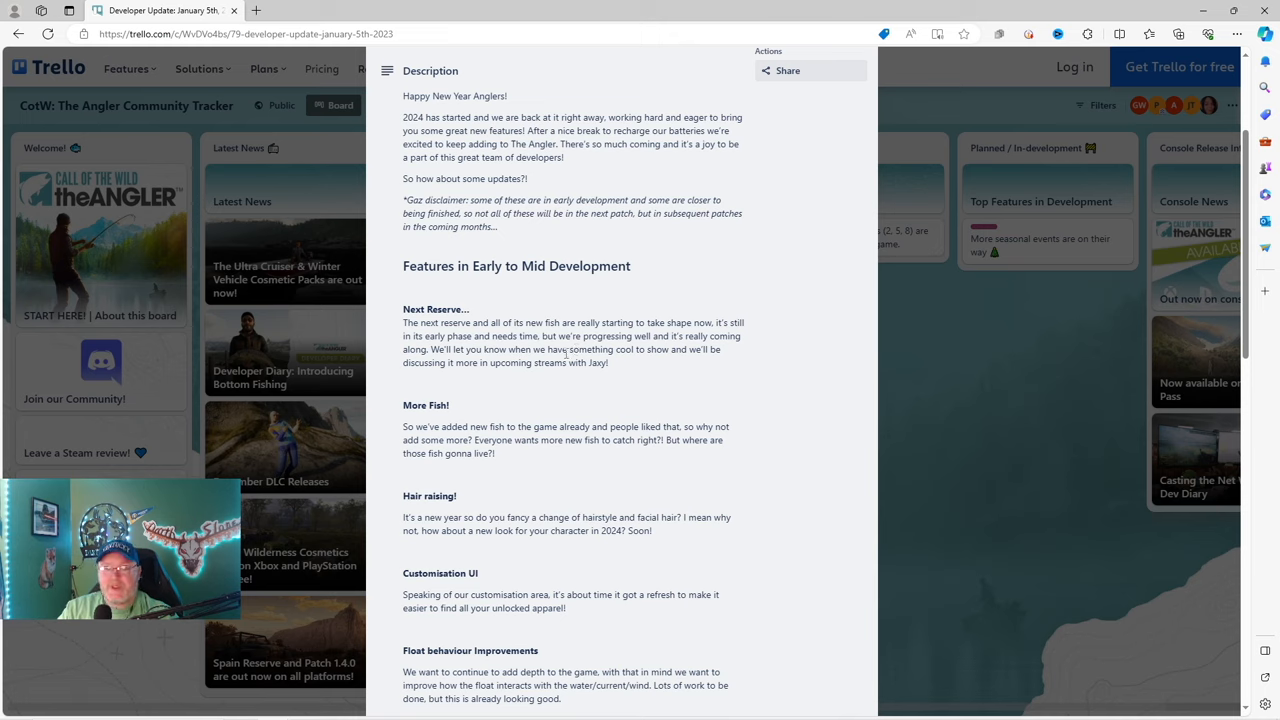
mouse_move(496, 382)
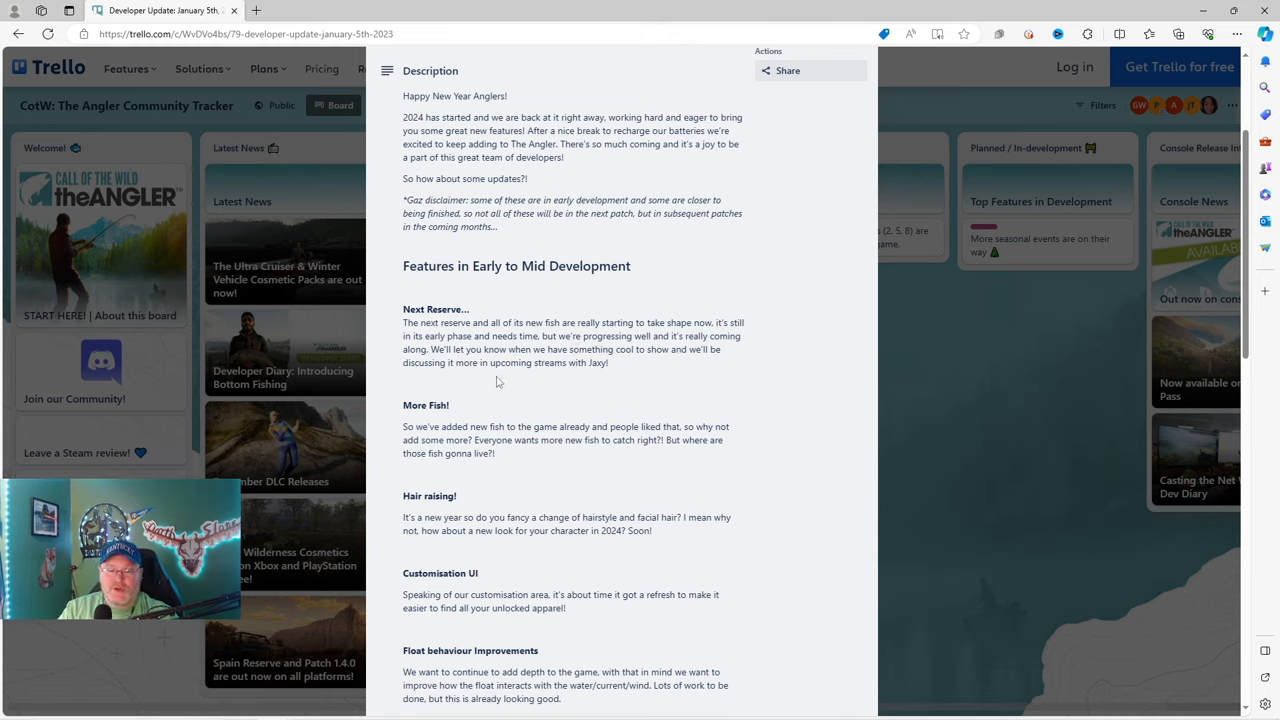
mouse_move(624, 372)
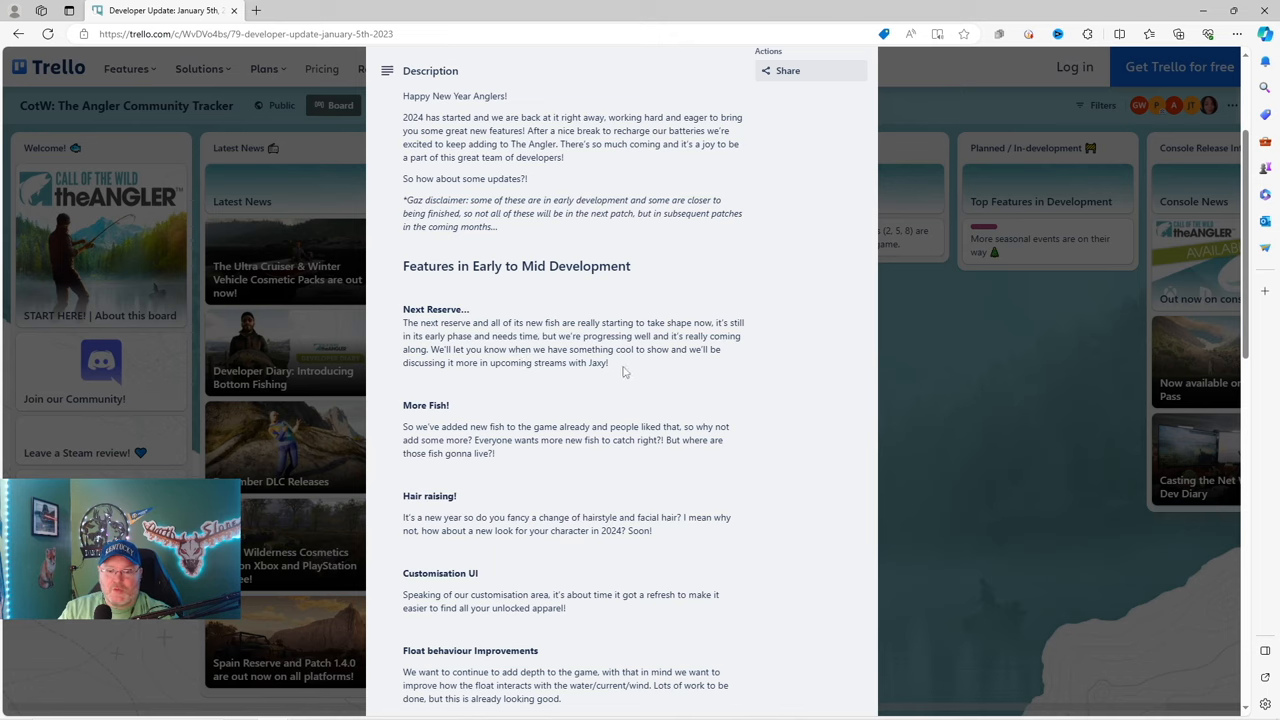
mouse_move(638, 374)
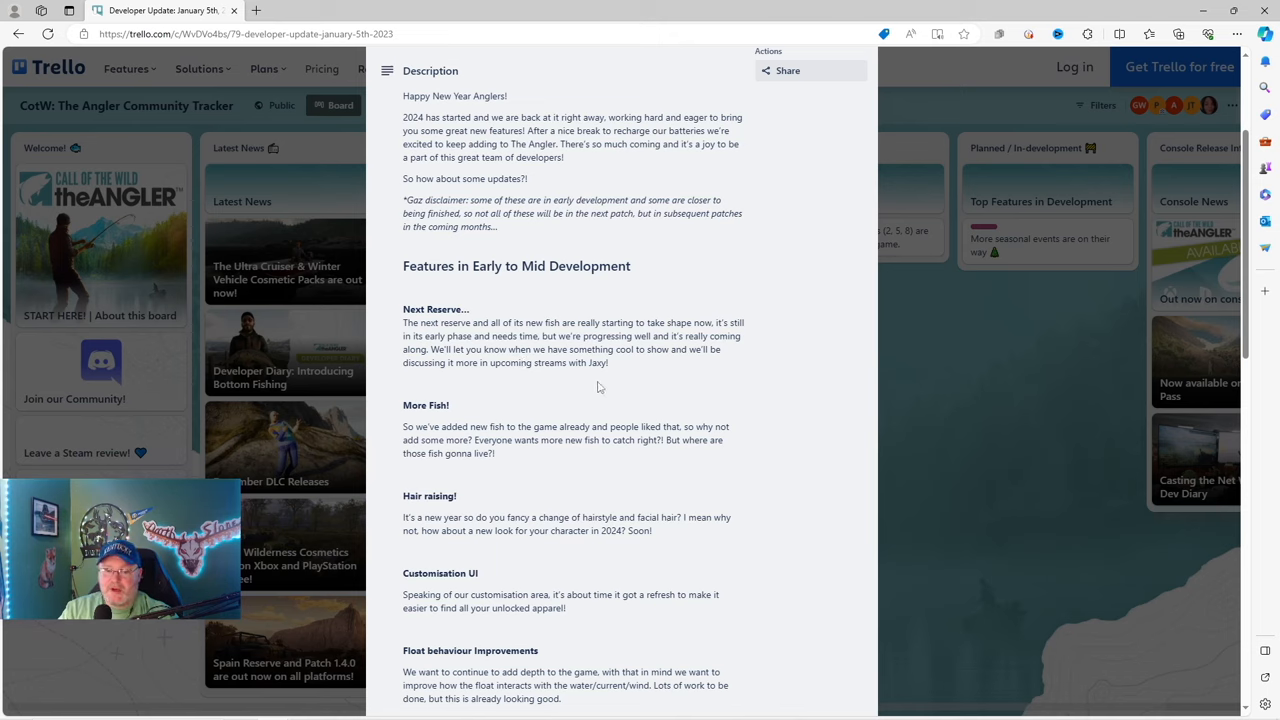
mouse_move(640, 380)
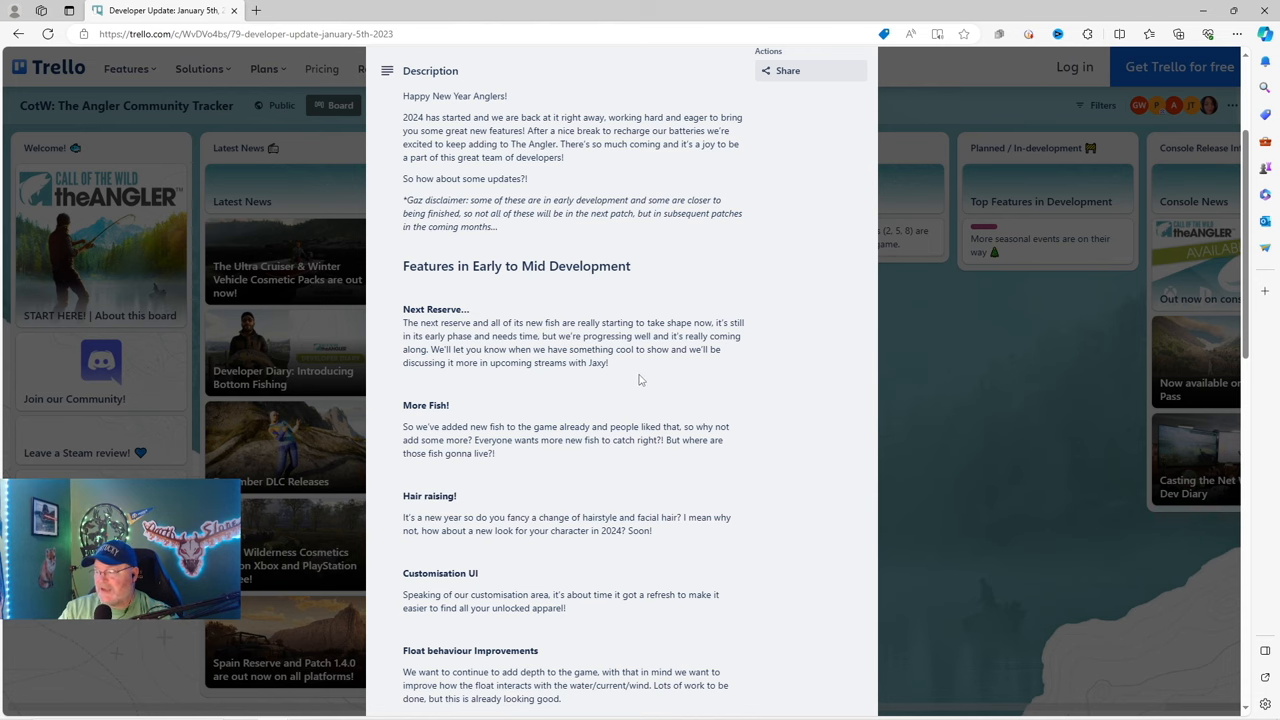
scroll(down, 3)
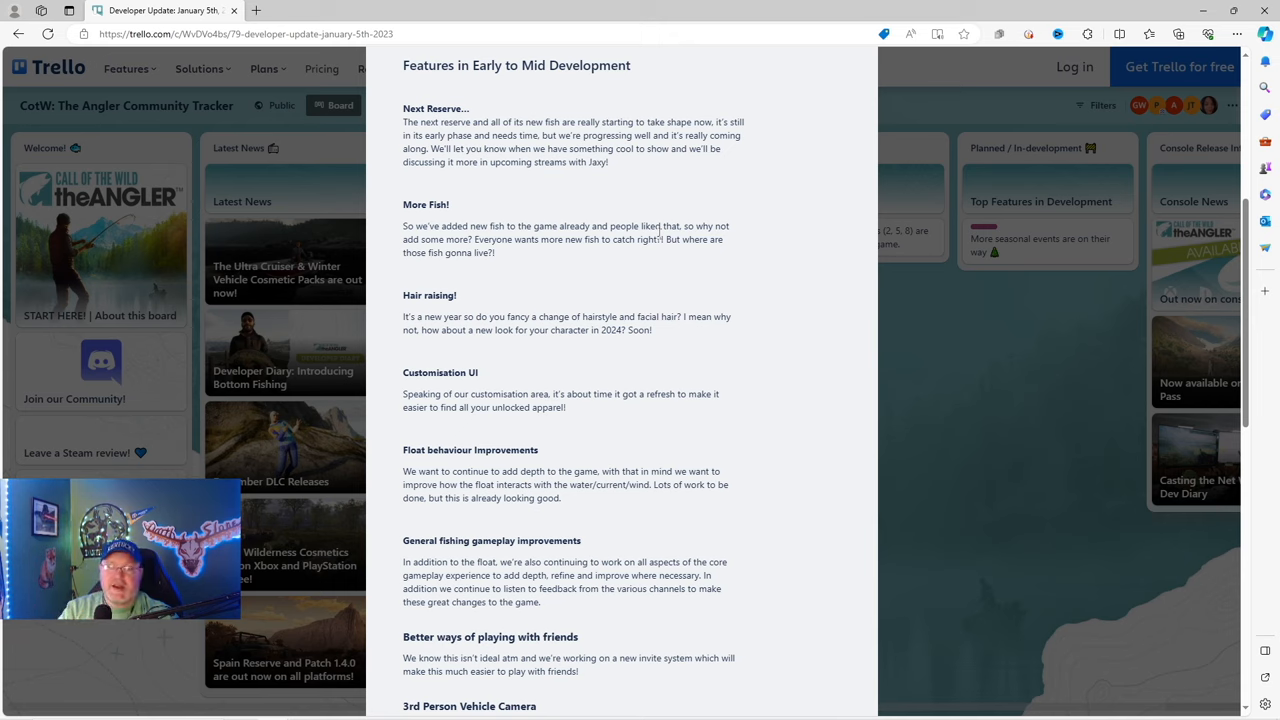
mouse_move(618, 280)
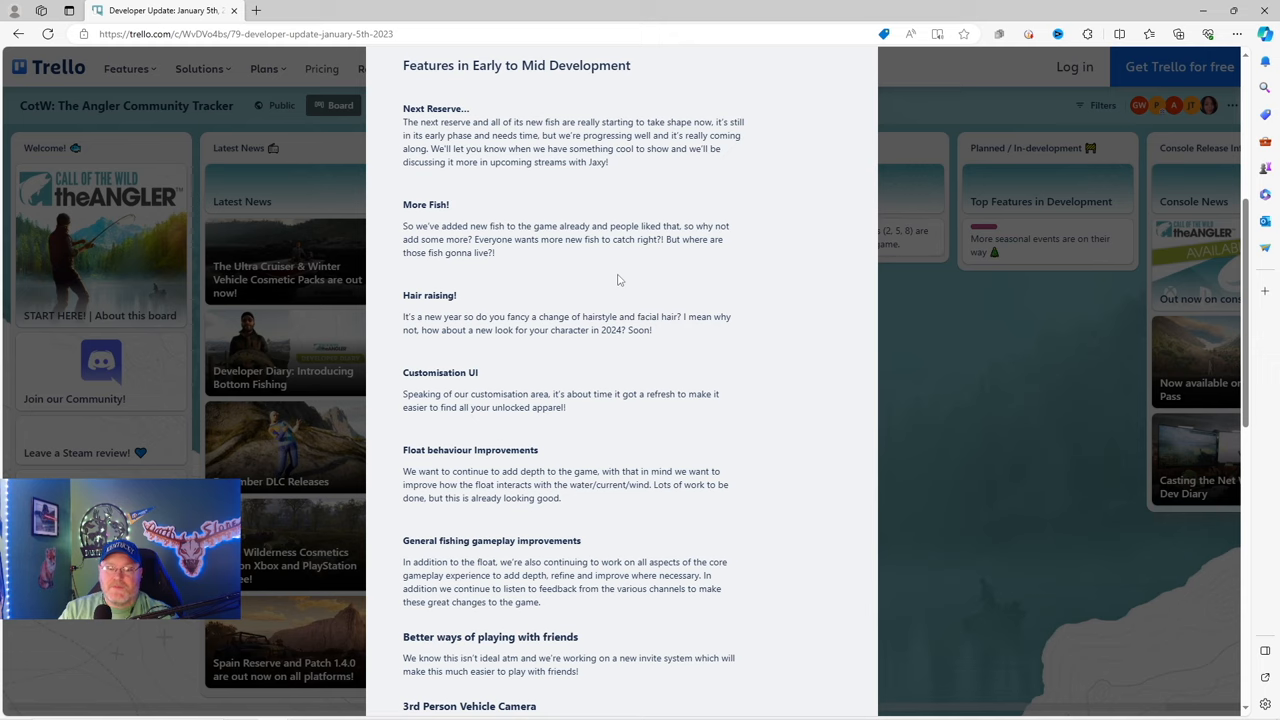
mouse_move(670, 270)
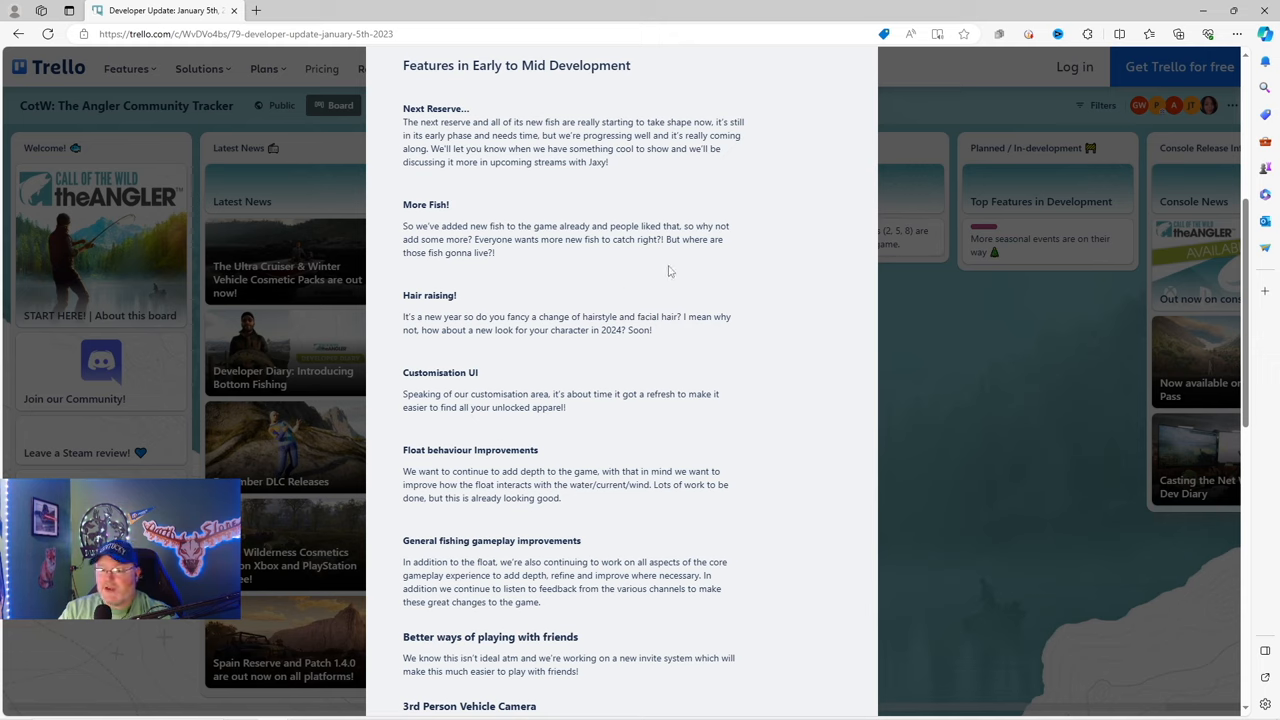
mouse_move(504, 262)
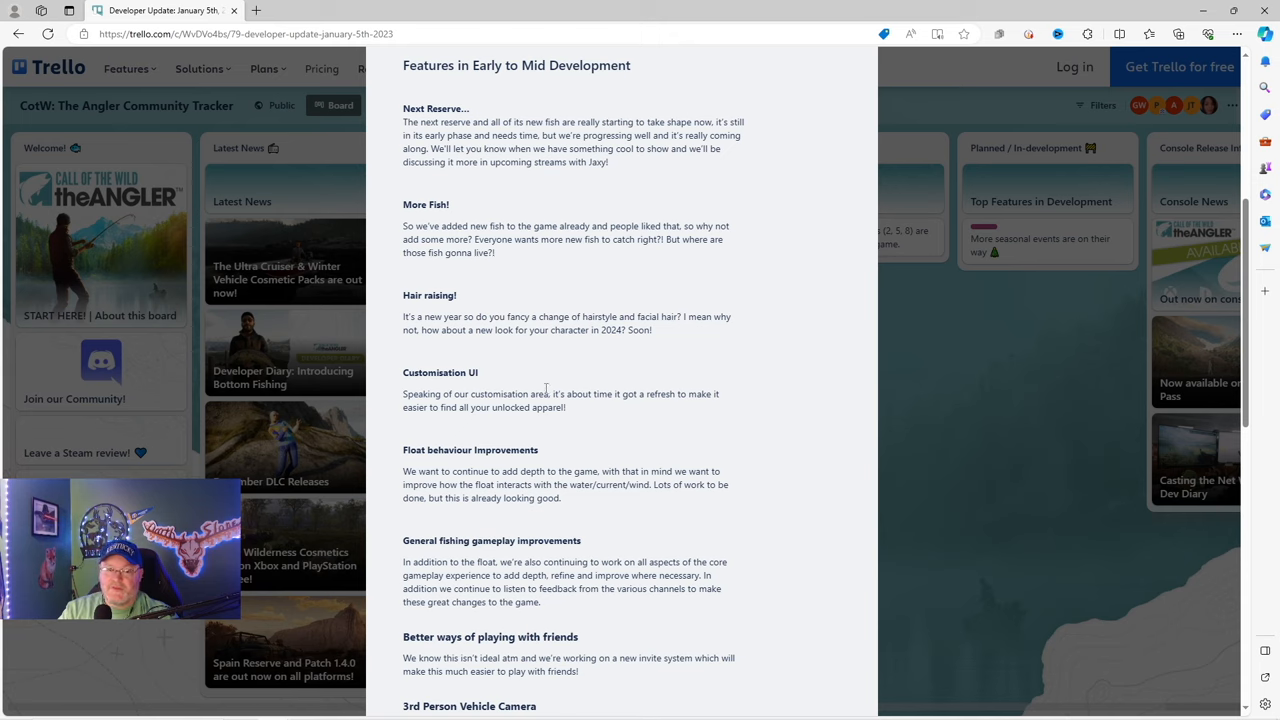
mouse_move(500, 342)
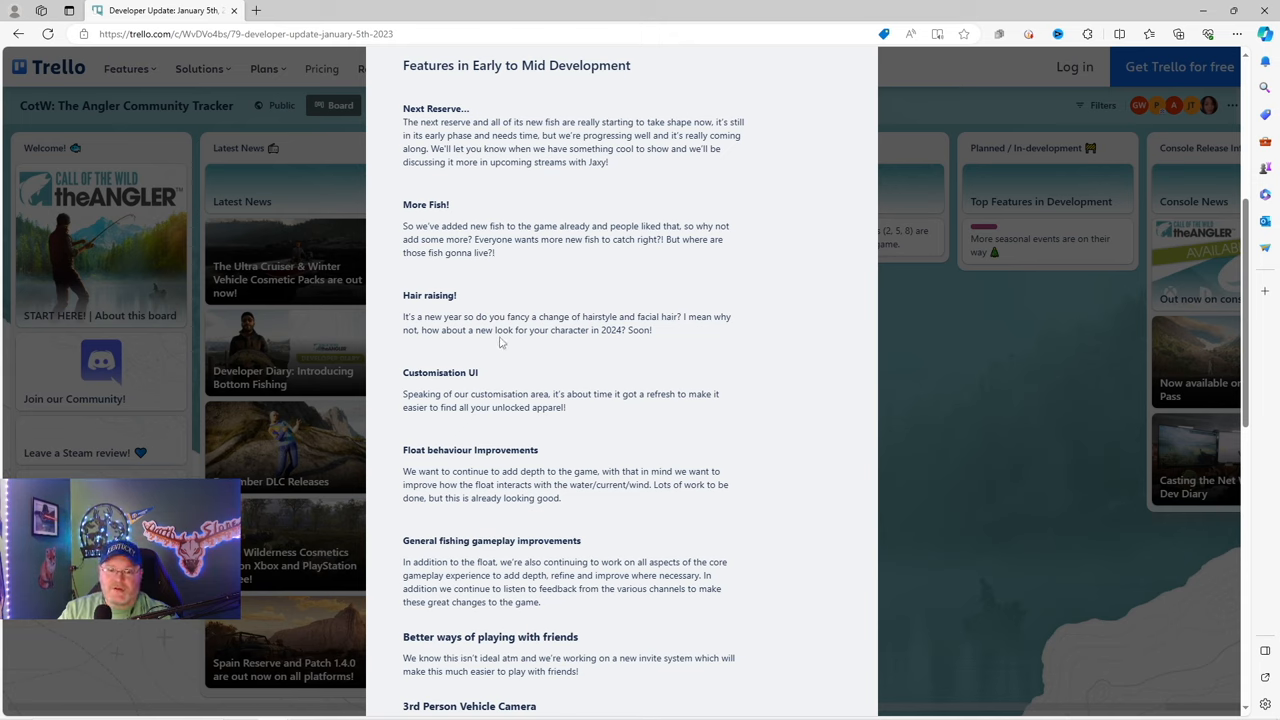
mouse_move(630, 344)
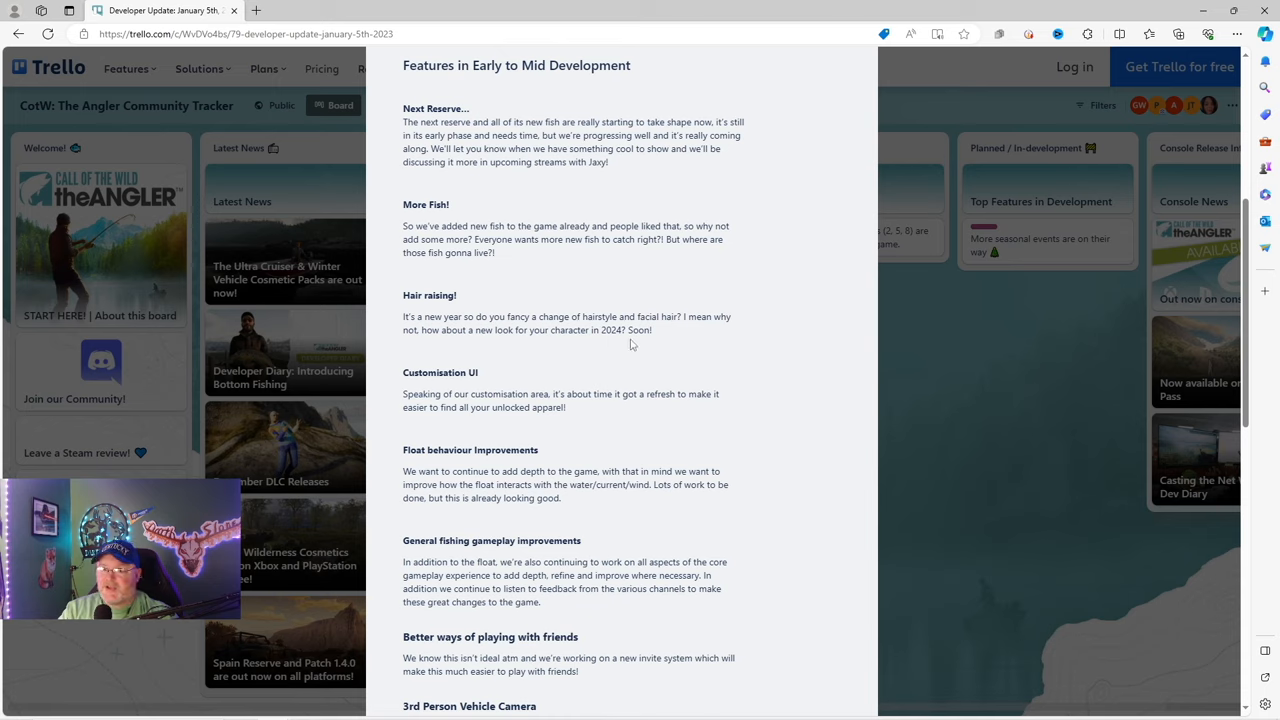
mouse_move(672, 340)
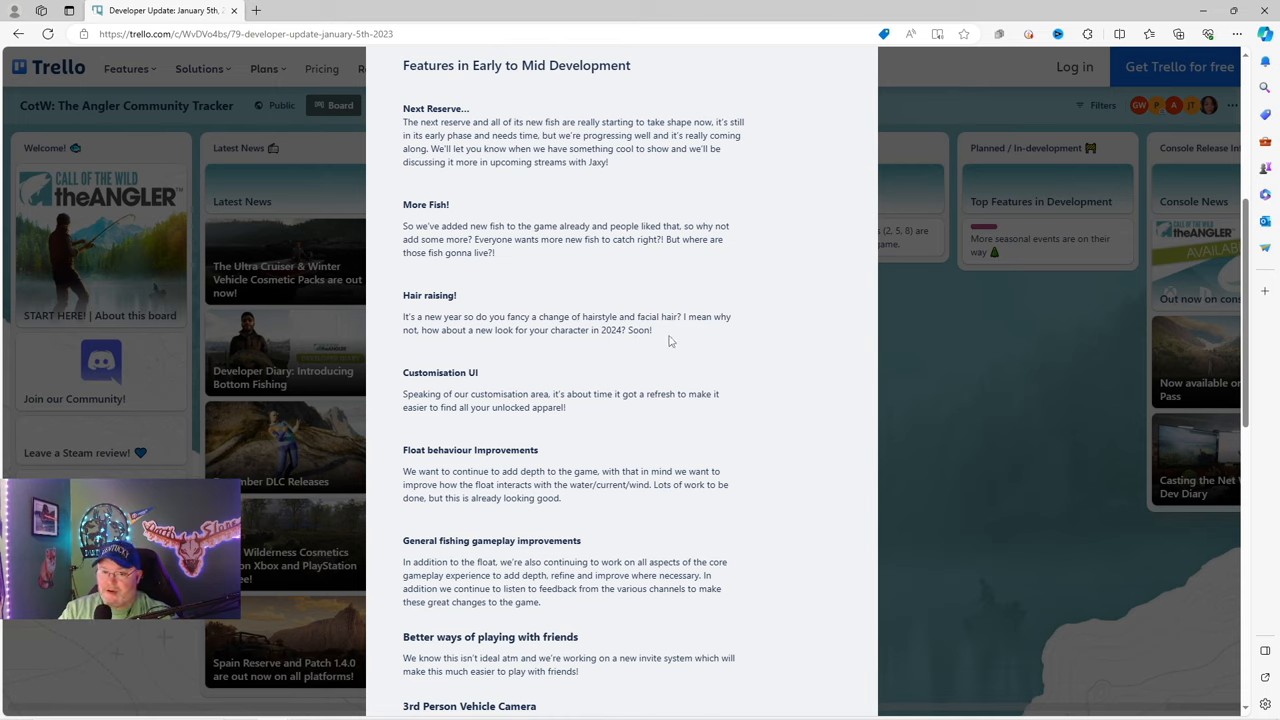
mouse_move(488, 348)
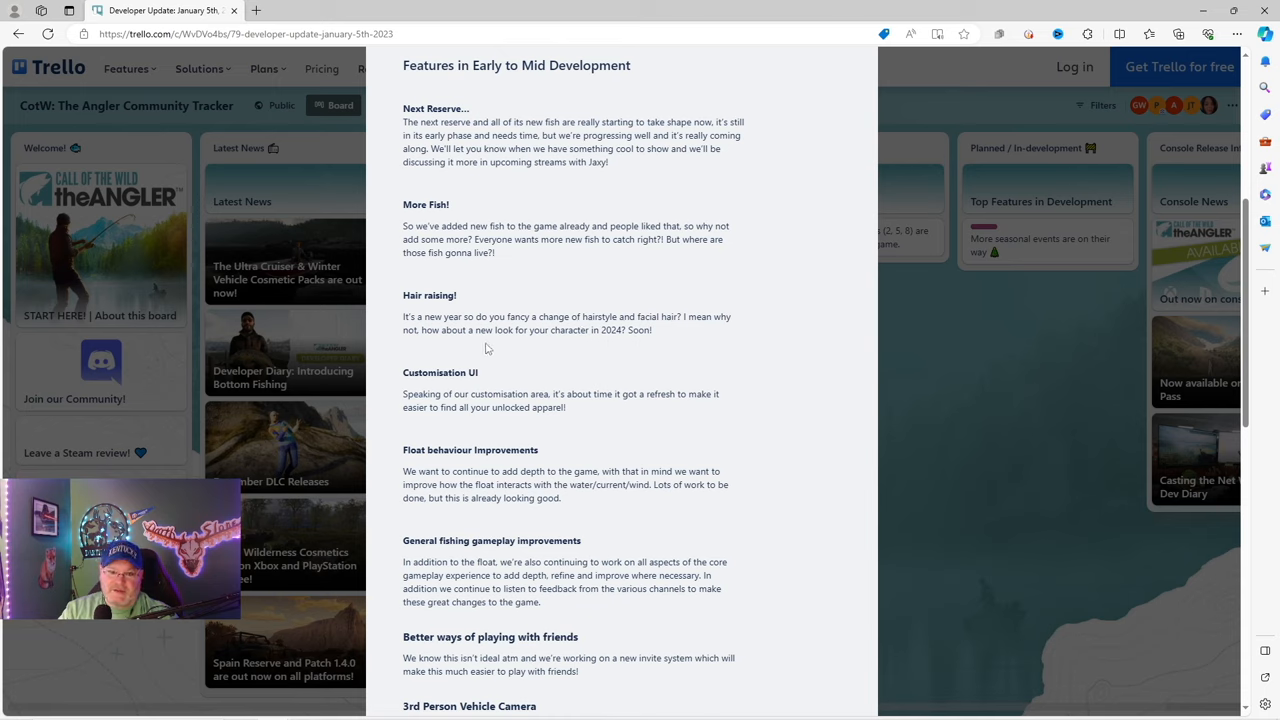
mouse_move(610, 348)
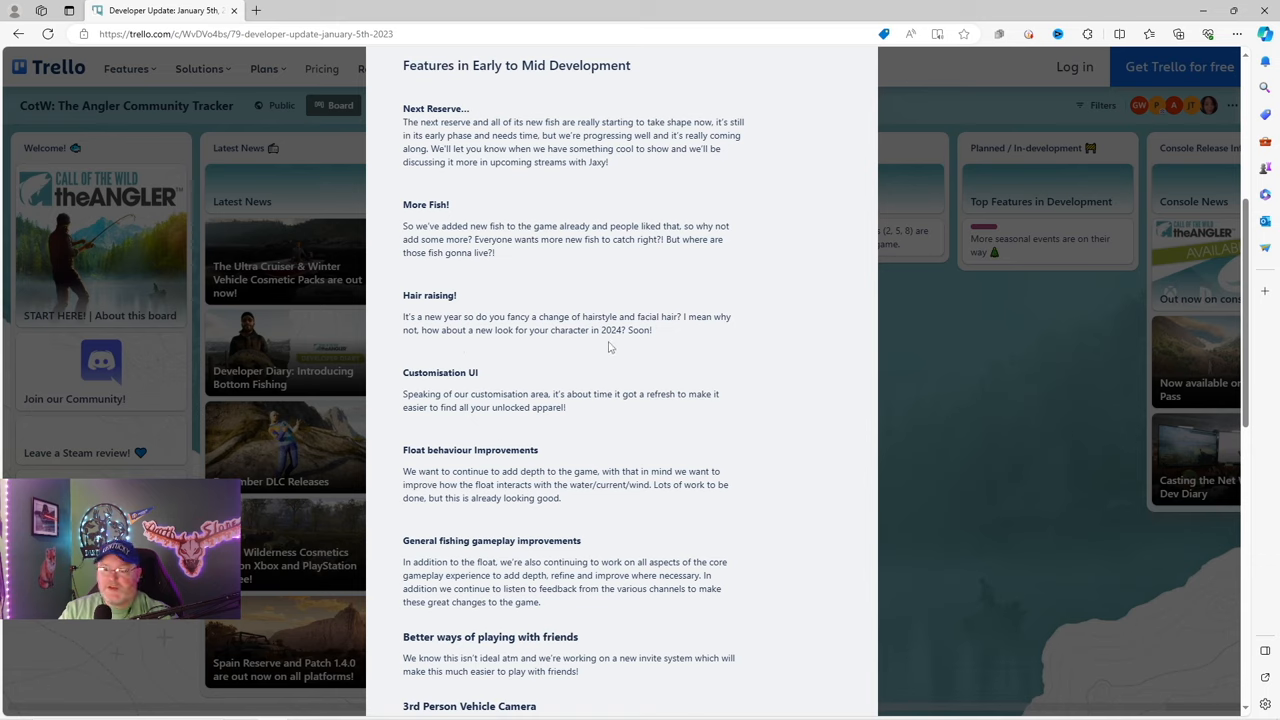
mouse_move(646, 344)
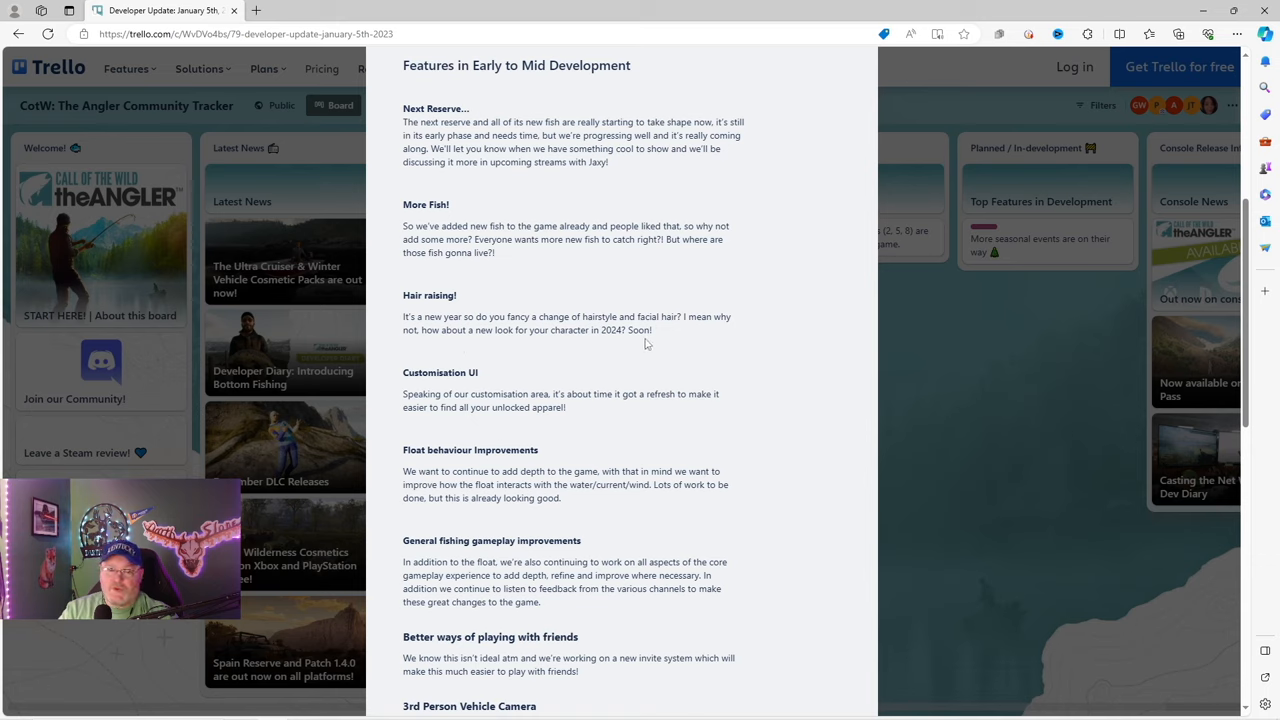
mouse_move(516, 290)
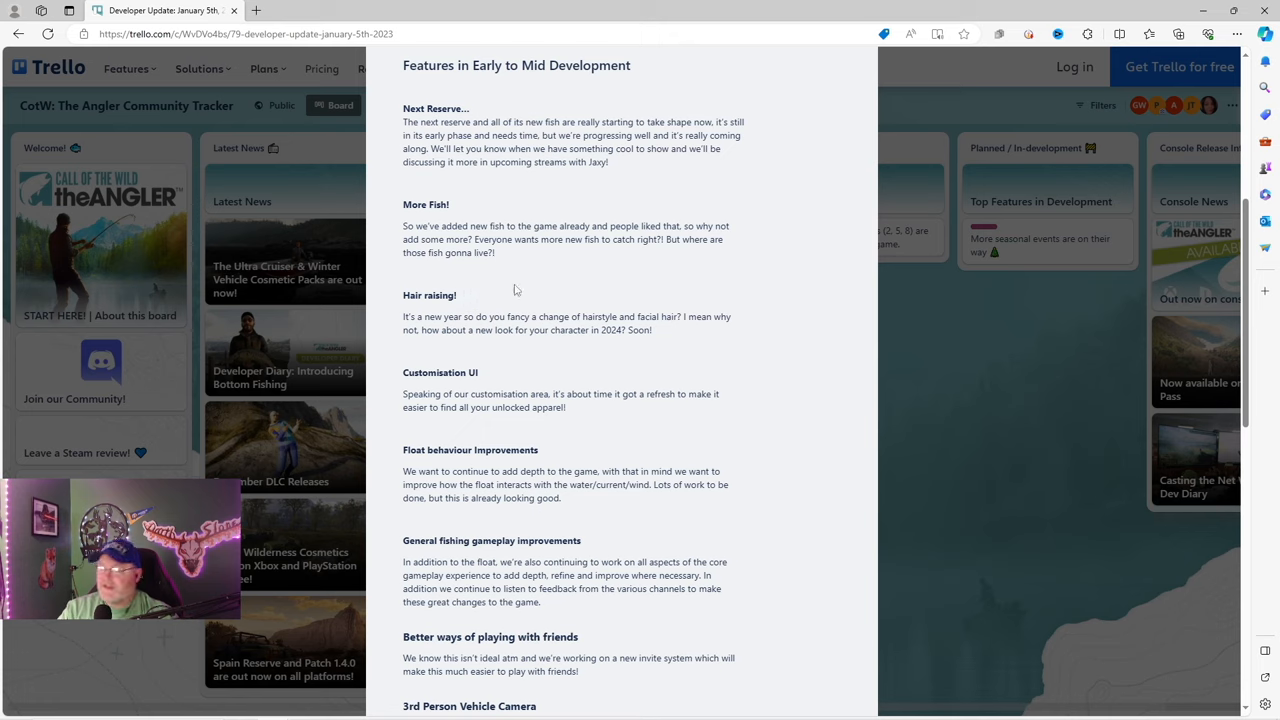
mouse_move(528, 268)
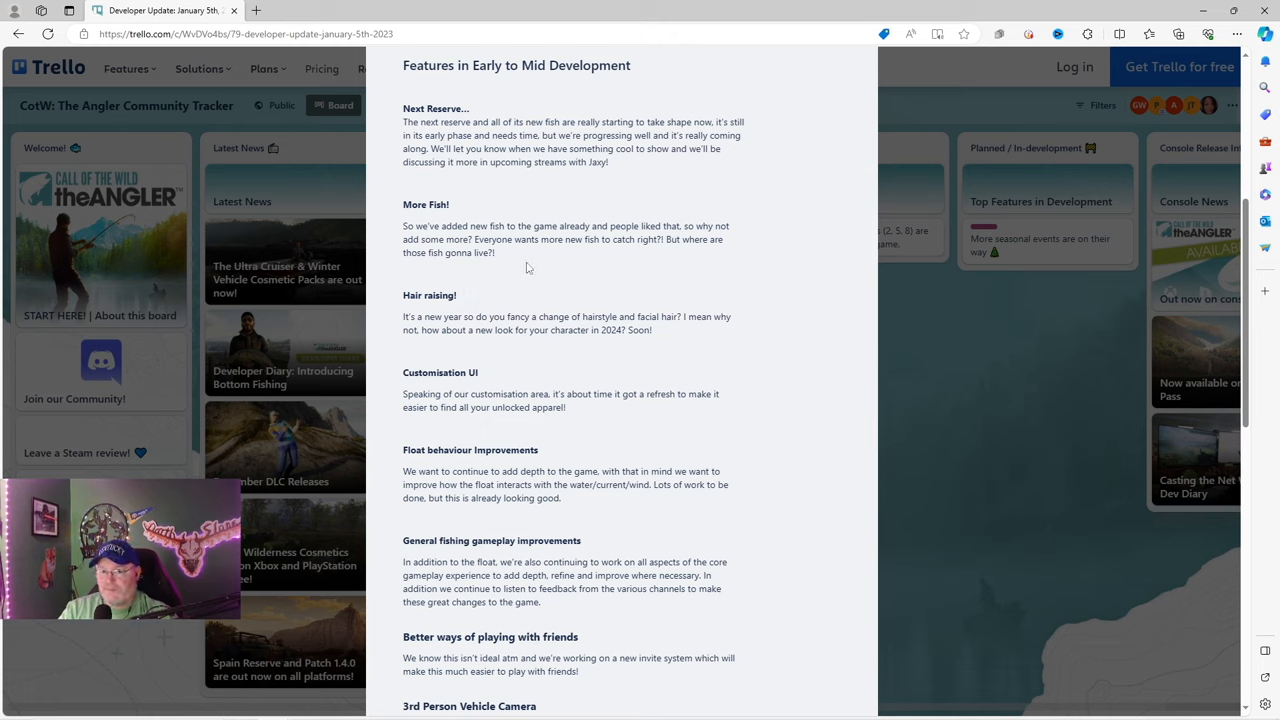
mouse_move(590, 252)
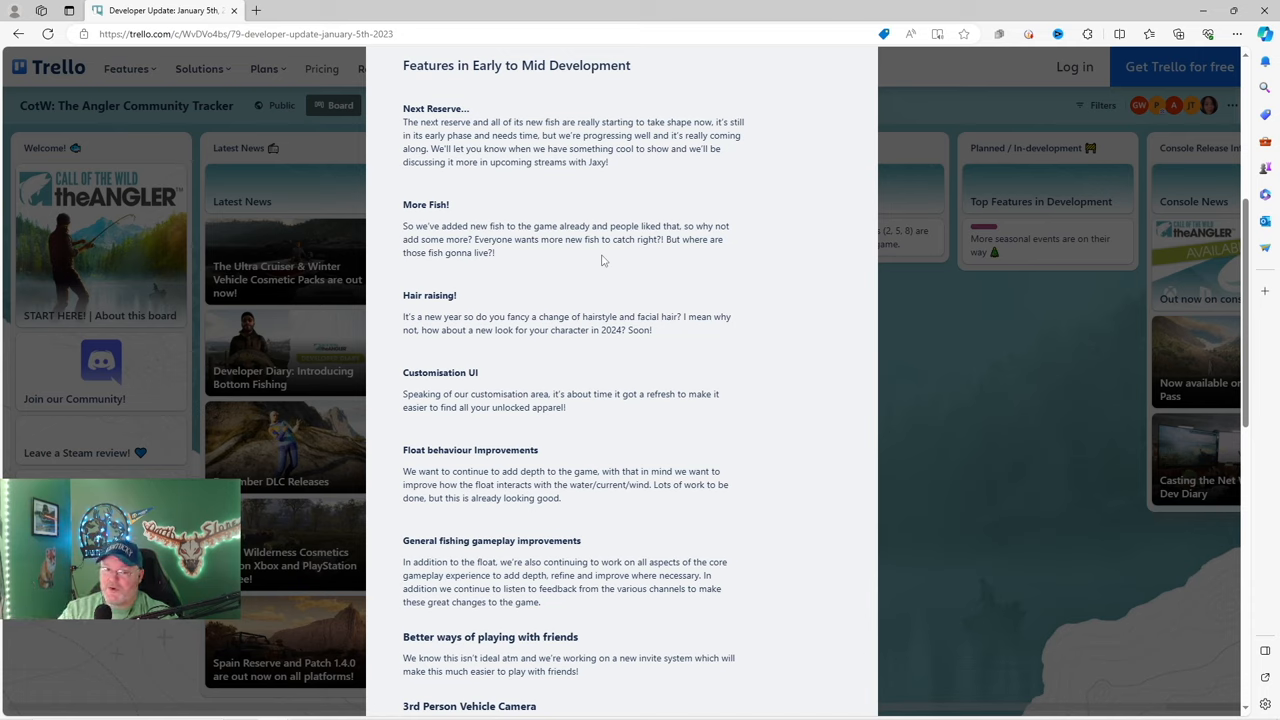
mouse_move(670, 342)
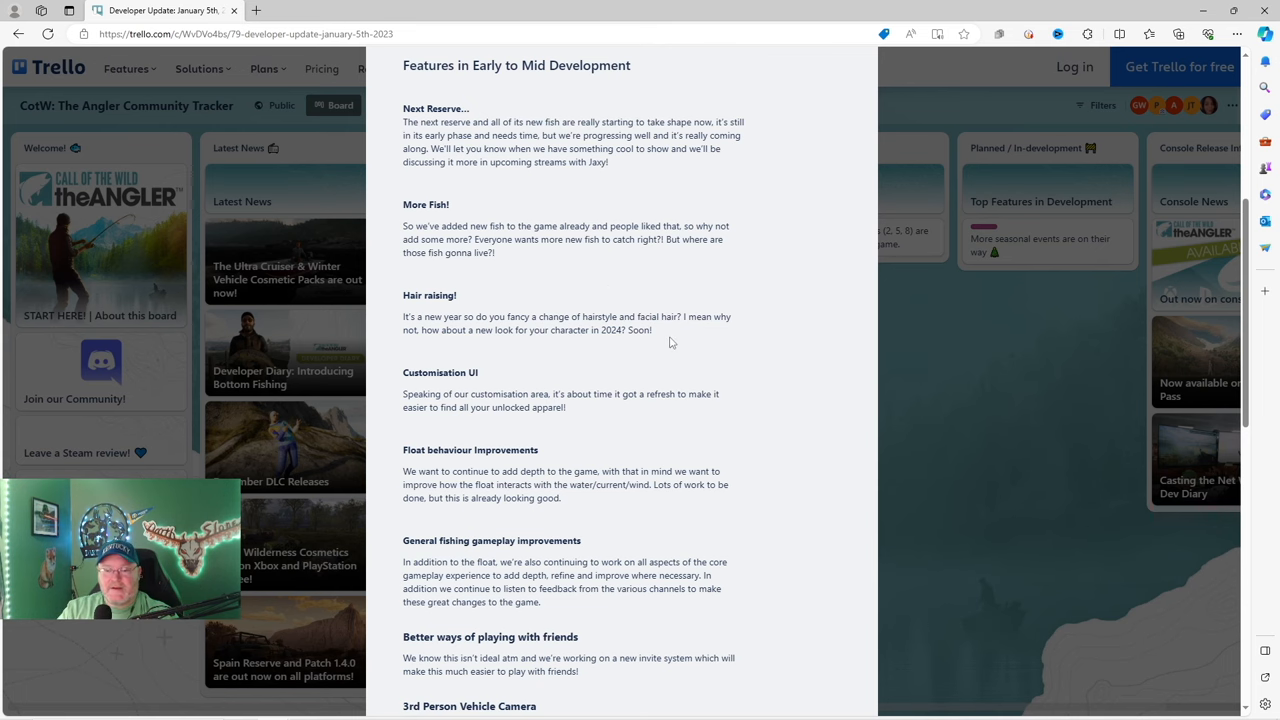
scroll(down, 3)
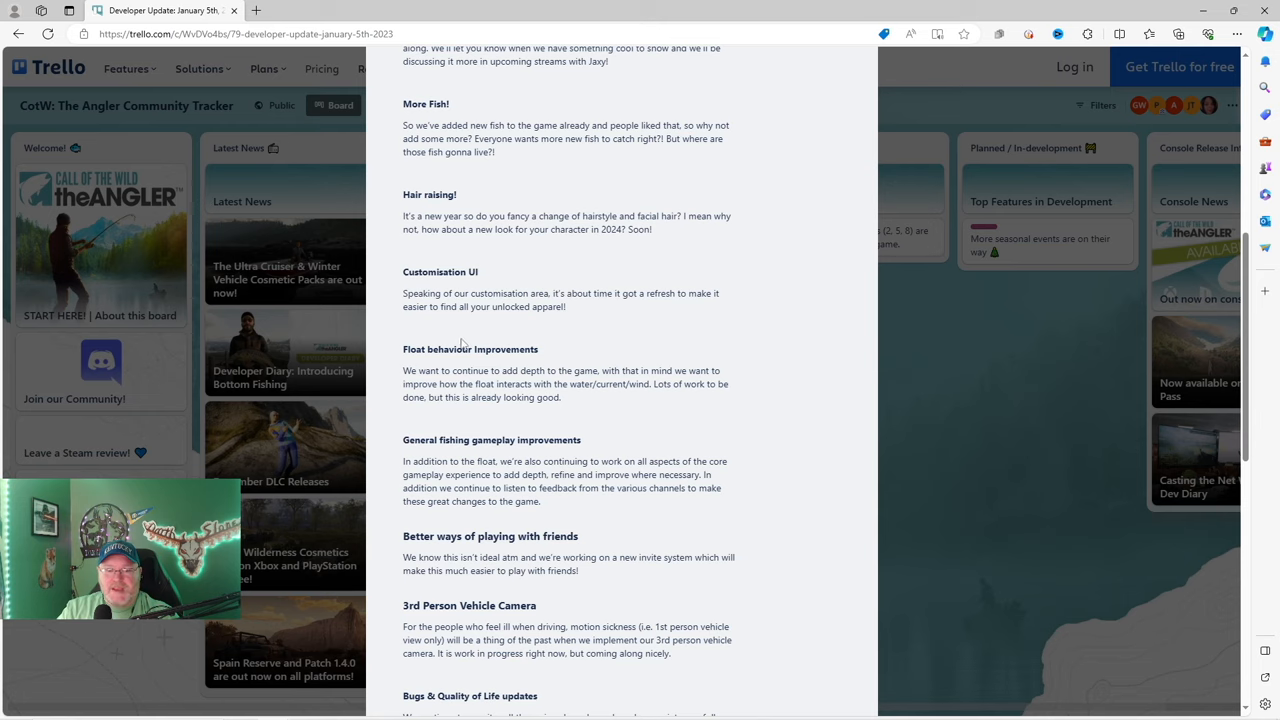
mouse_move(612, 326)
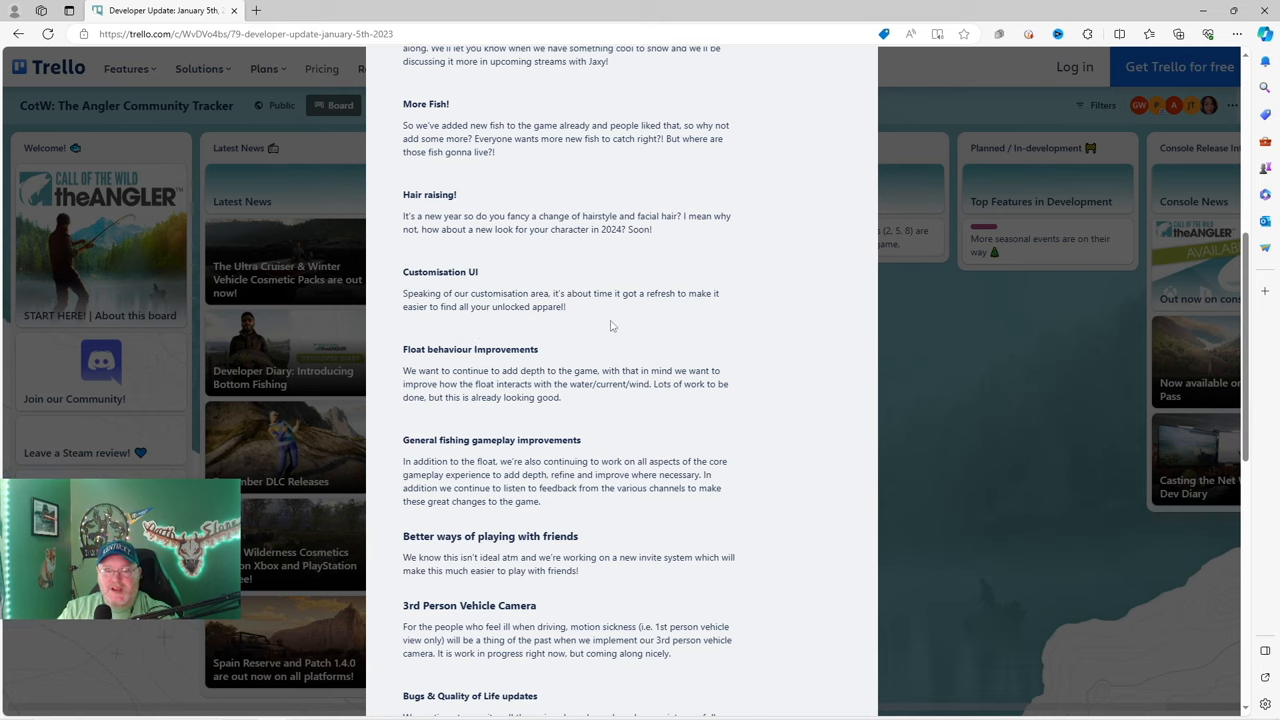
mouse_move(700, 314)
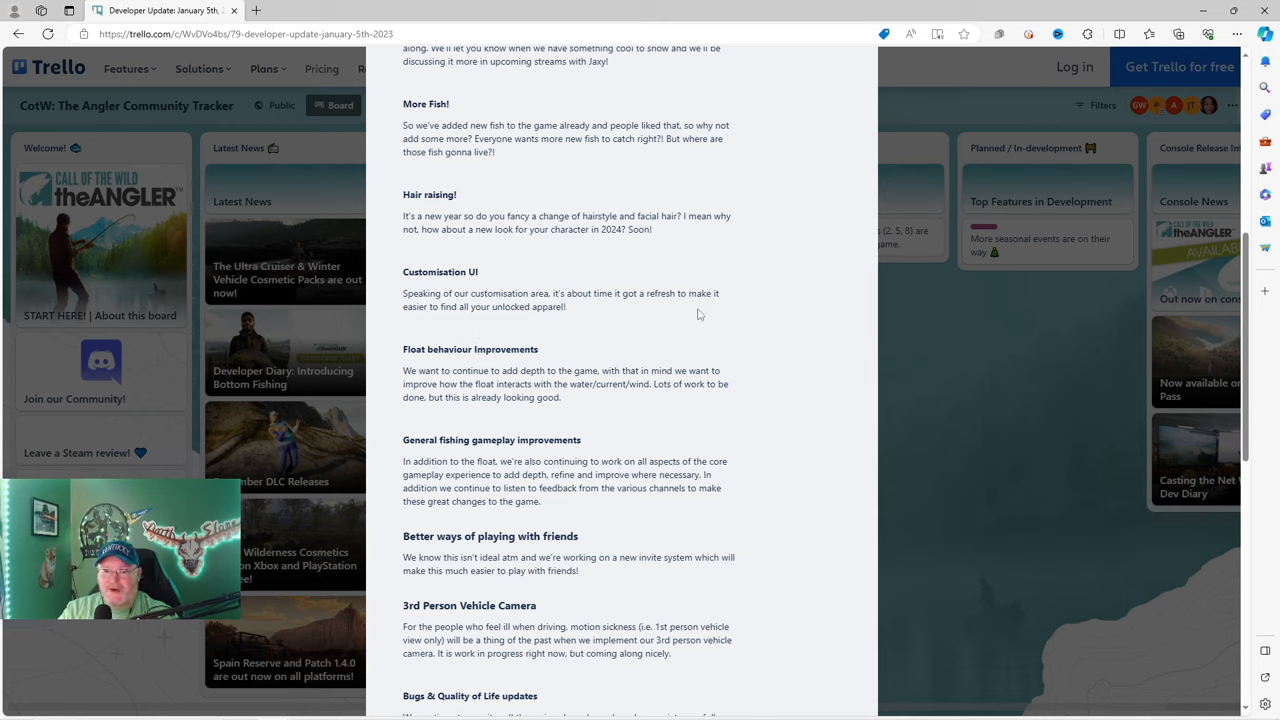
mouse_move(520, 332)
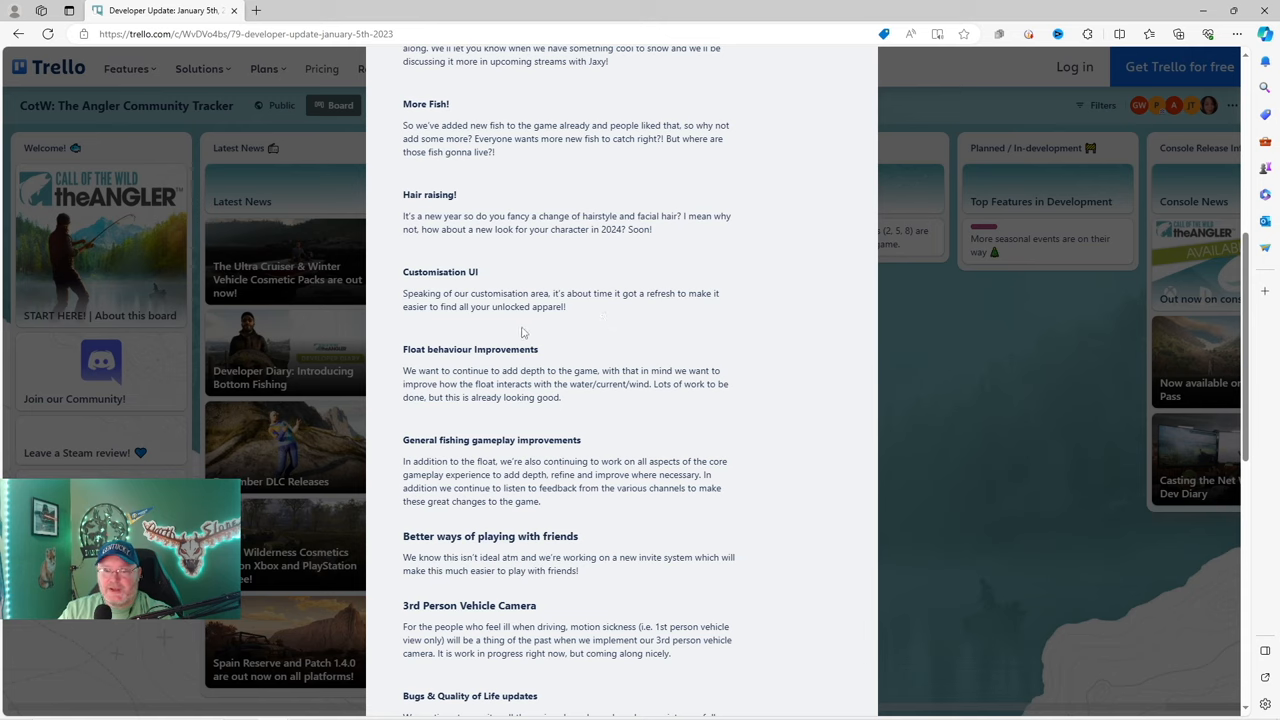
mouse_move(560, 332)
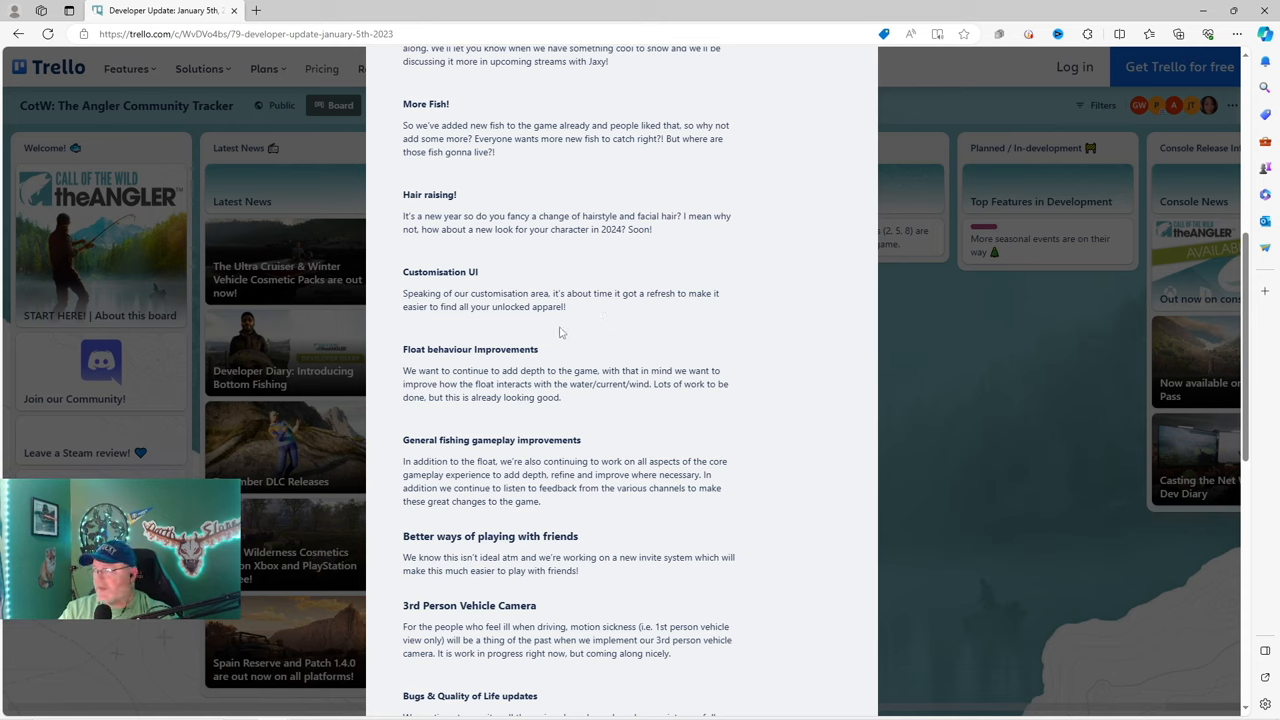
scroll(down, 3)
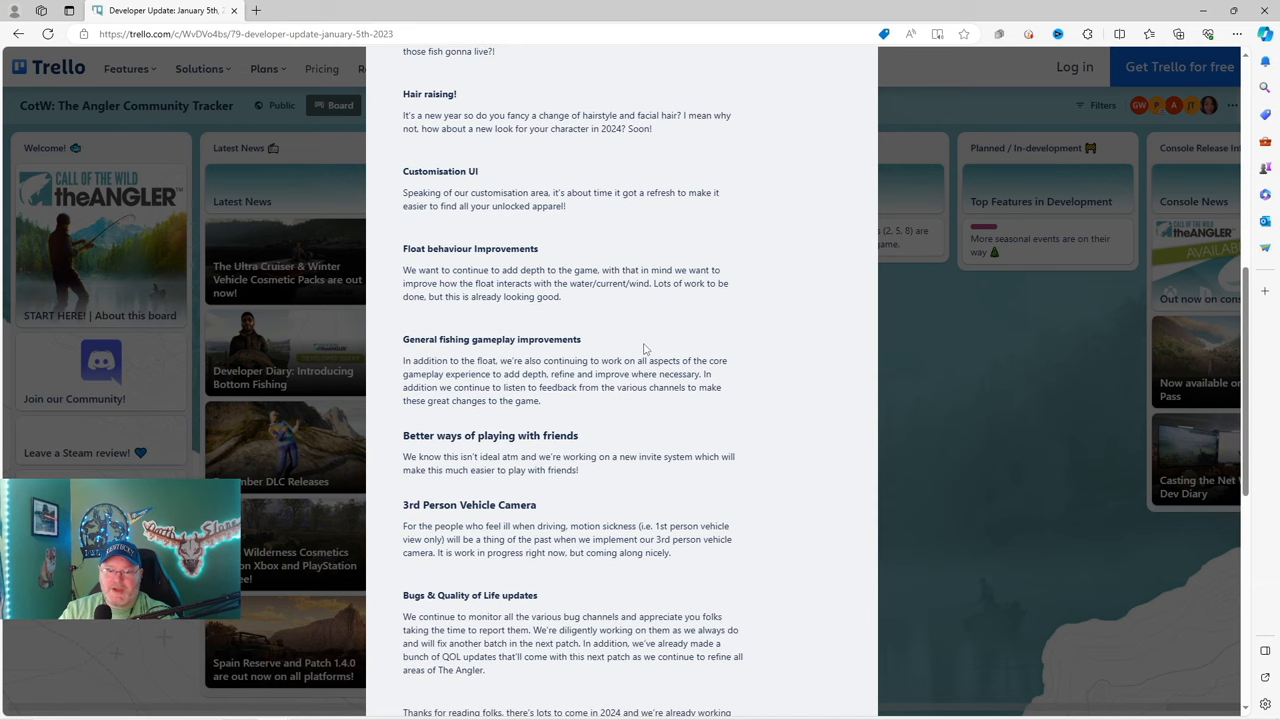
mouse_move(484, 316)
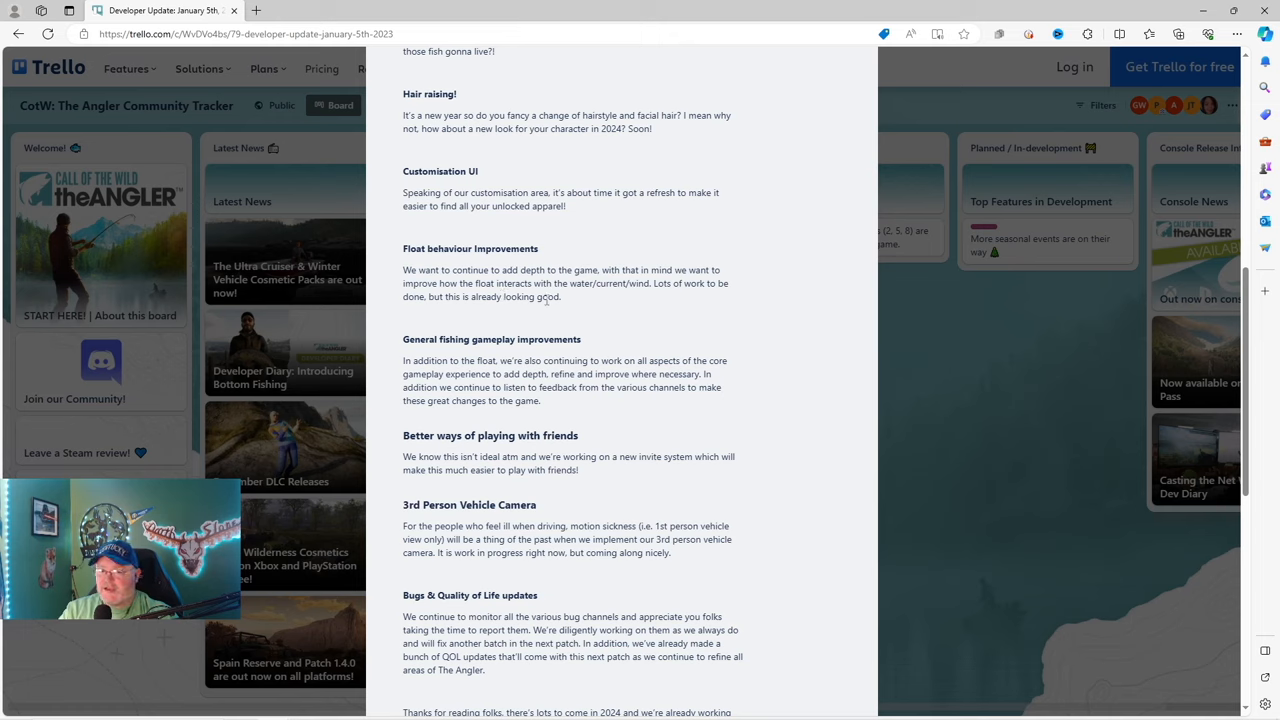
mouse_move(676, 288)
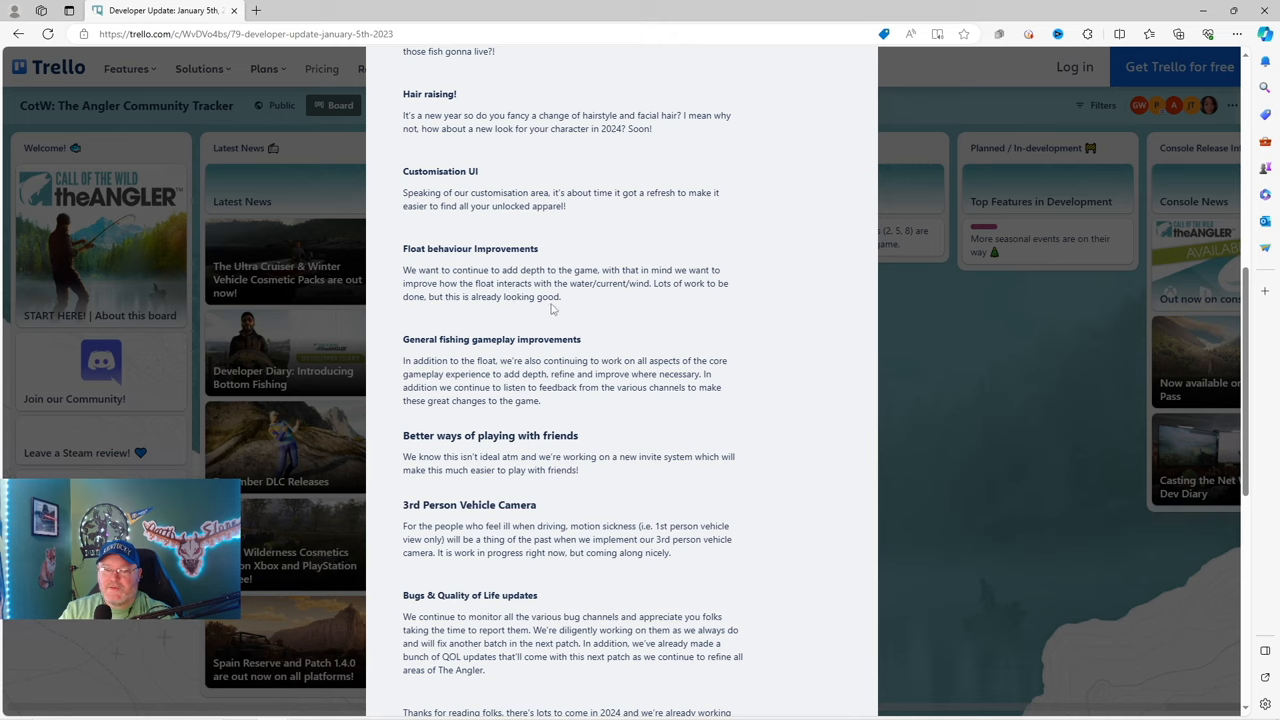
mouse_move(584, 308)
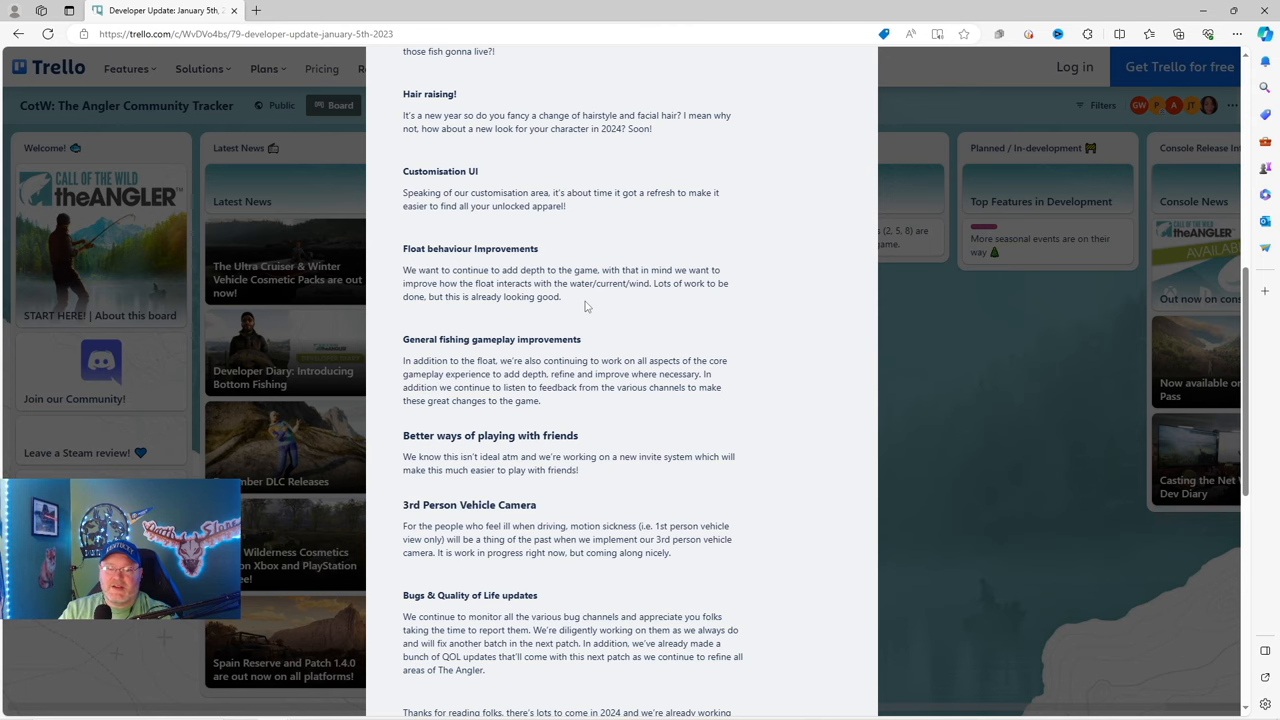
mouse_move(676, 312)
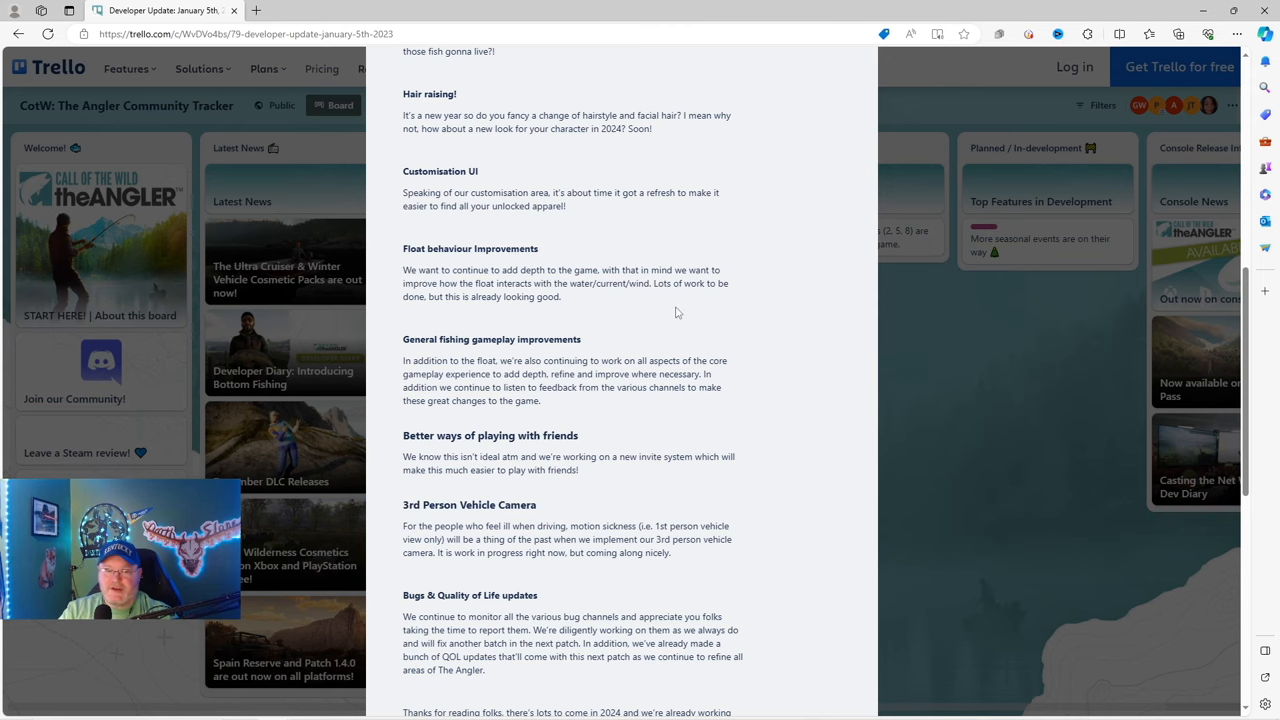
scroll(down, 3)
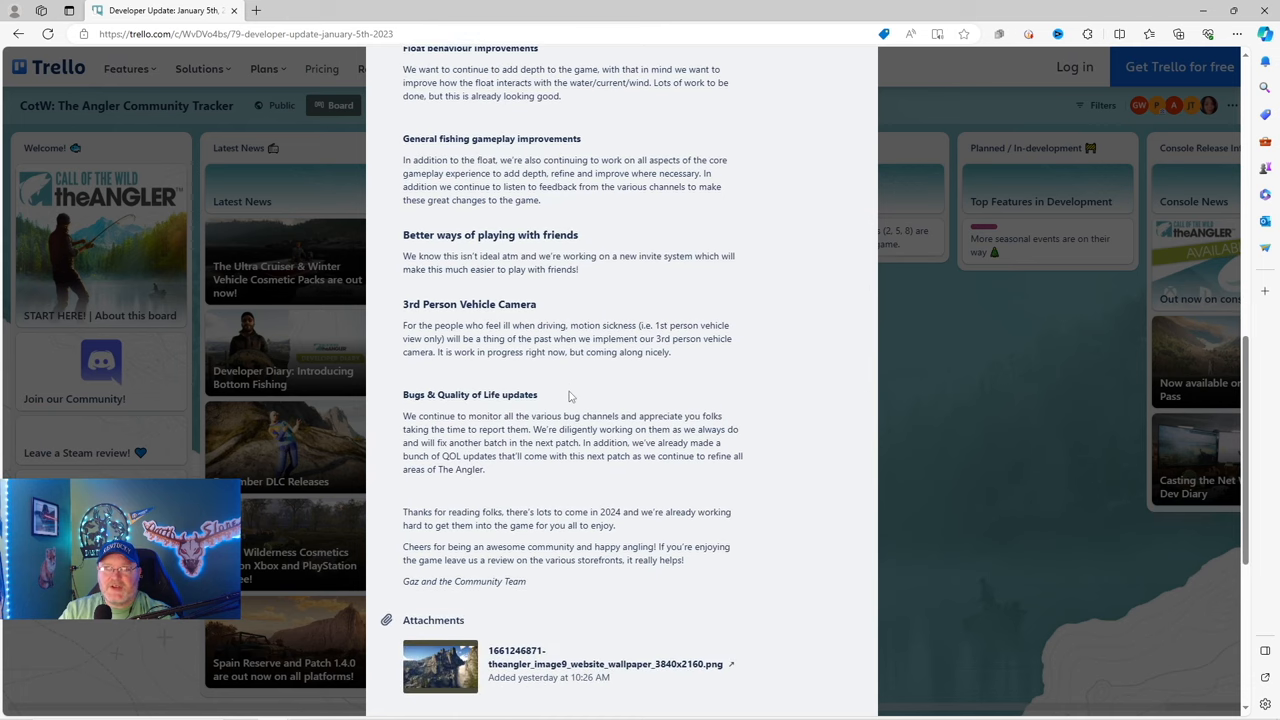
mouse_move(504, 172)
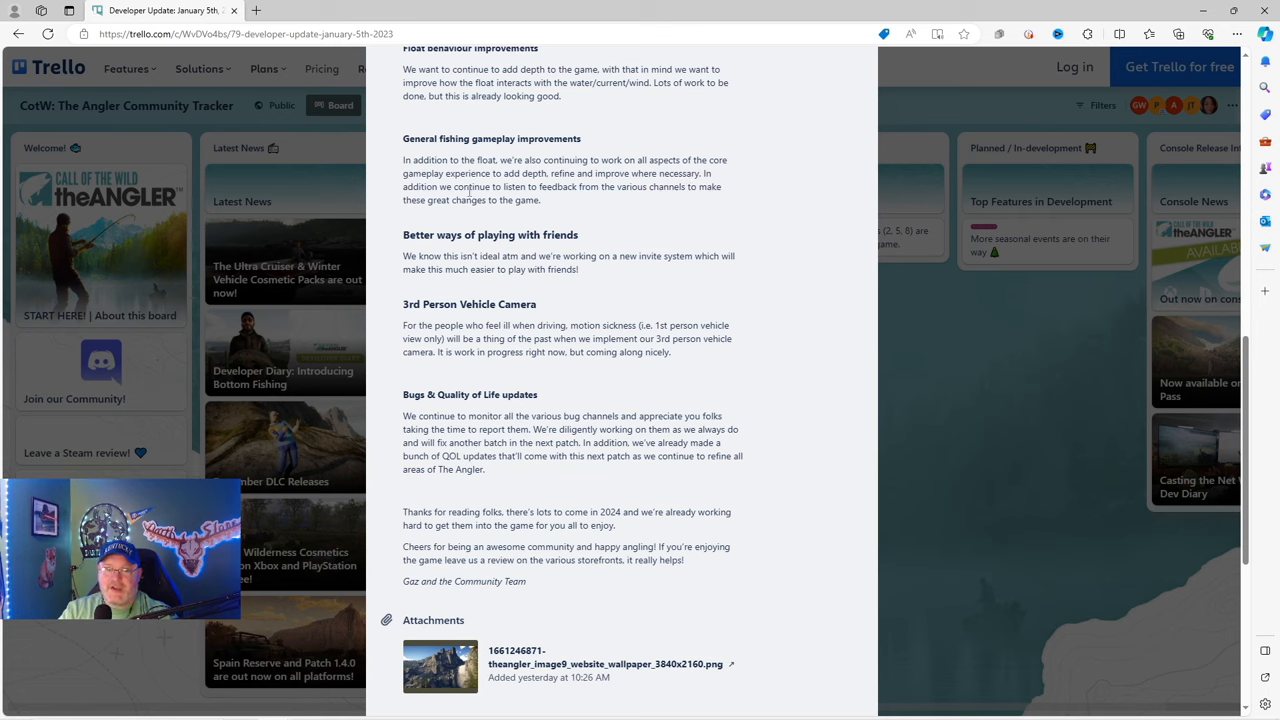
mouse_move(576, 200)
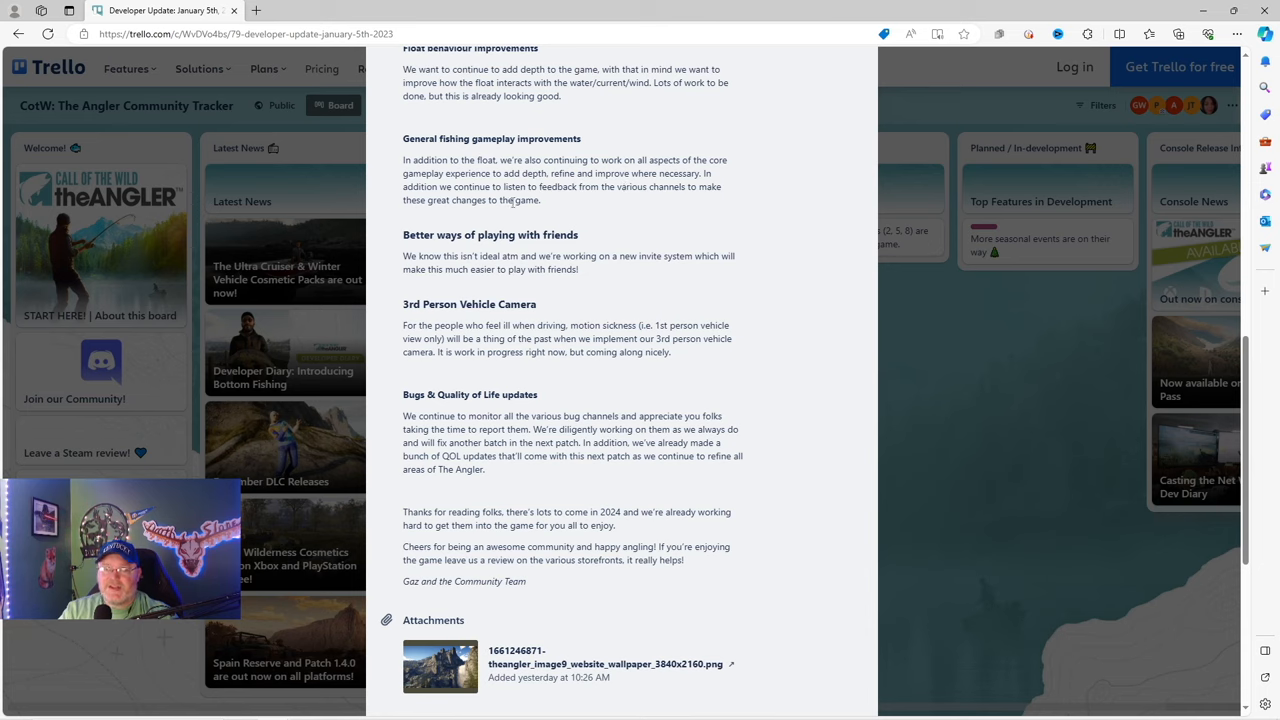
mouse_move(632, 204)
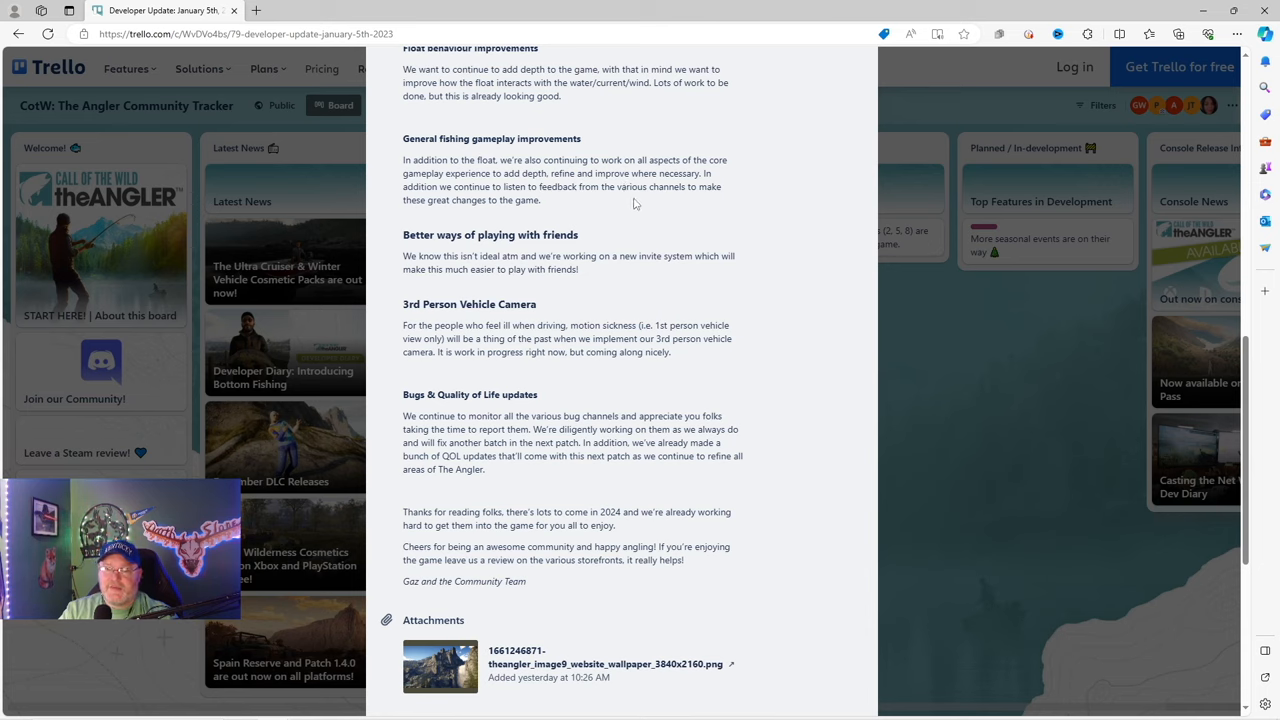
mouse_move(608, 210)
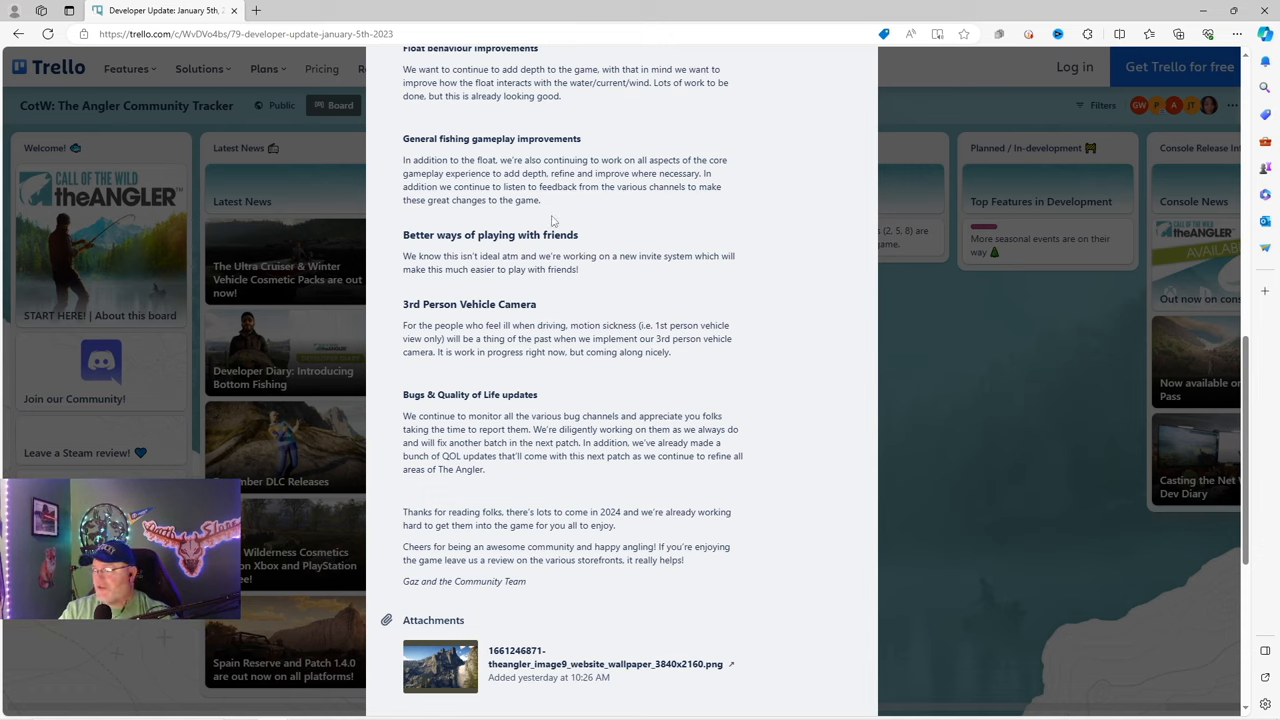
mouse_move(618, 298)
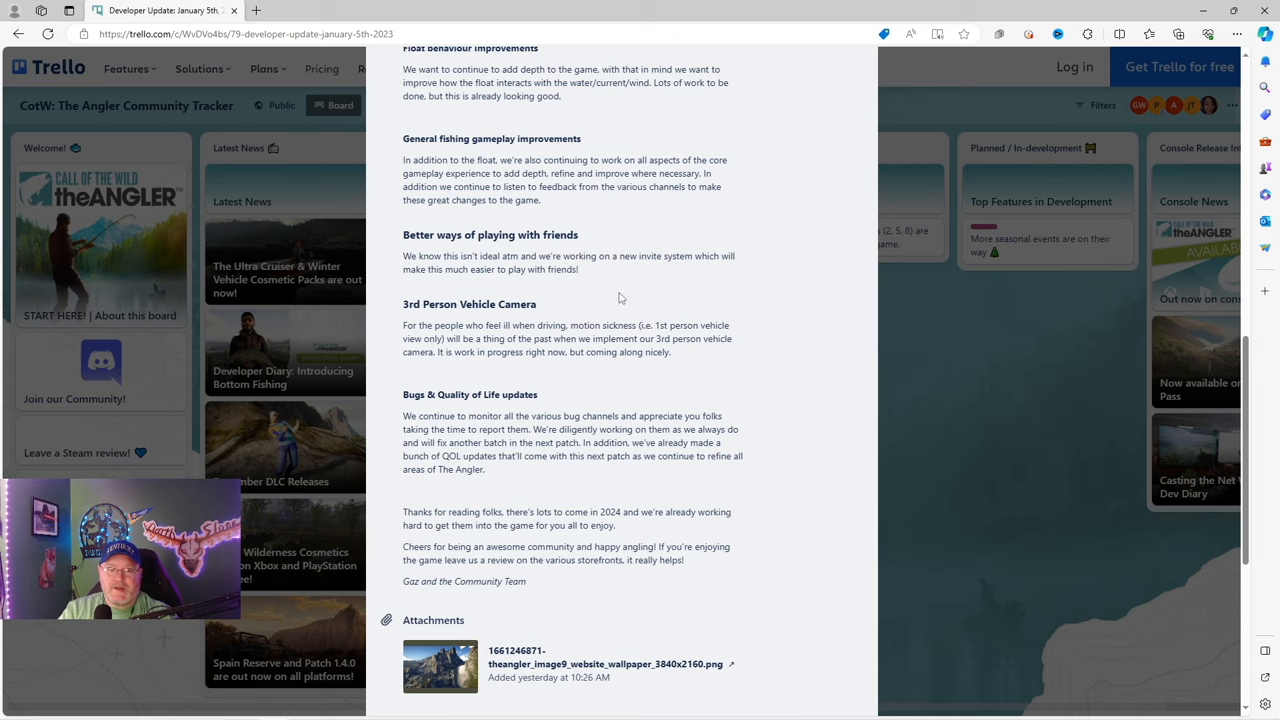
mouse_move(582, 224)
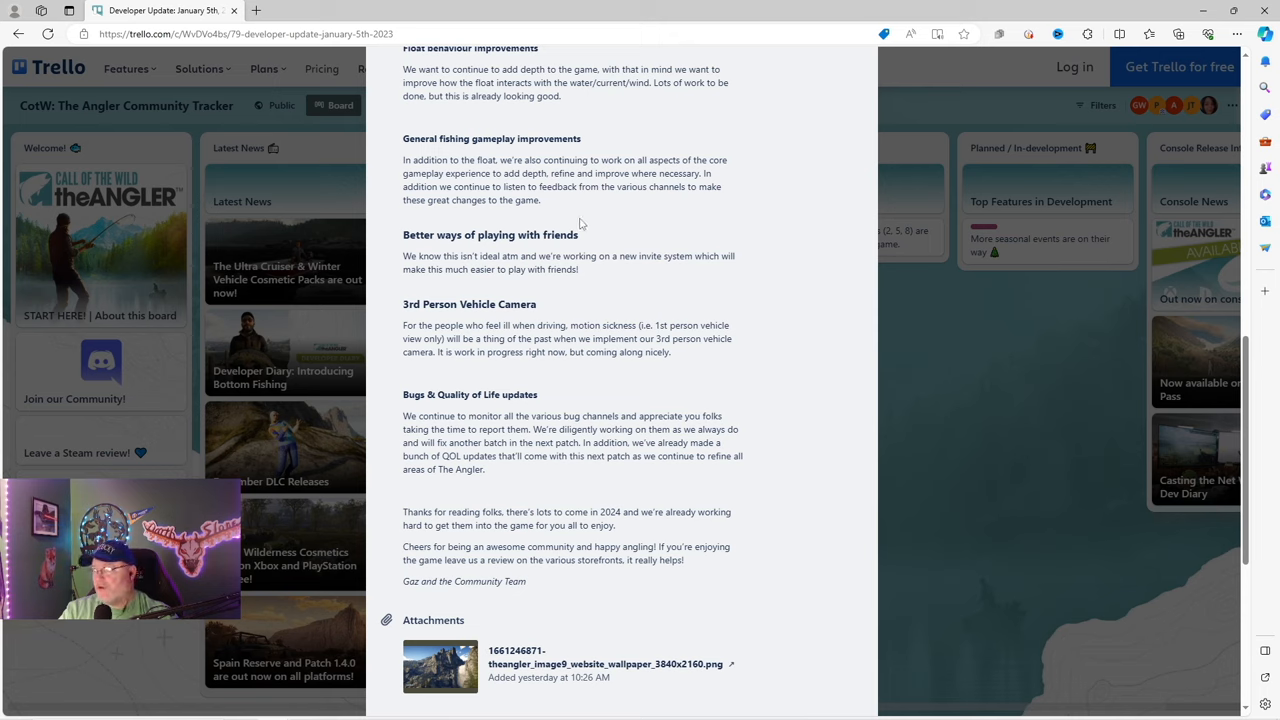
mouse_move(604, 238)
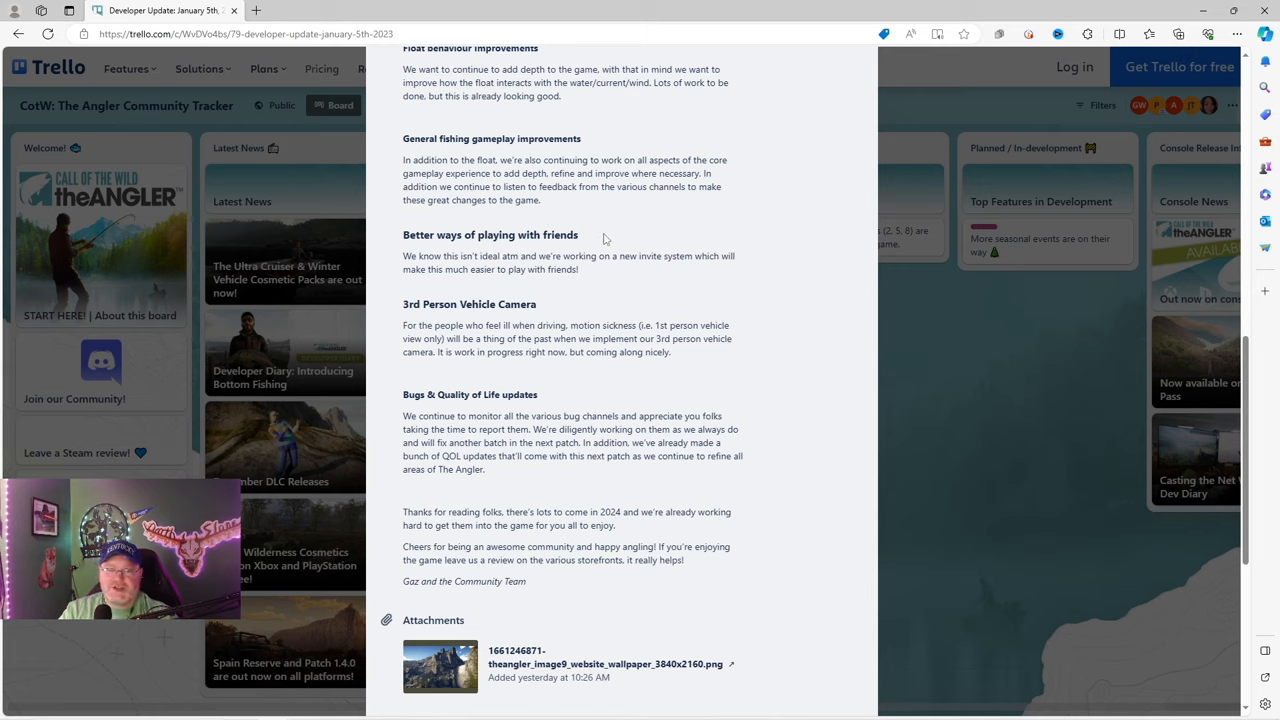
mouse_move(600, 284)
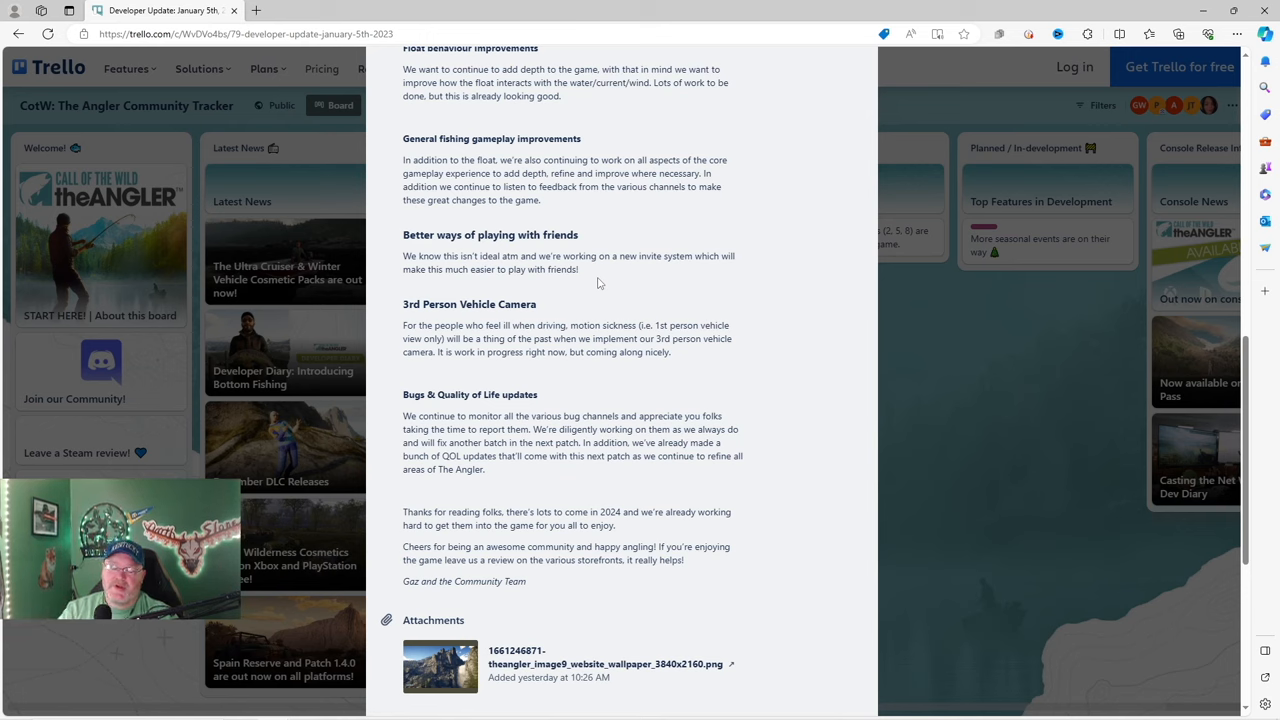
mouse_move(572, 282)
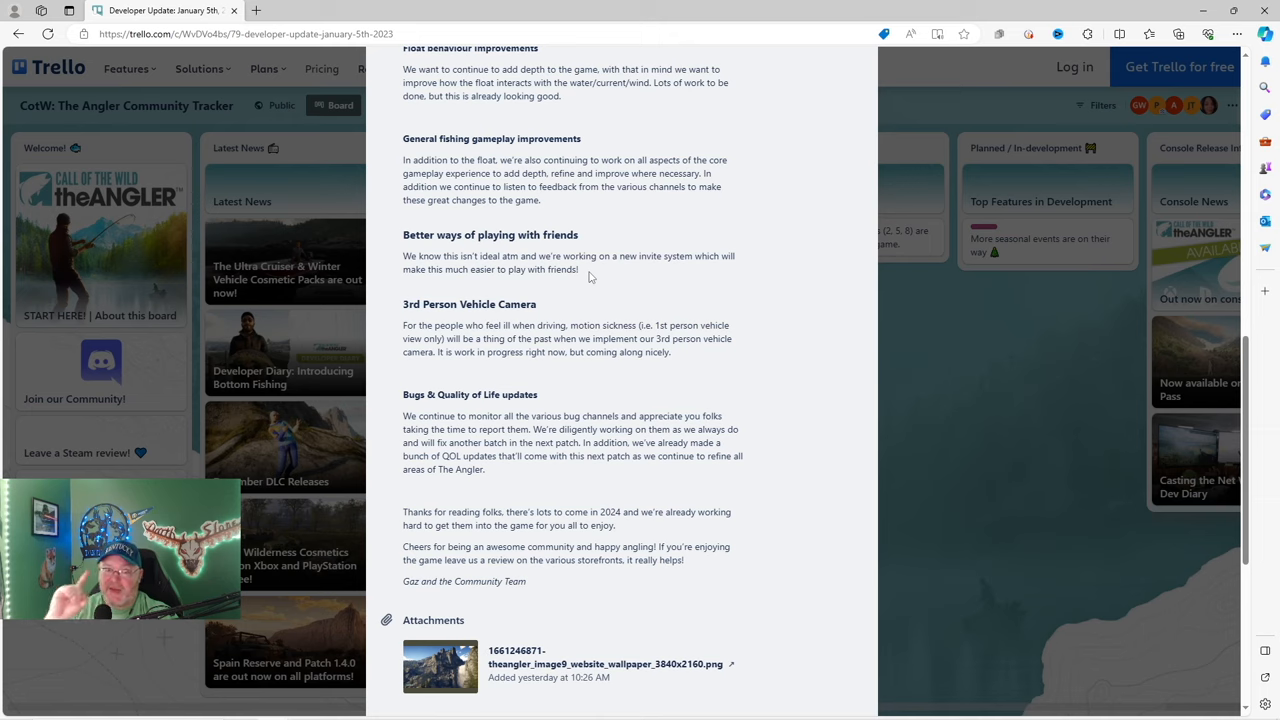
mouse_move(644, 292)
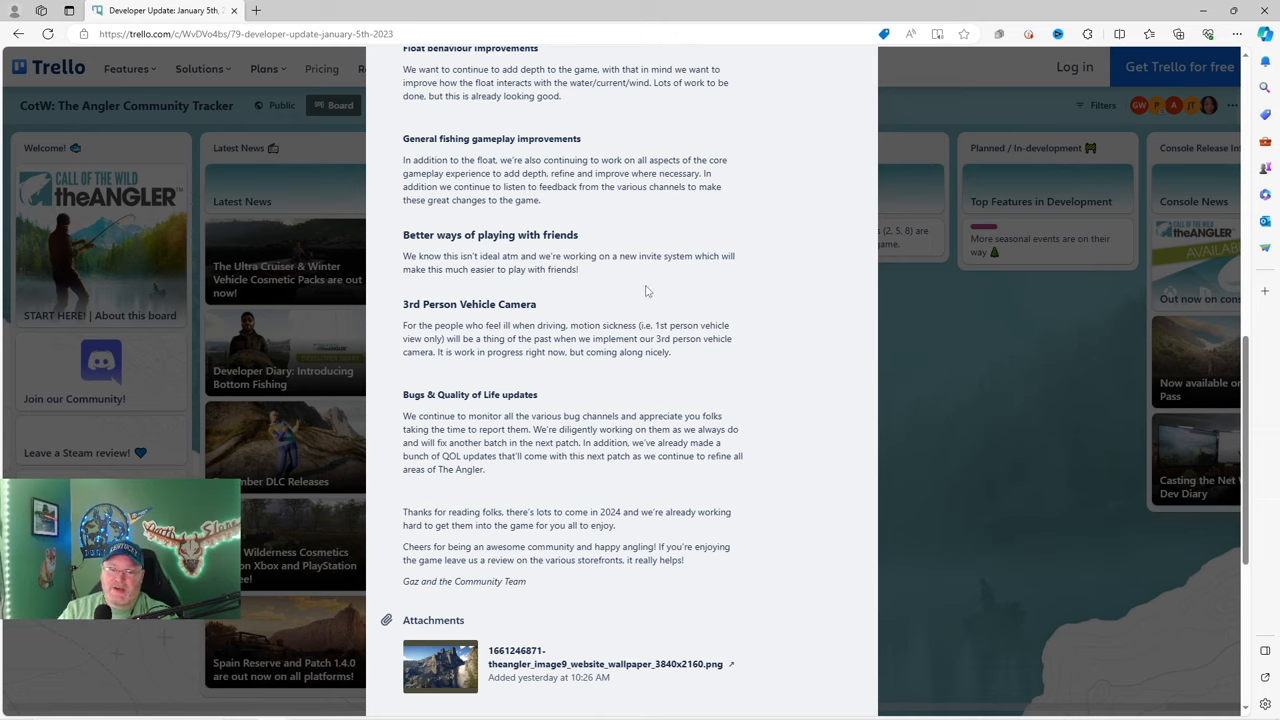
mouse_move(568, 252)
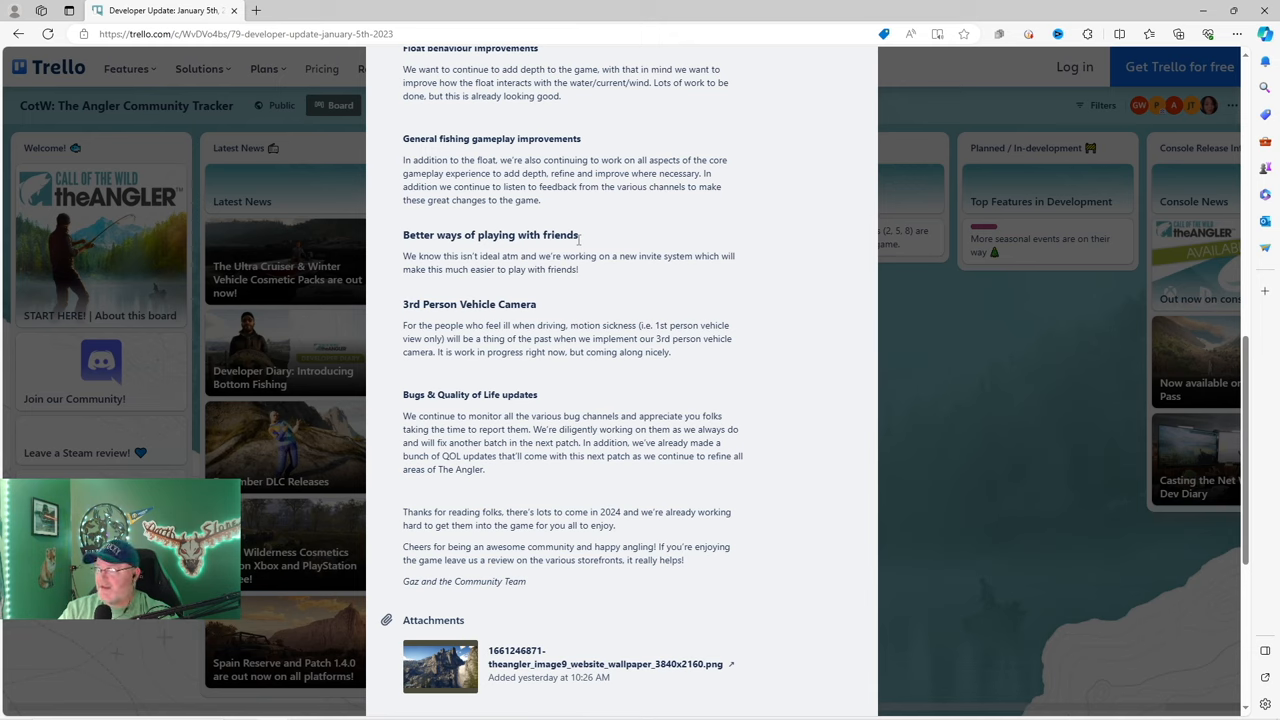
mouse_move(584, 276)
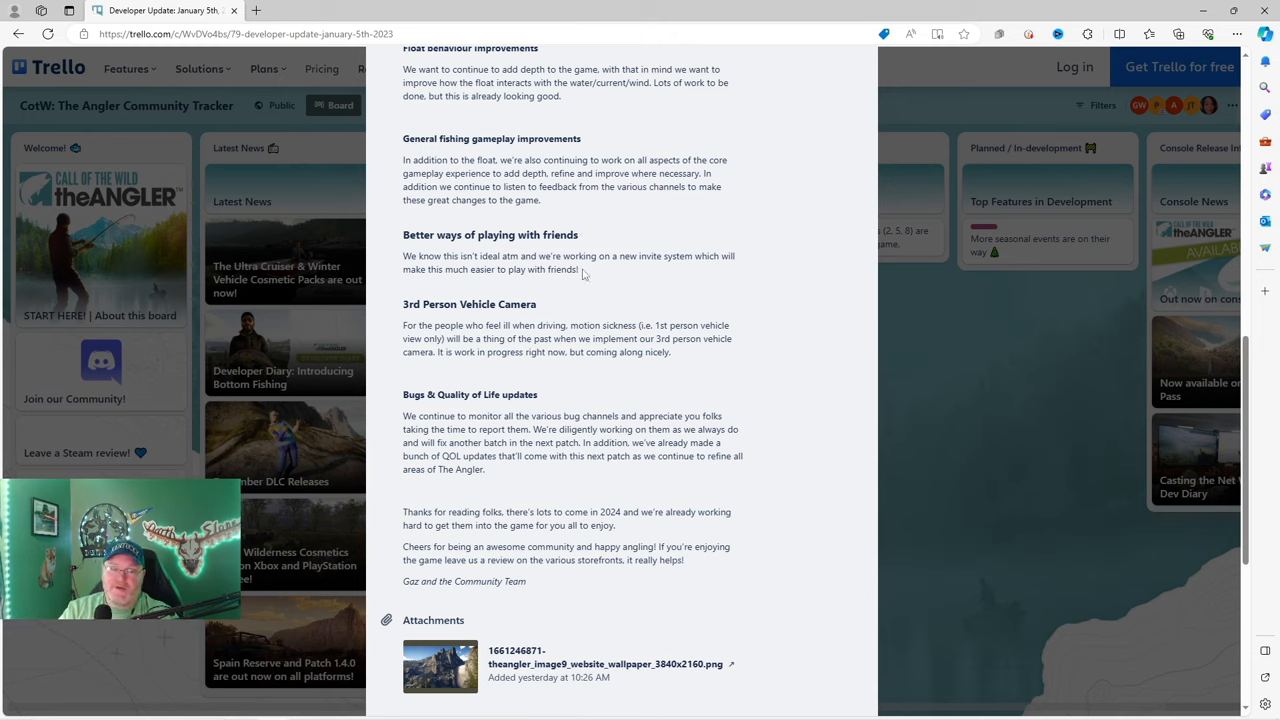
mouse_move(620, 280)
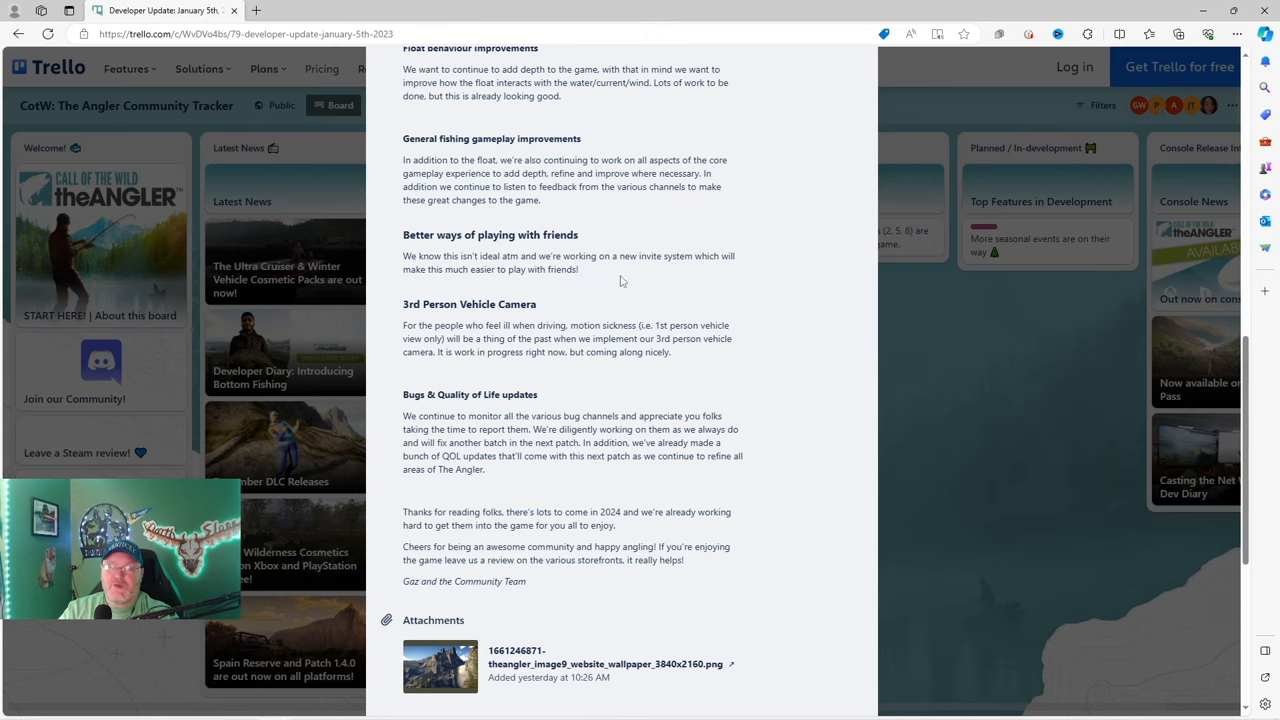
mouse_move(692, 276)
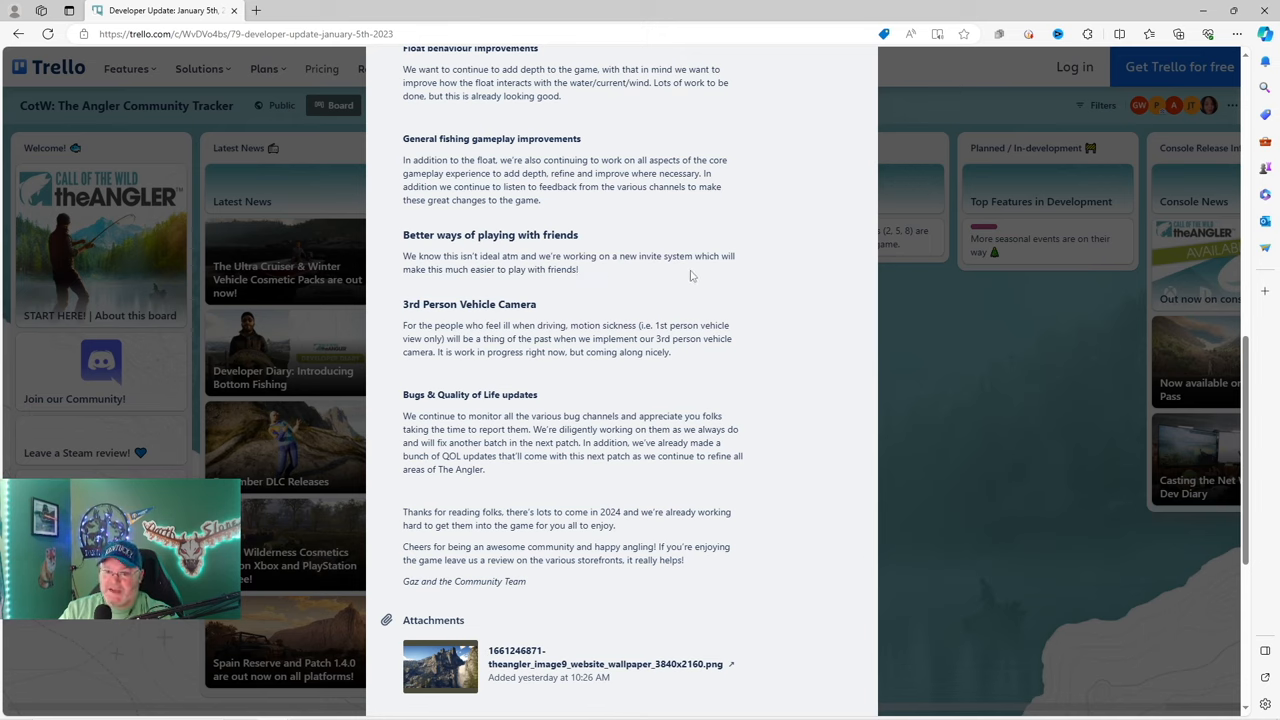
mouse_move(506, 286)
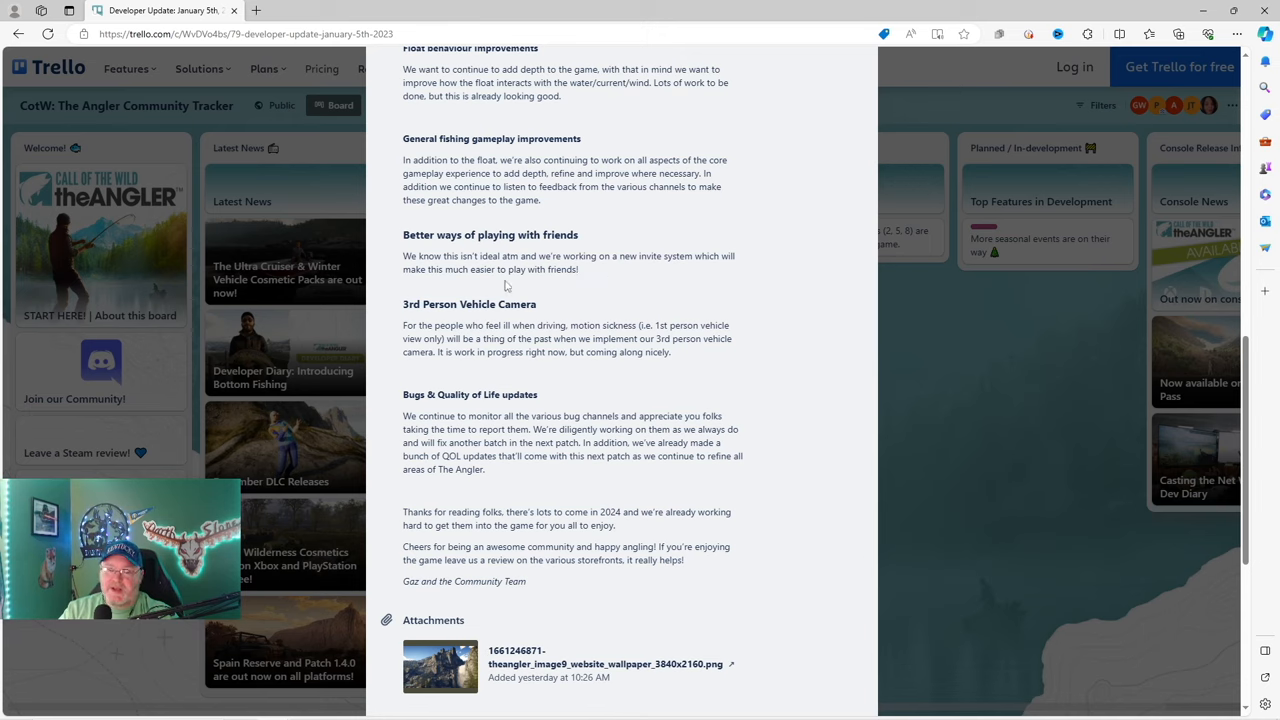
mouse_move(556, 284)
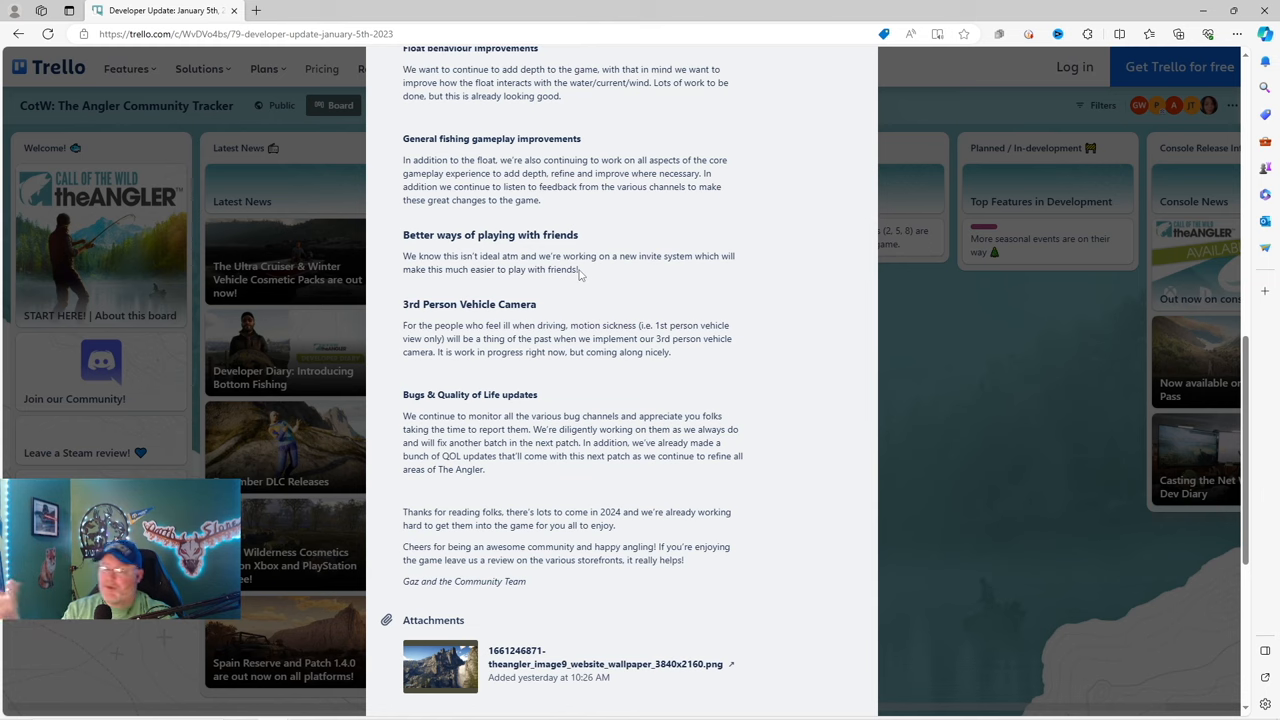
mouse_move(590, 276)
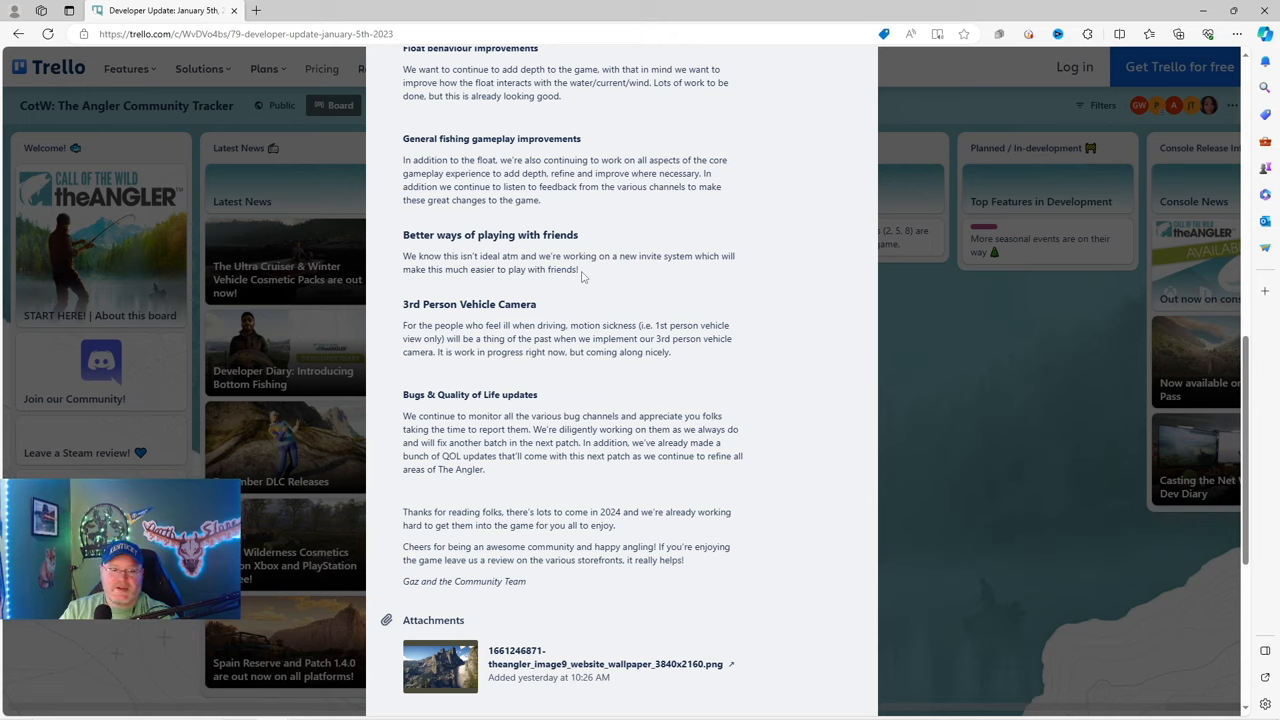
- Scroll down the developer update card until the Activity log heading appears below the attachment
scroll(down, 3)
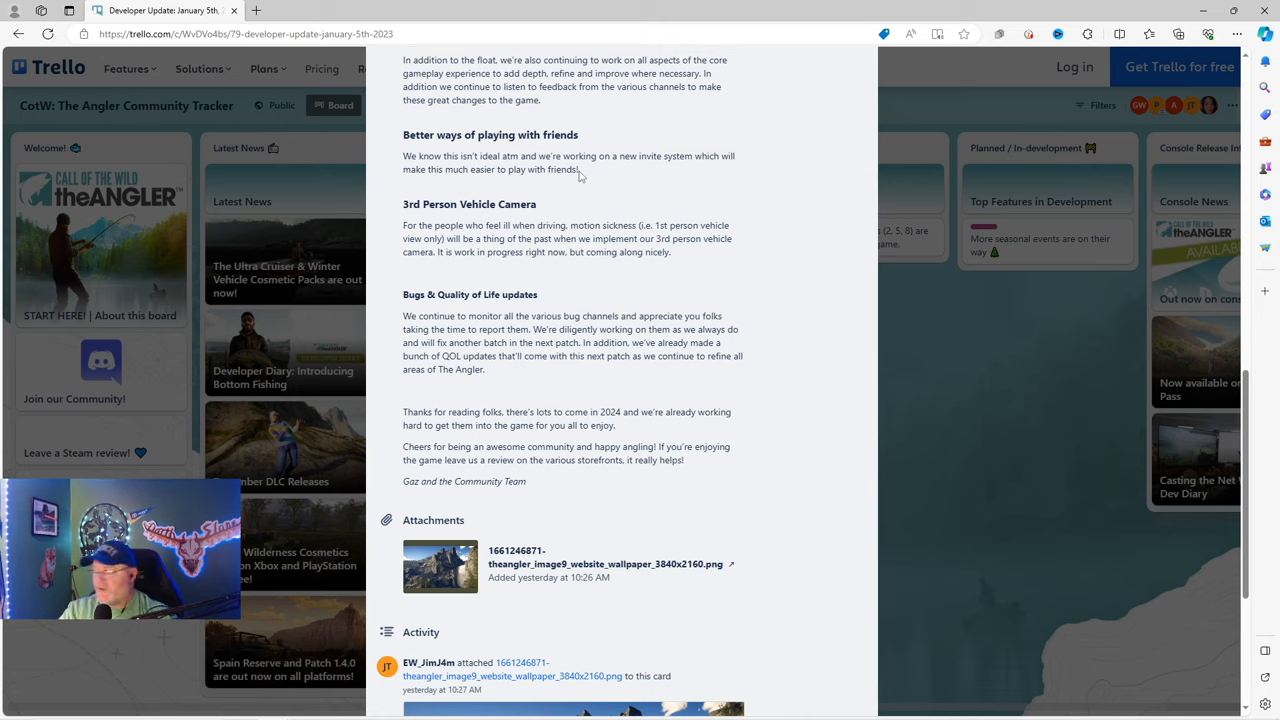
mouse_move(504, 270)
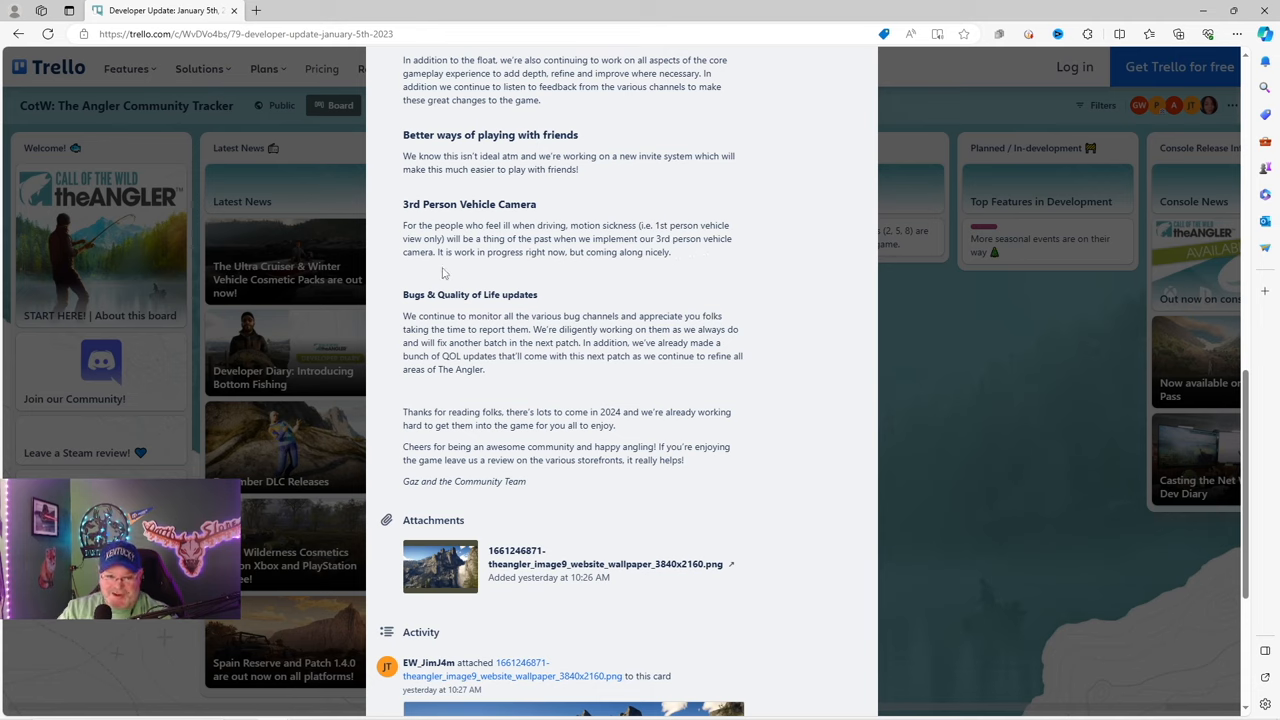
mouse_move(620, 272)
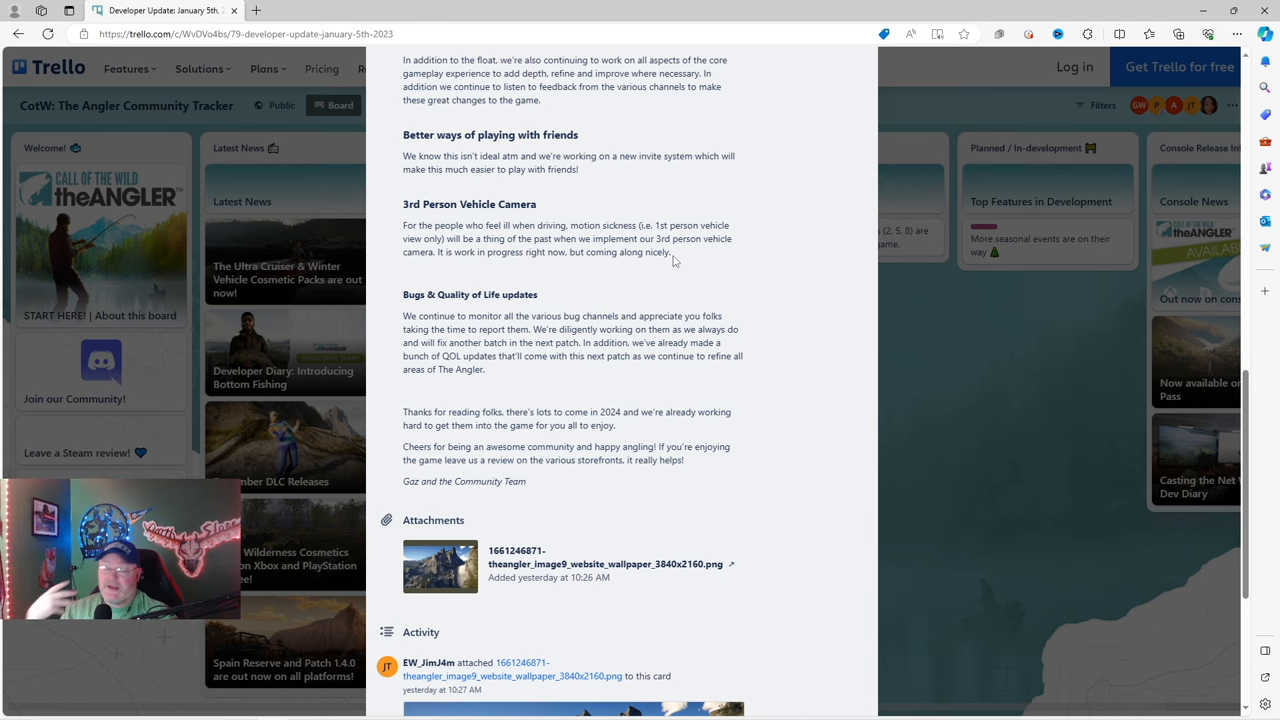
mouse_move(680, 280)
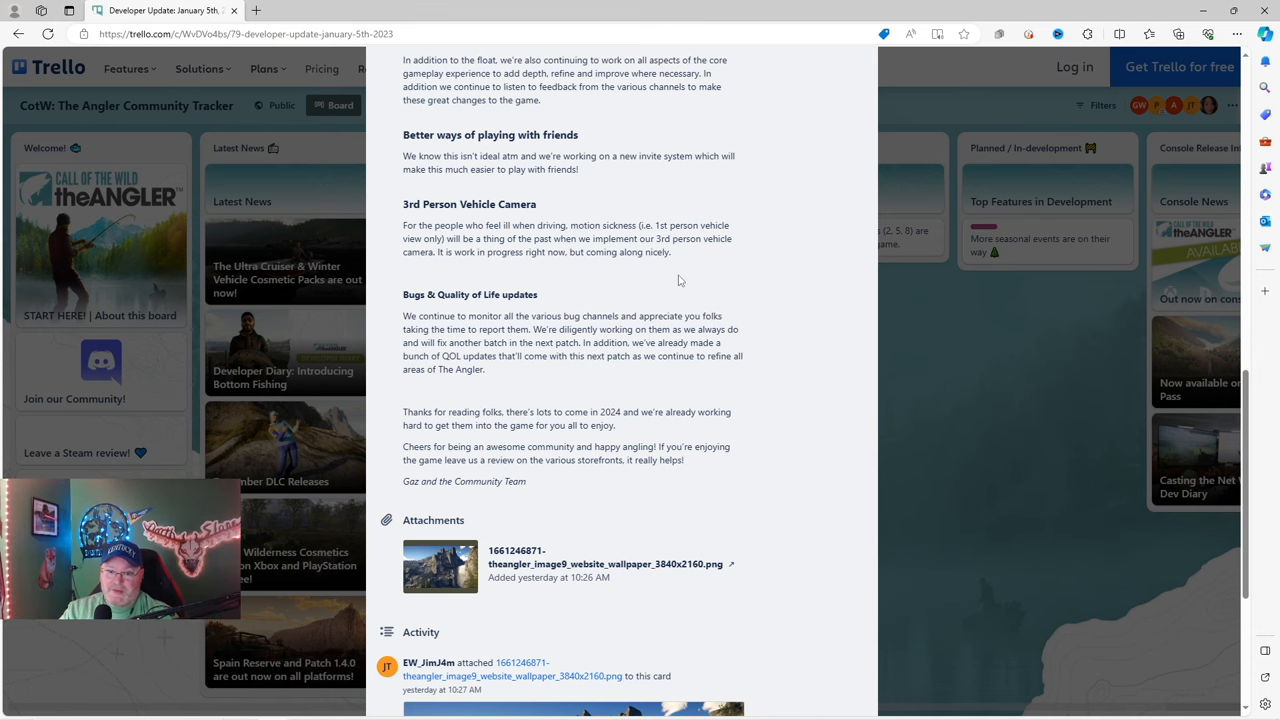
- Scroll further to the activity entry previewing the attached mountain wallpaper image
scroll(down, 3)
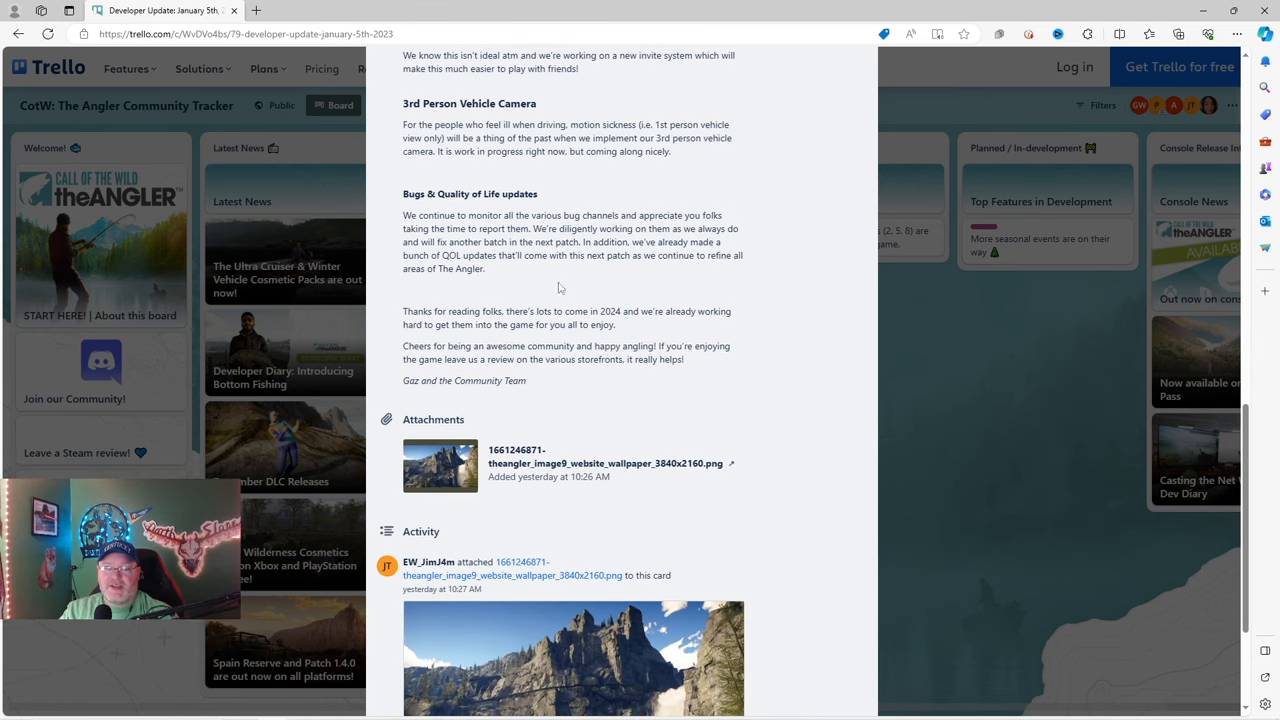
mouse_move(456, 232)
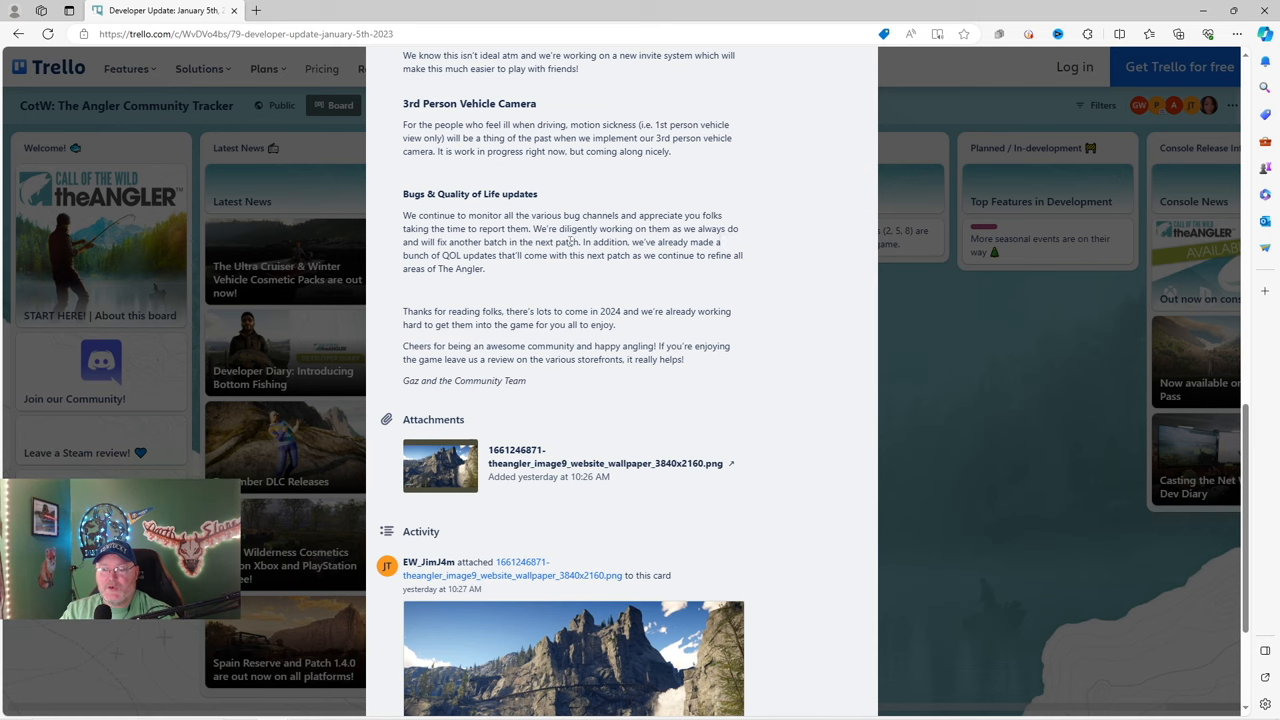
mouse_move(718, 240)
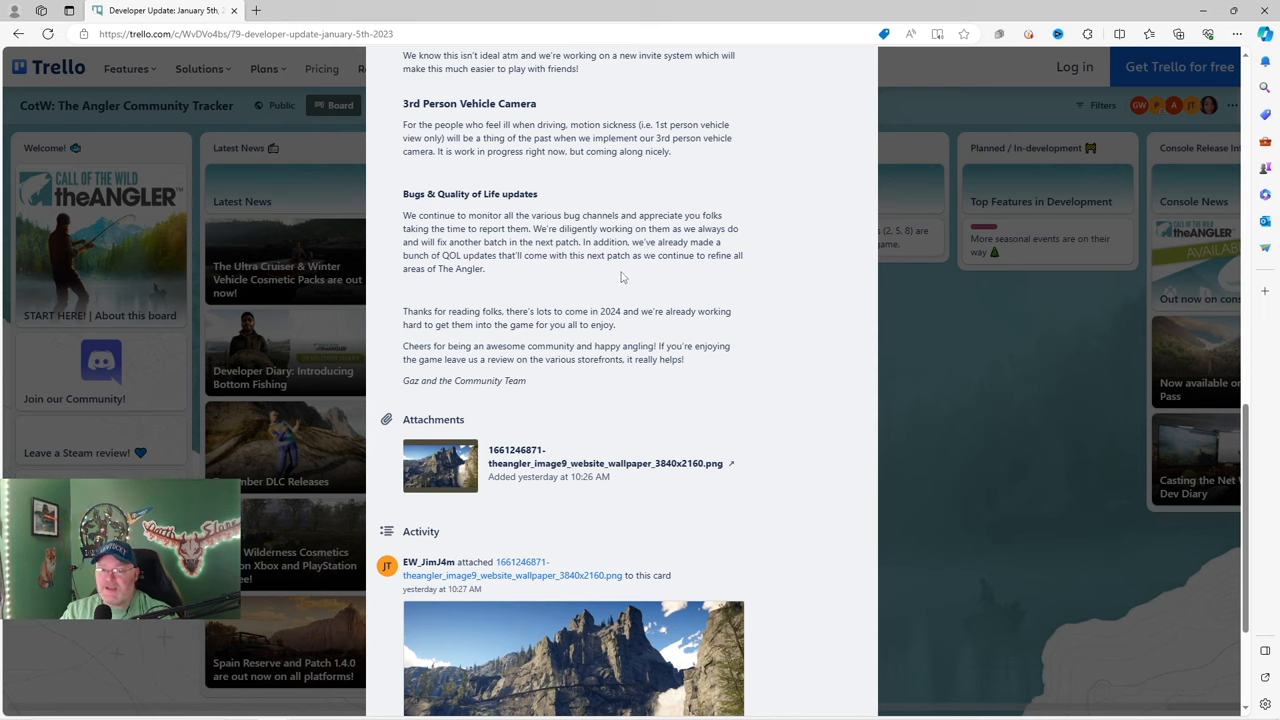
mouse_move(504, 282)
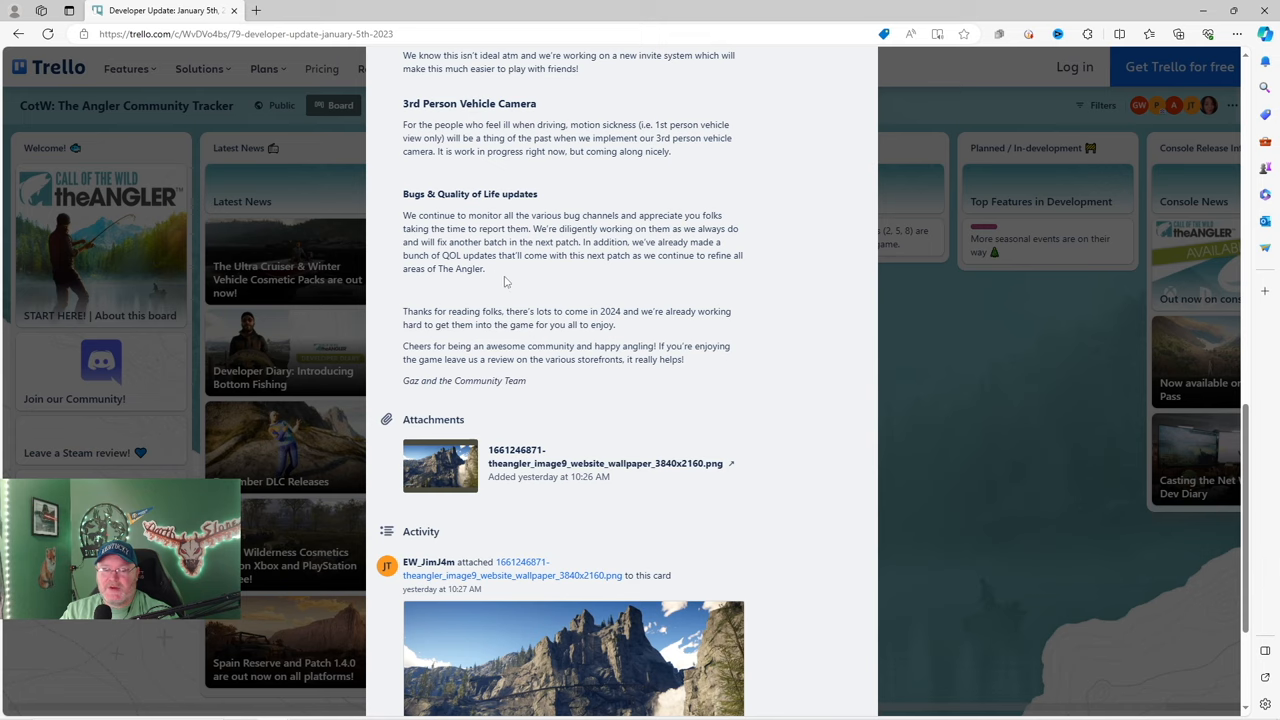
mouse_move(648, 280)
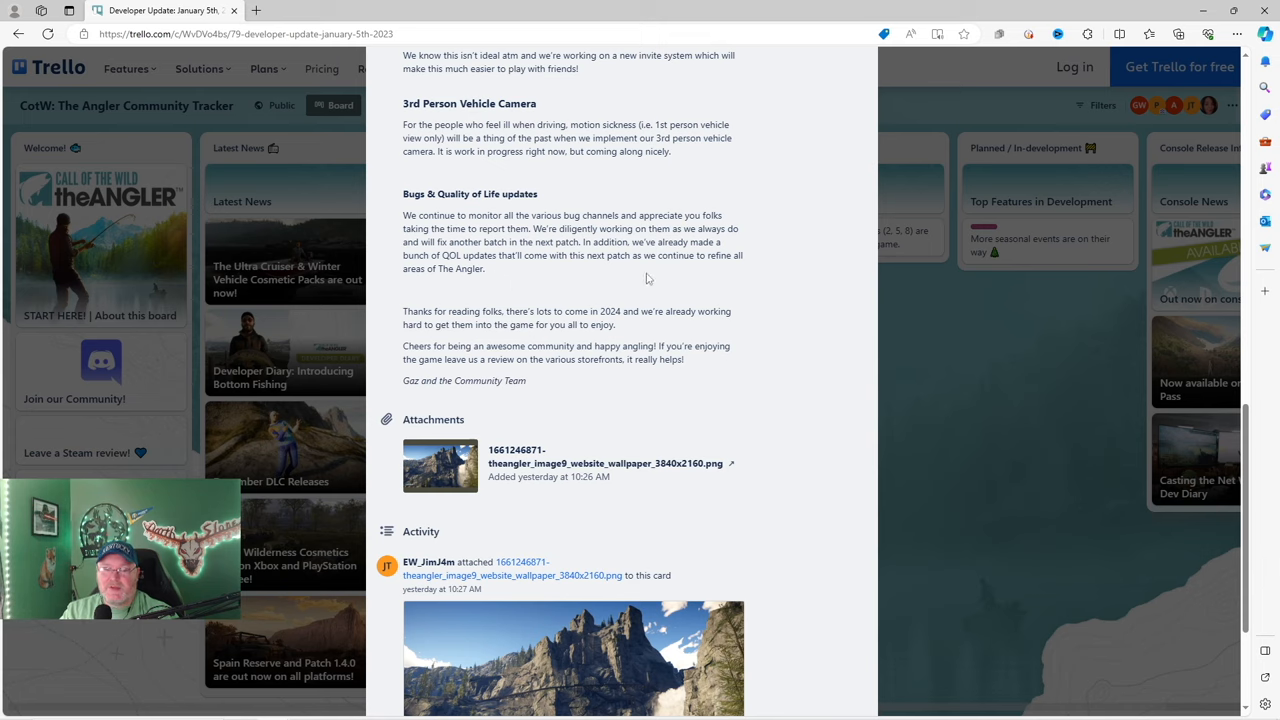
mouse_move(564, 280)
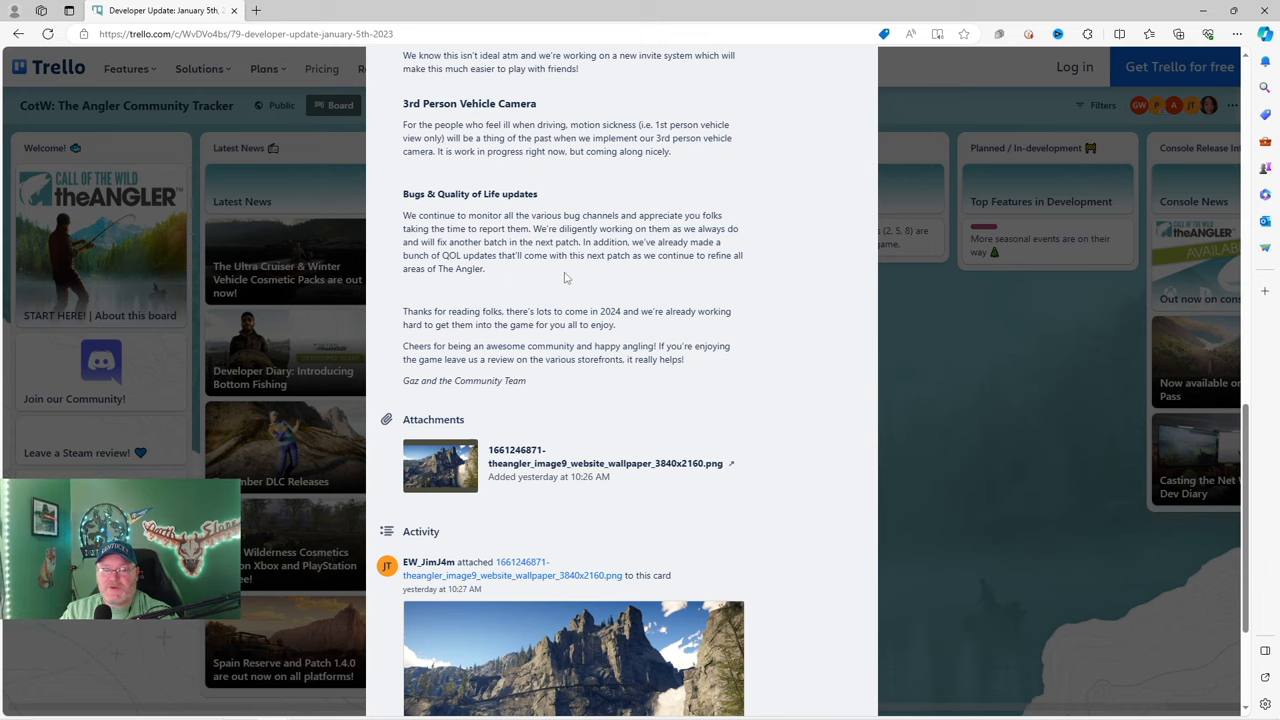
mouse_move(464, 340)
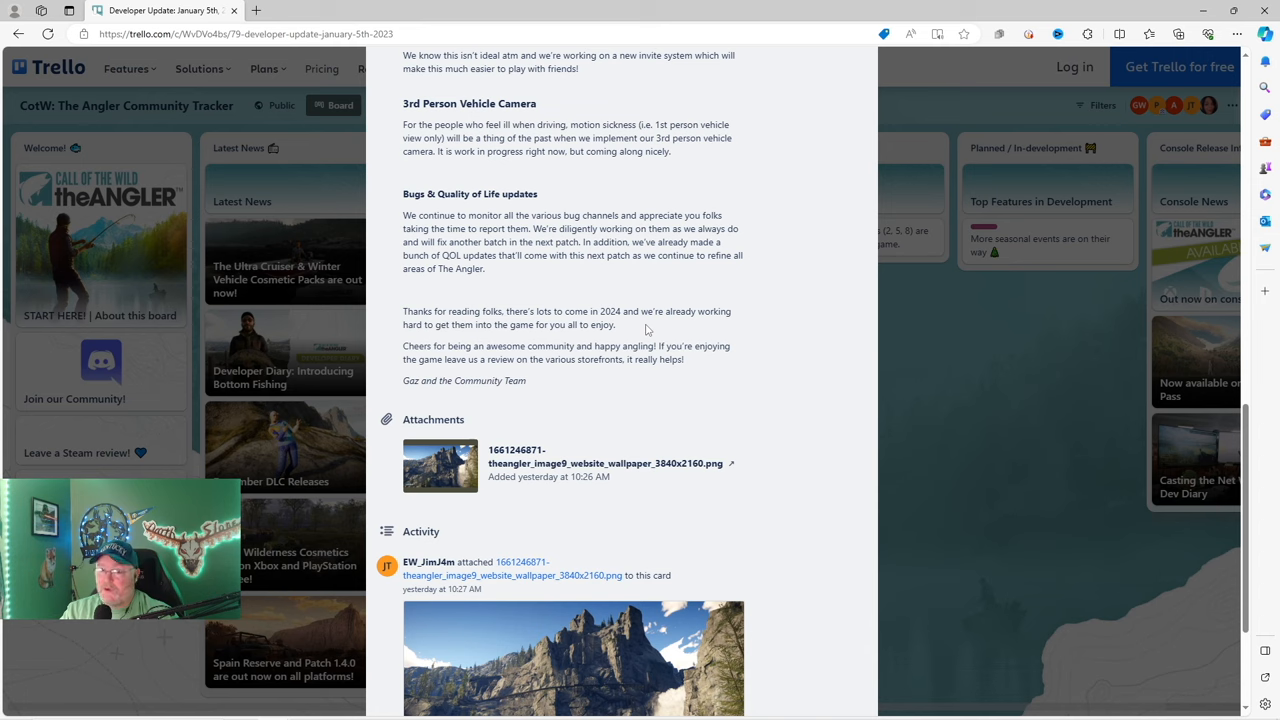
mouse_move(504, 344)
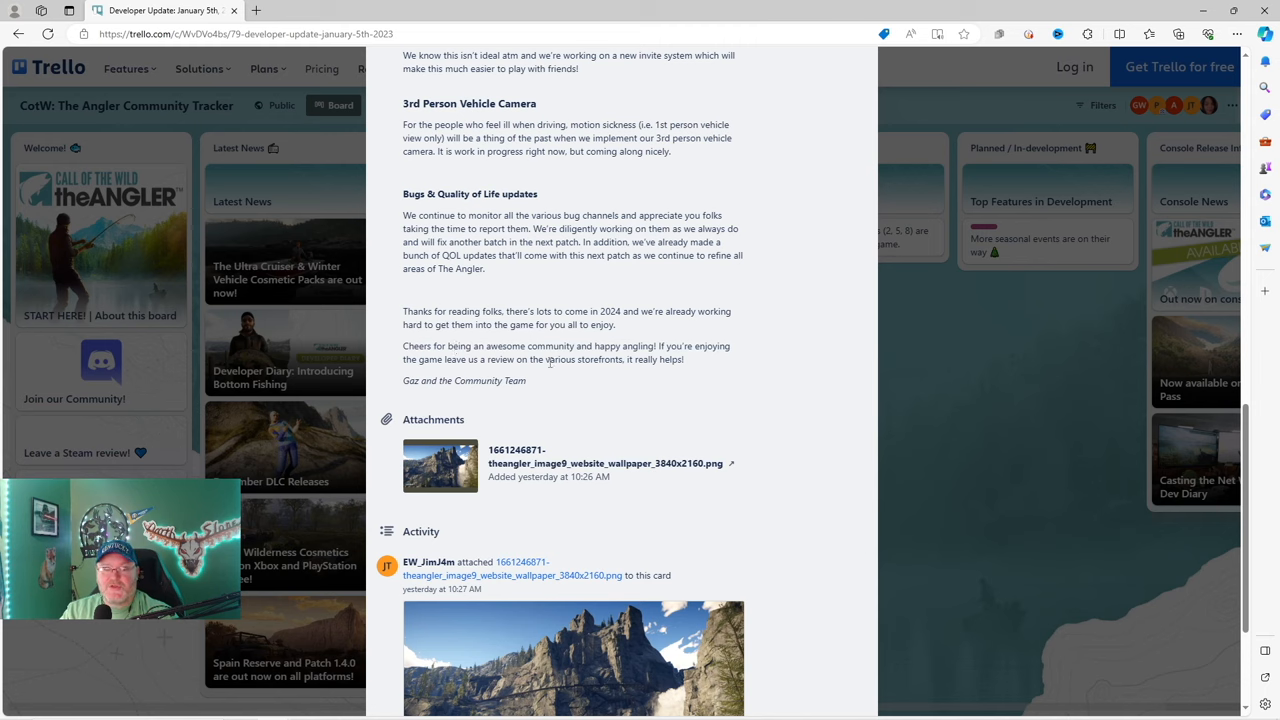
mouse_move(704, 370)
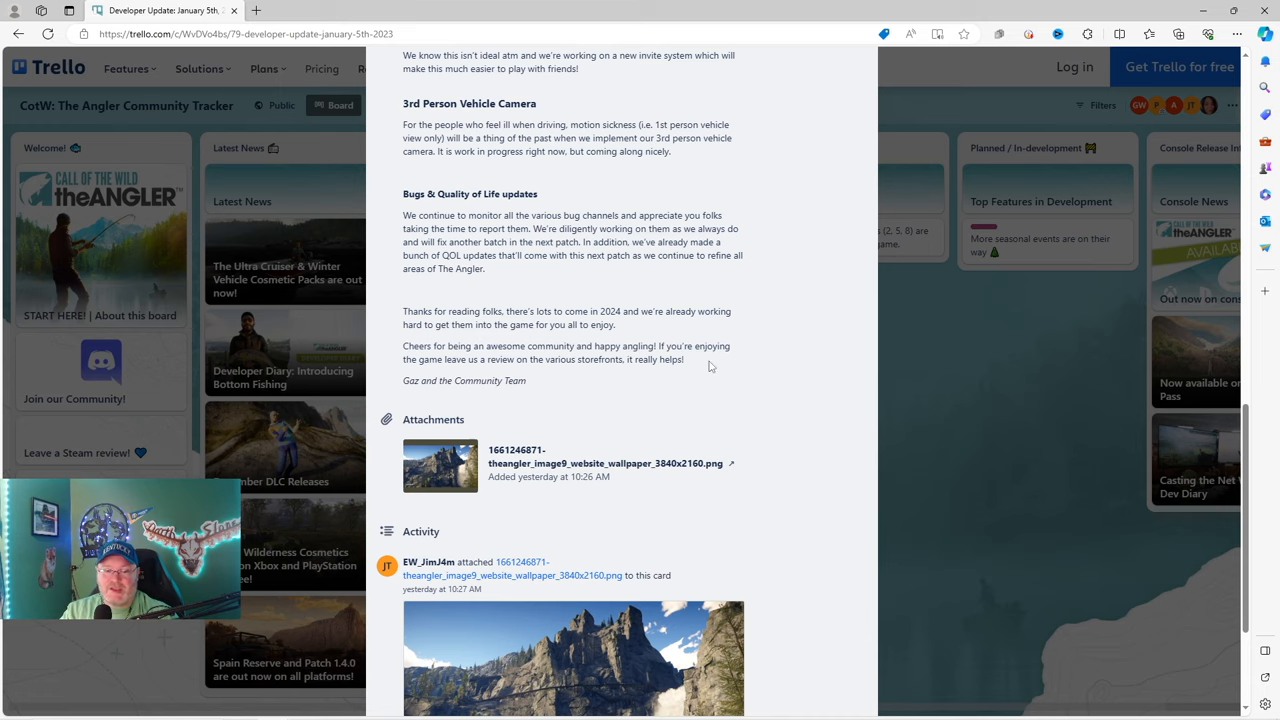
mouse_move(670, 376)
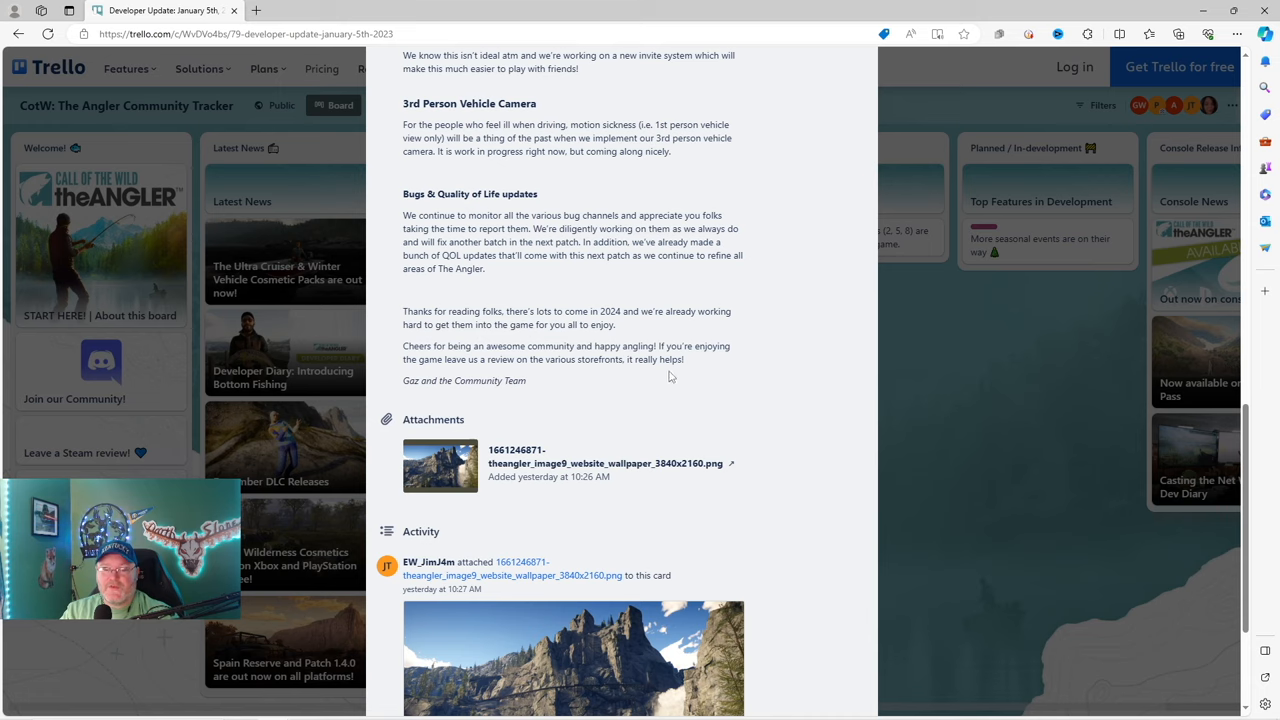
mouse_move(410, 400)
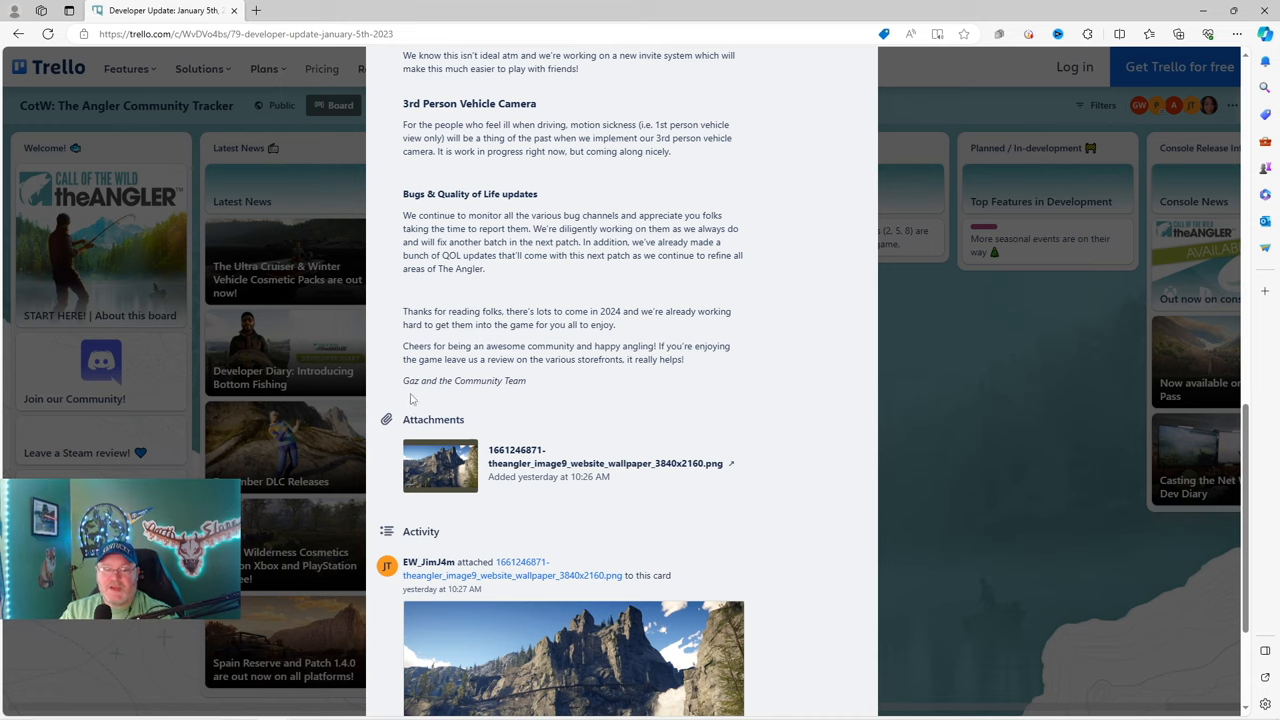
- Scroll to the last activity entry noting the card was added to Dev Updates
scroll(down, 3)
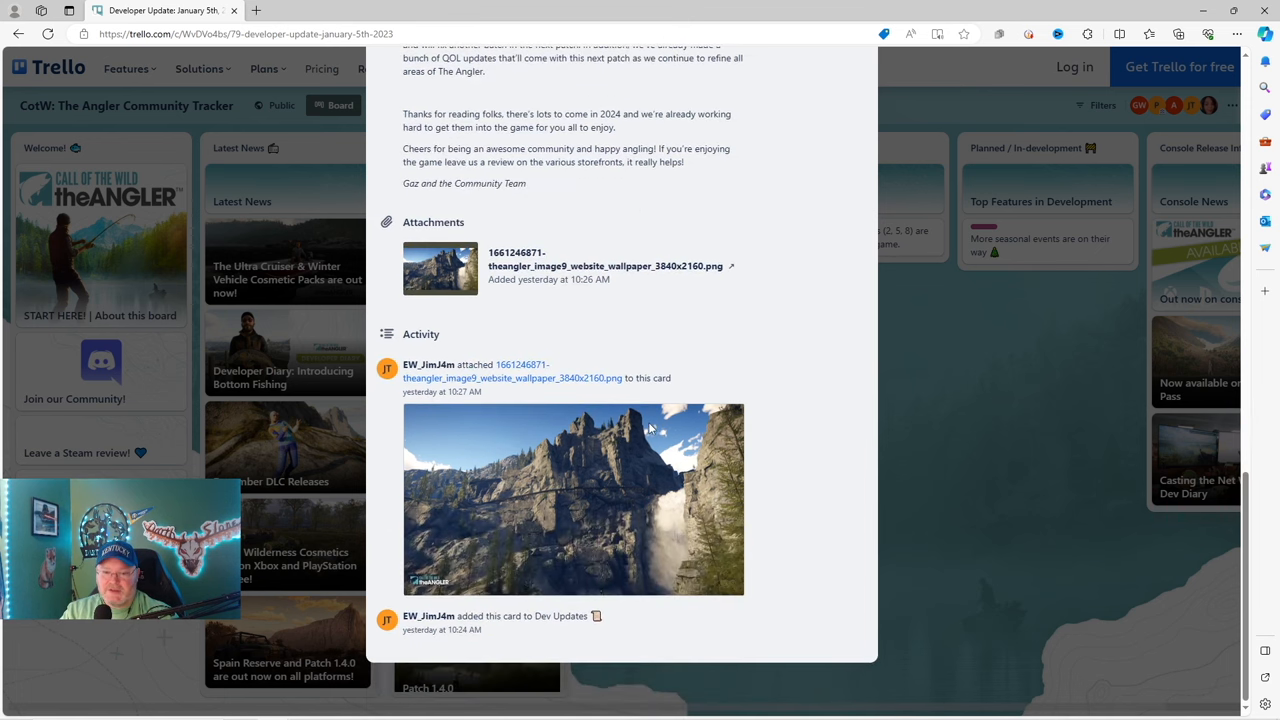
mouse_move(640, 520)
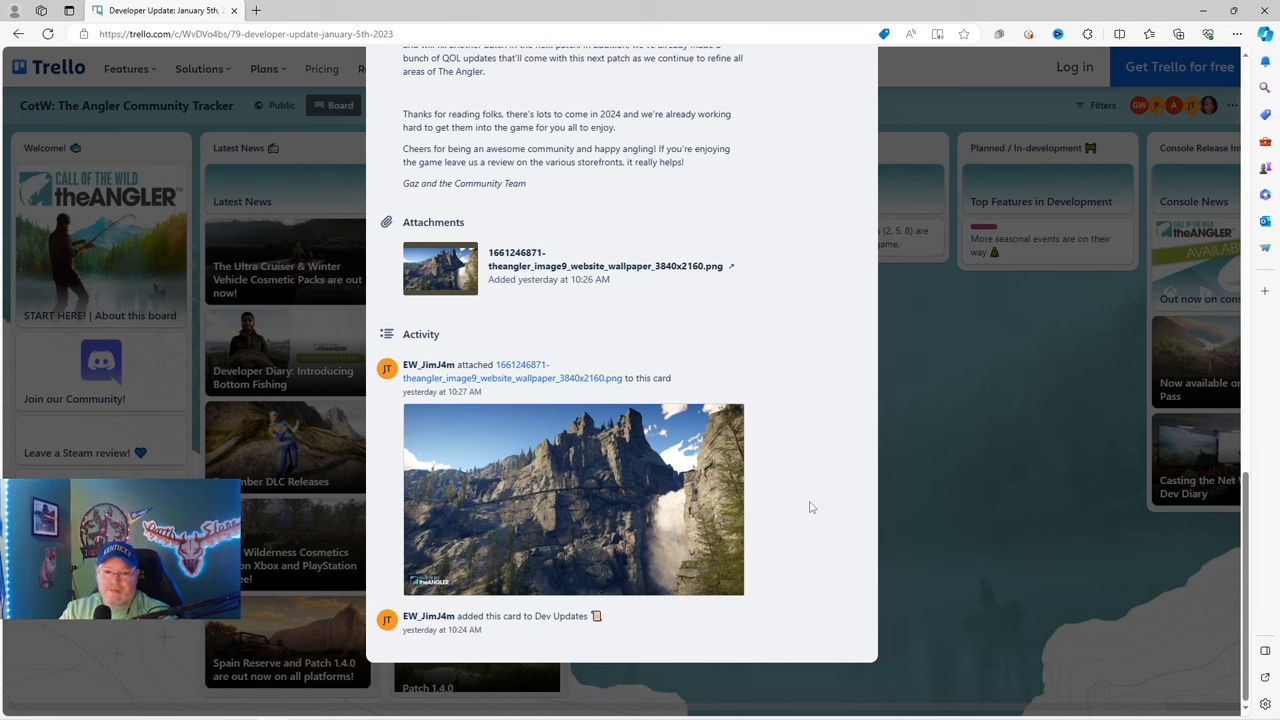
mouse_move(490, 520)
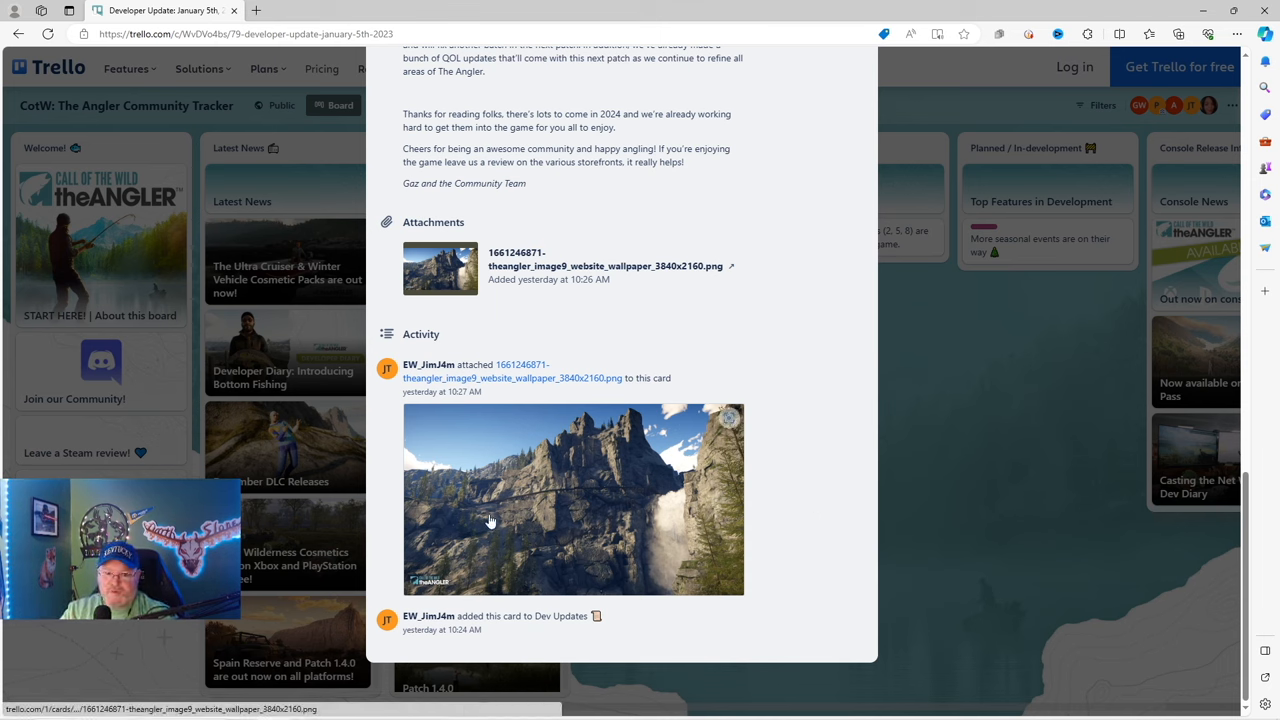
mouse_move(500, 540)
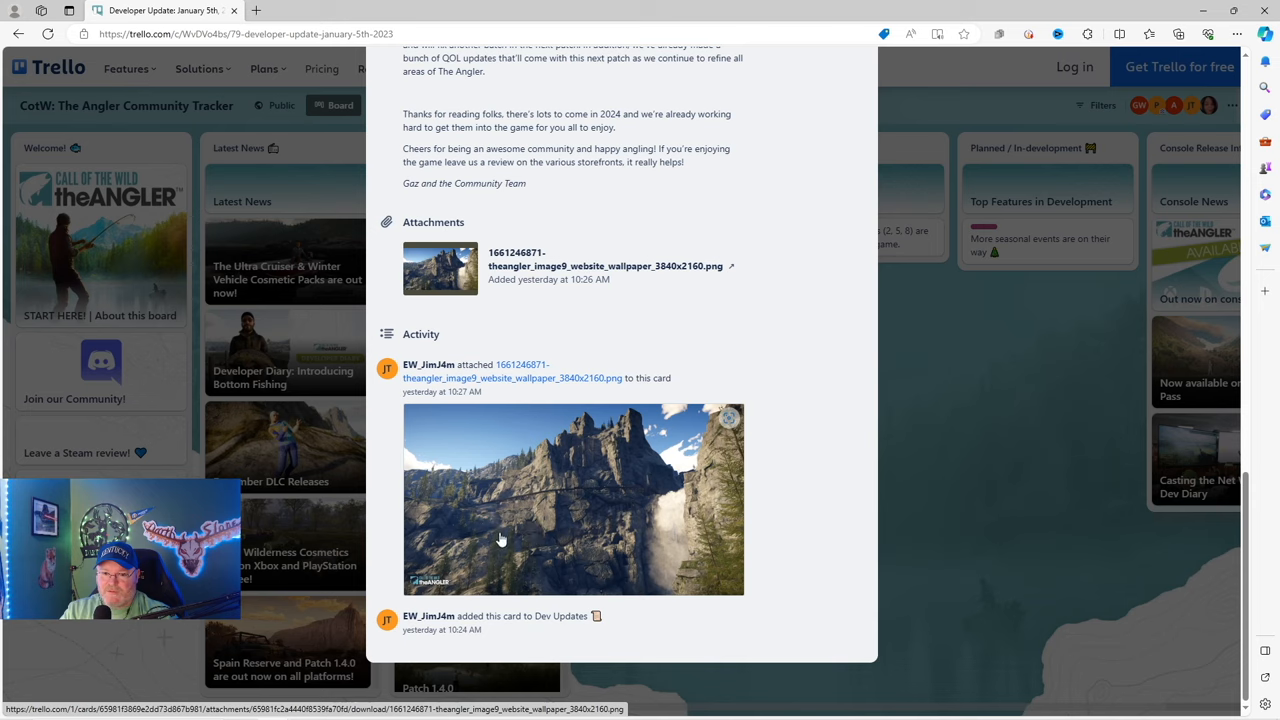
mouse_move(788, 514)
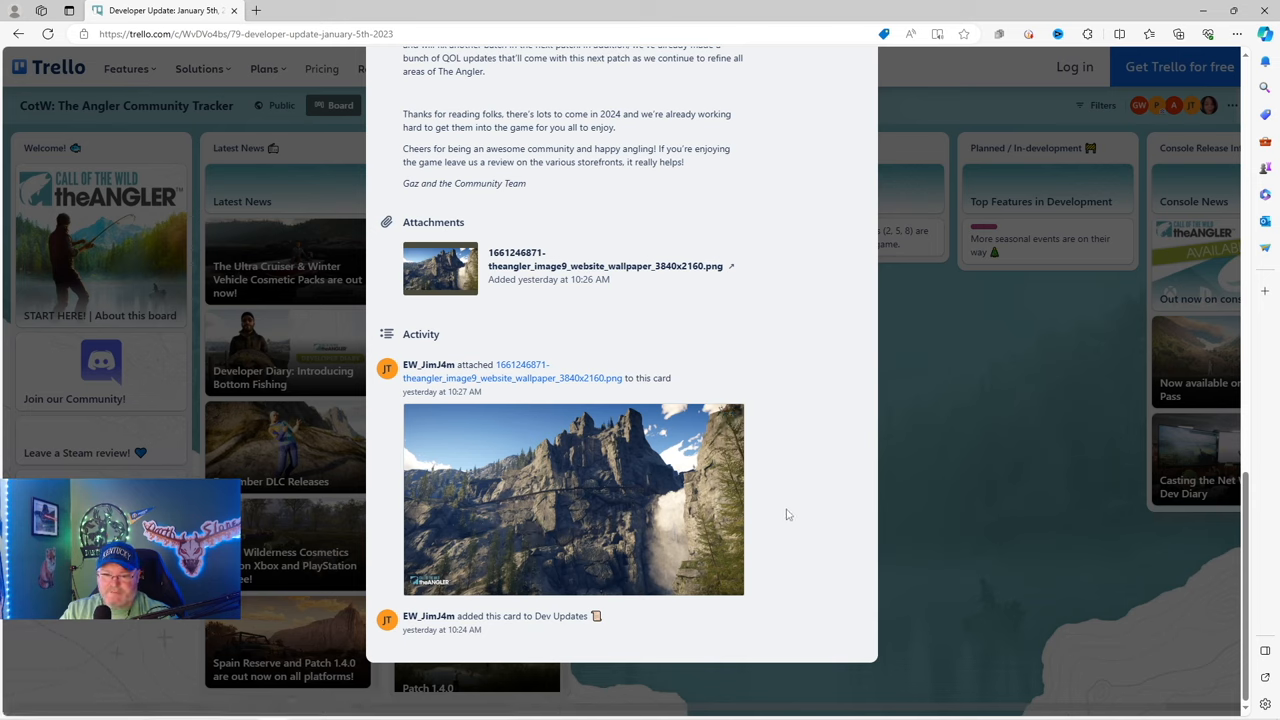
mouse_move(644, 520)
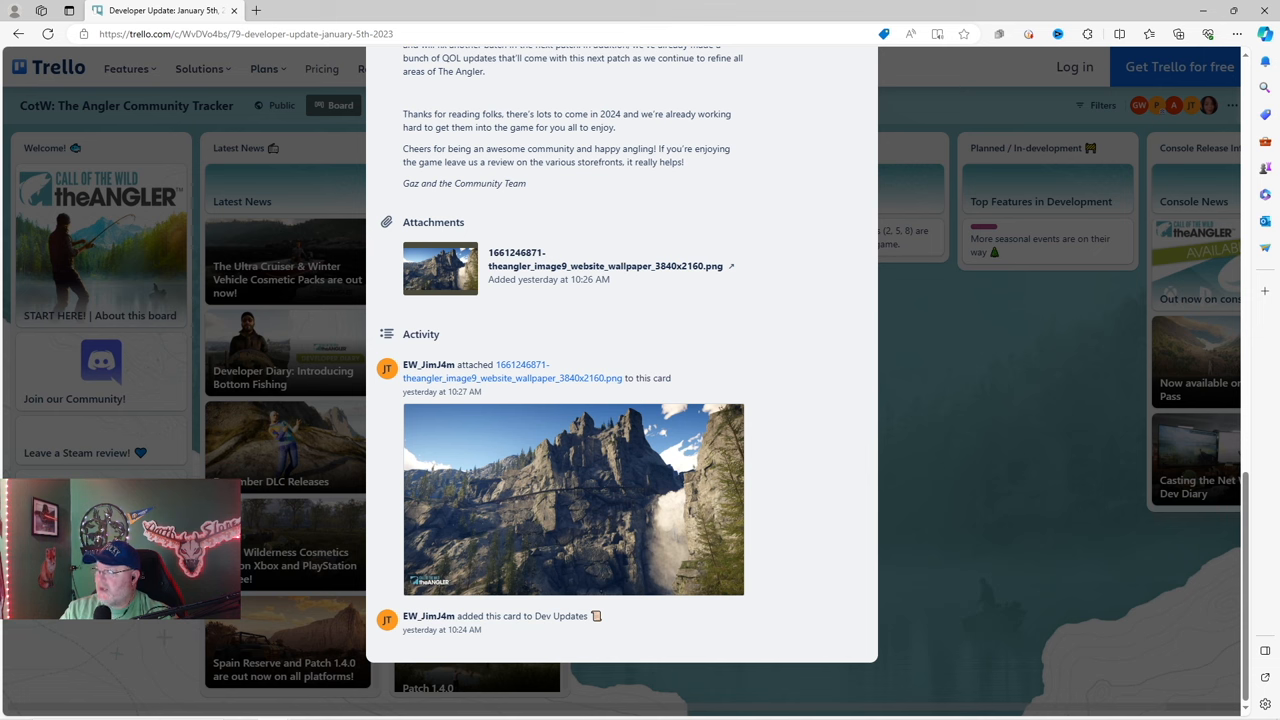
mouse_move(940, 400)
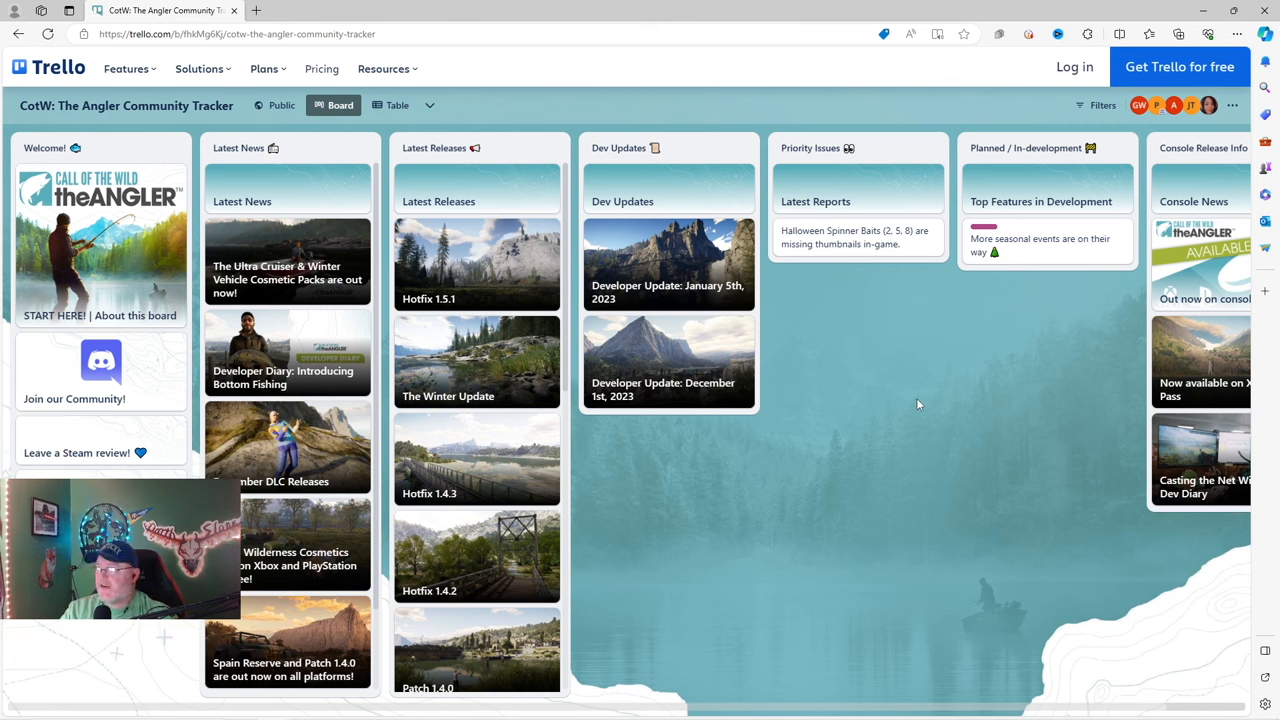
mouse_move(216, 130)
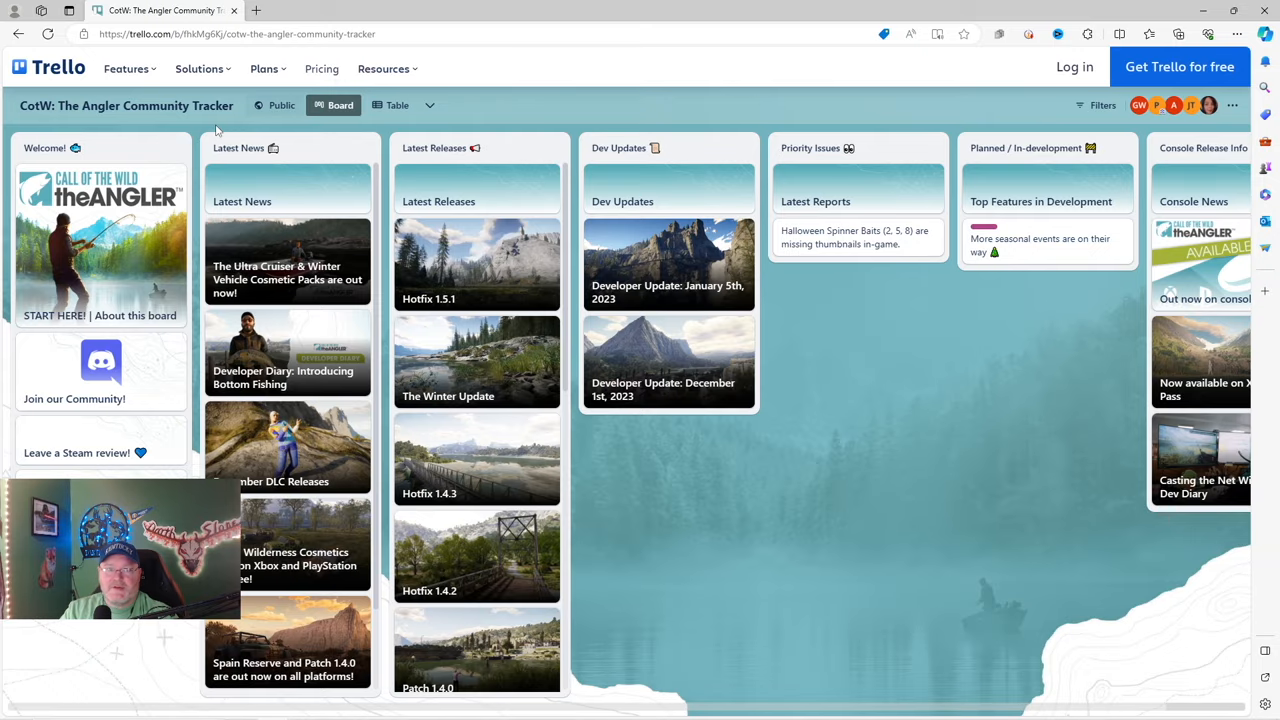